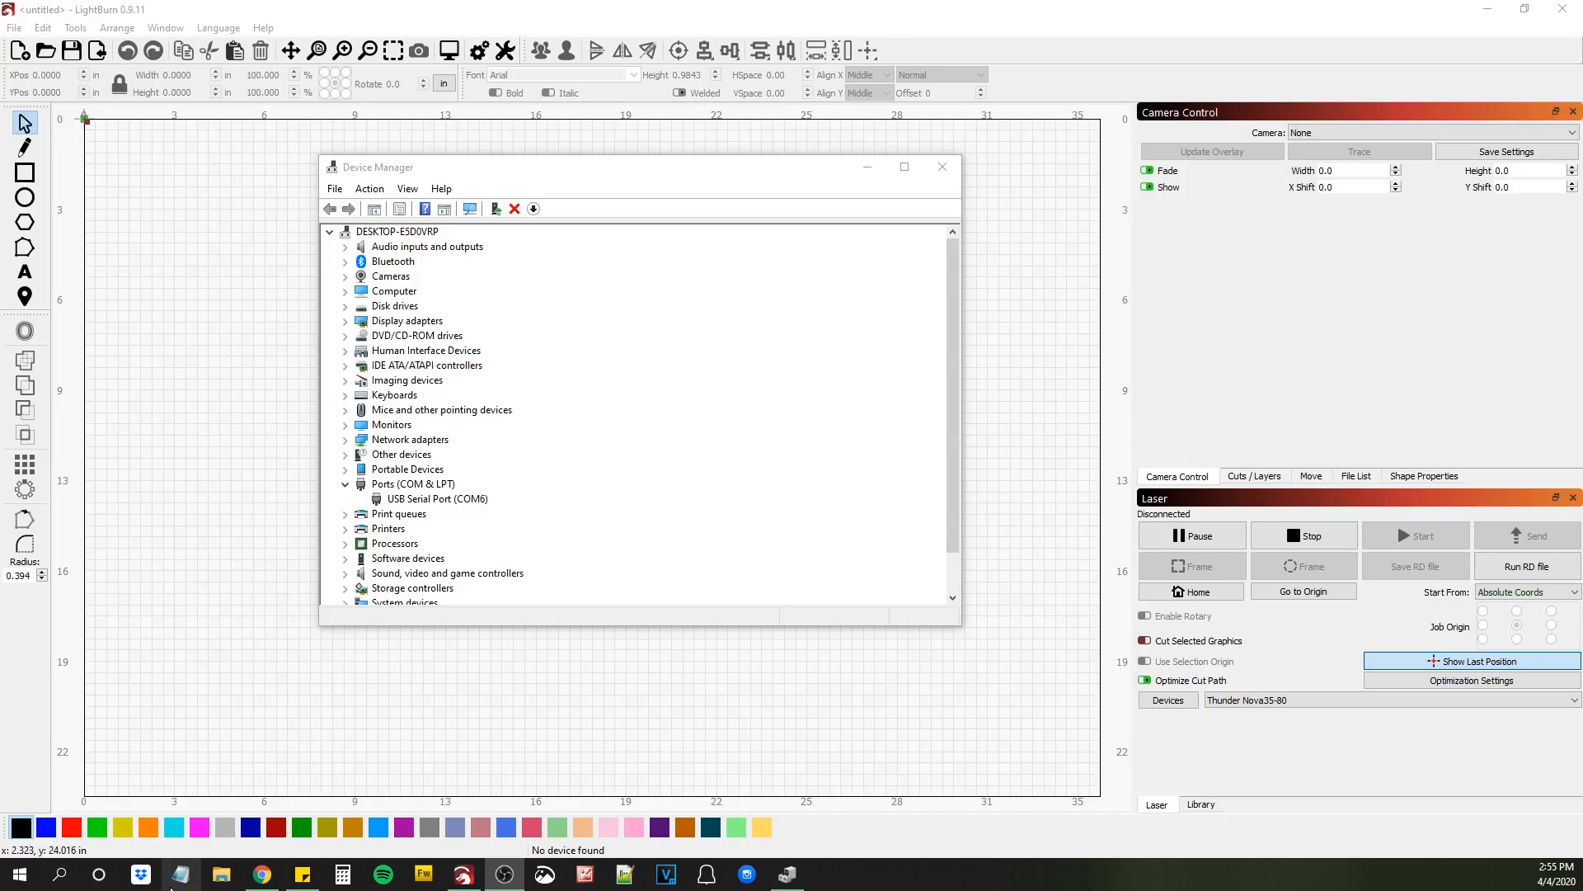
mouse_move(177, 873)
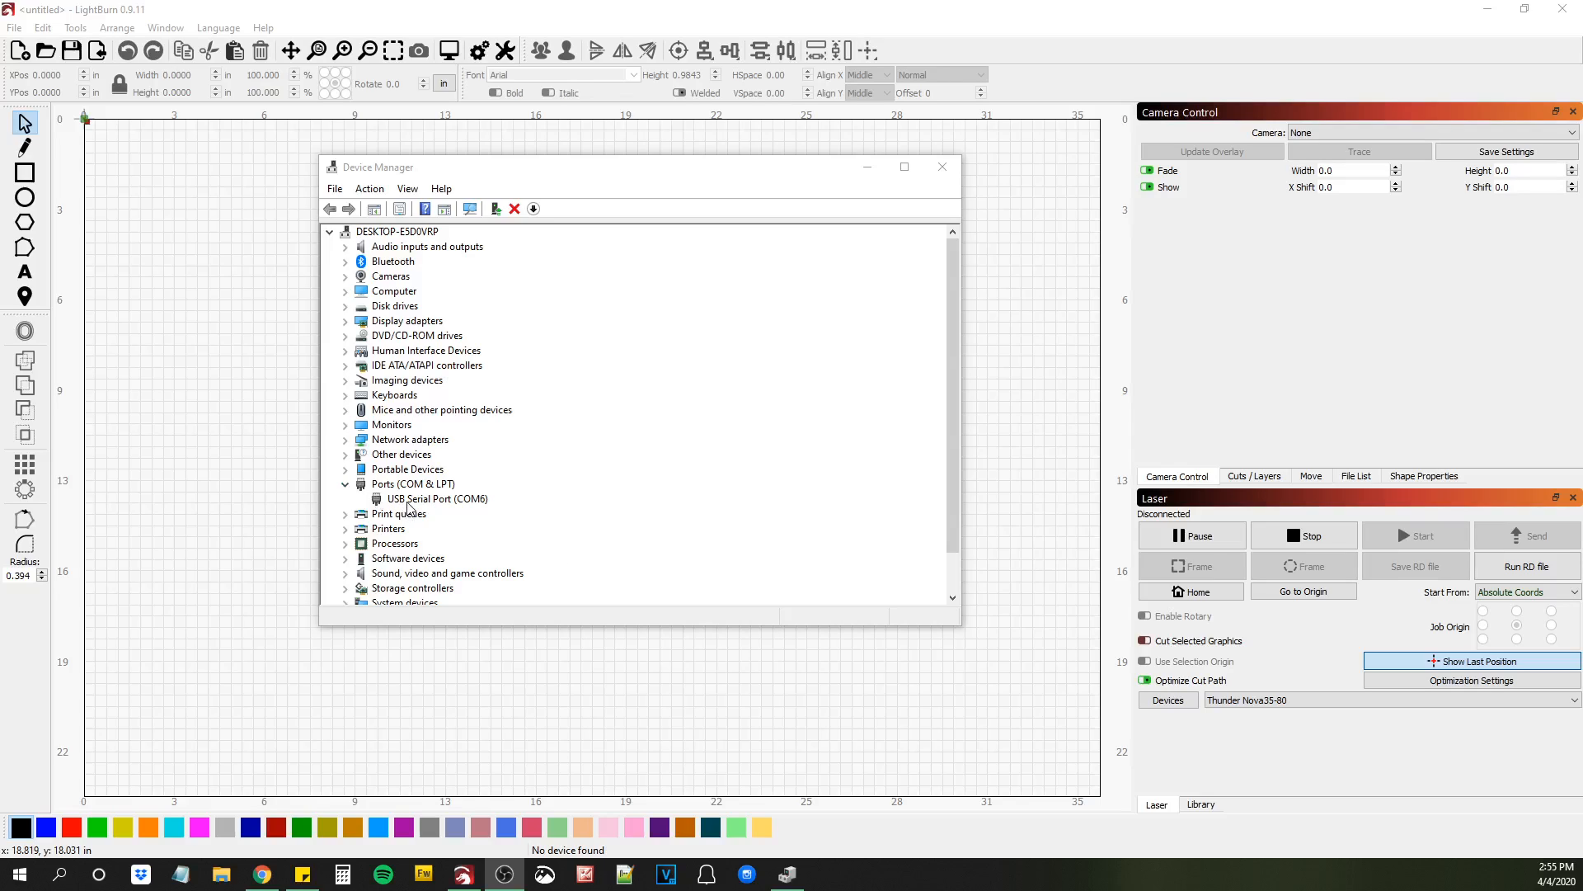
mouse_move(409, 508)
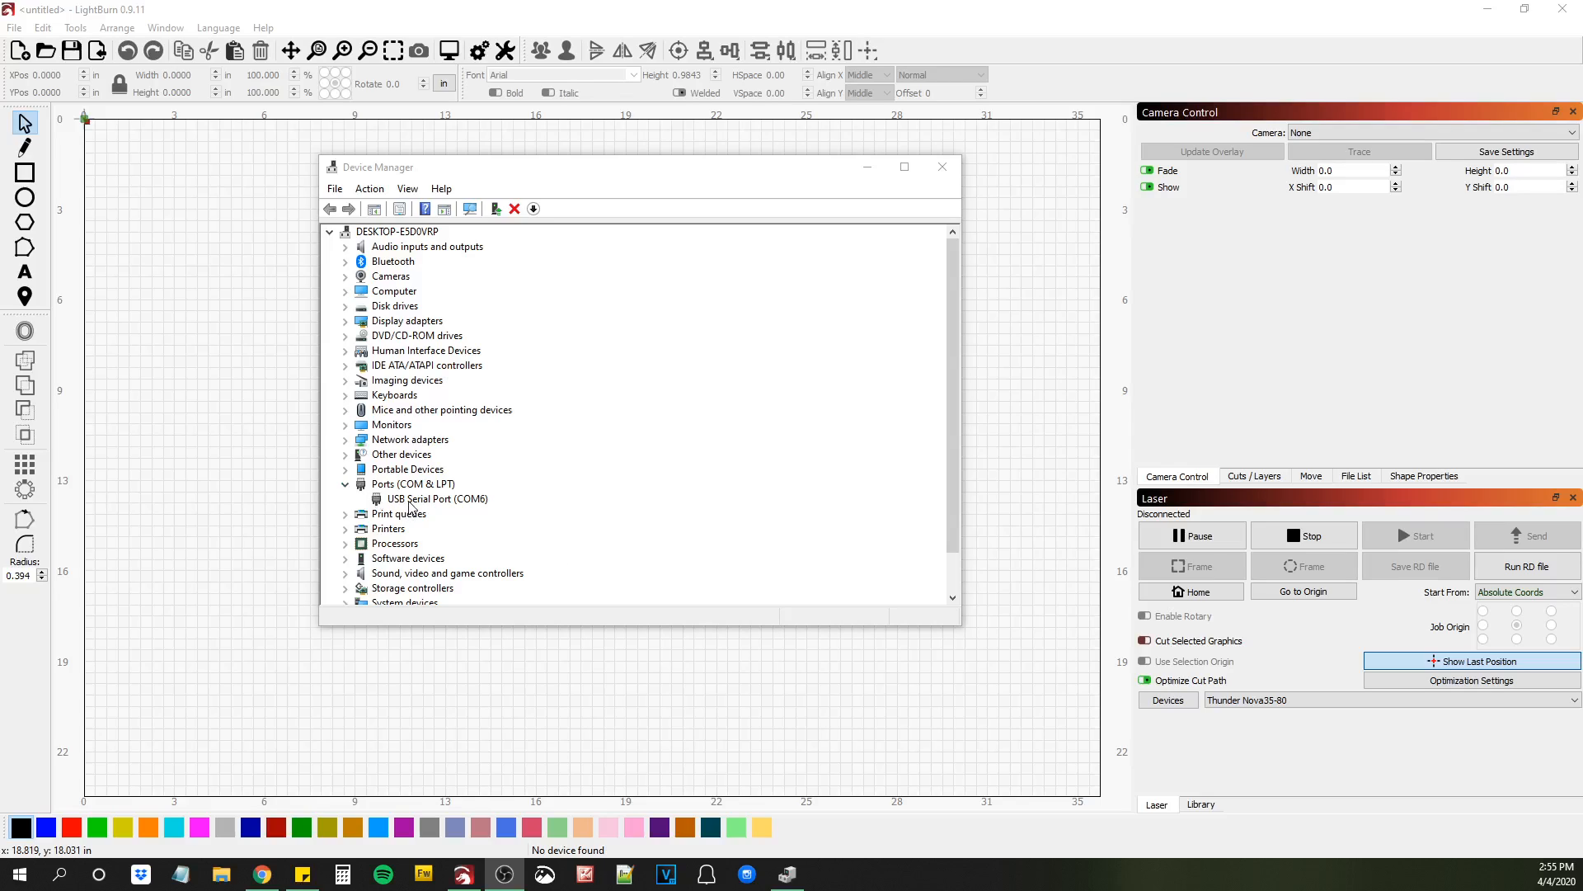
Refresh the Device Manager hardware list to look for the laser's port.
right_click(435, 499)
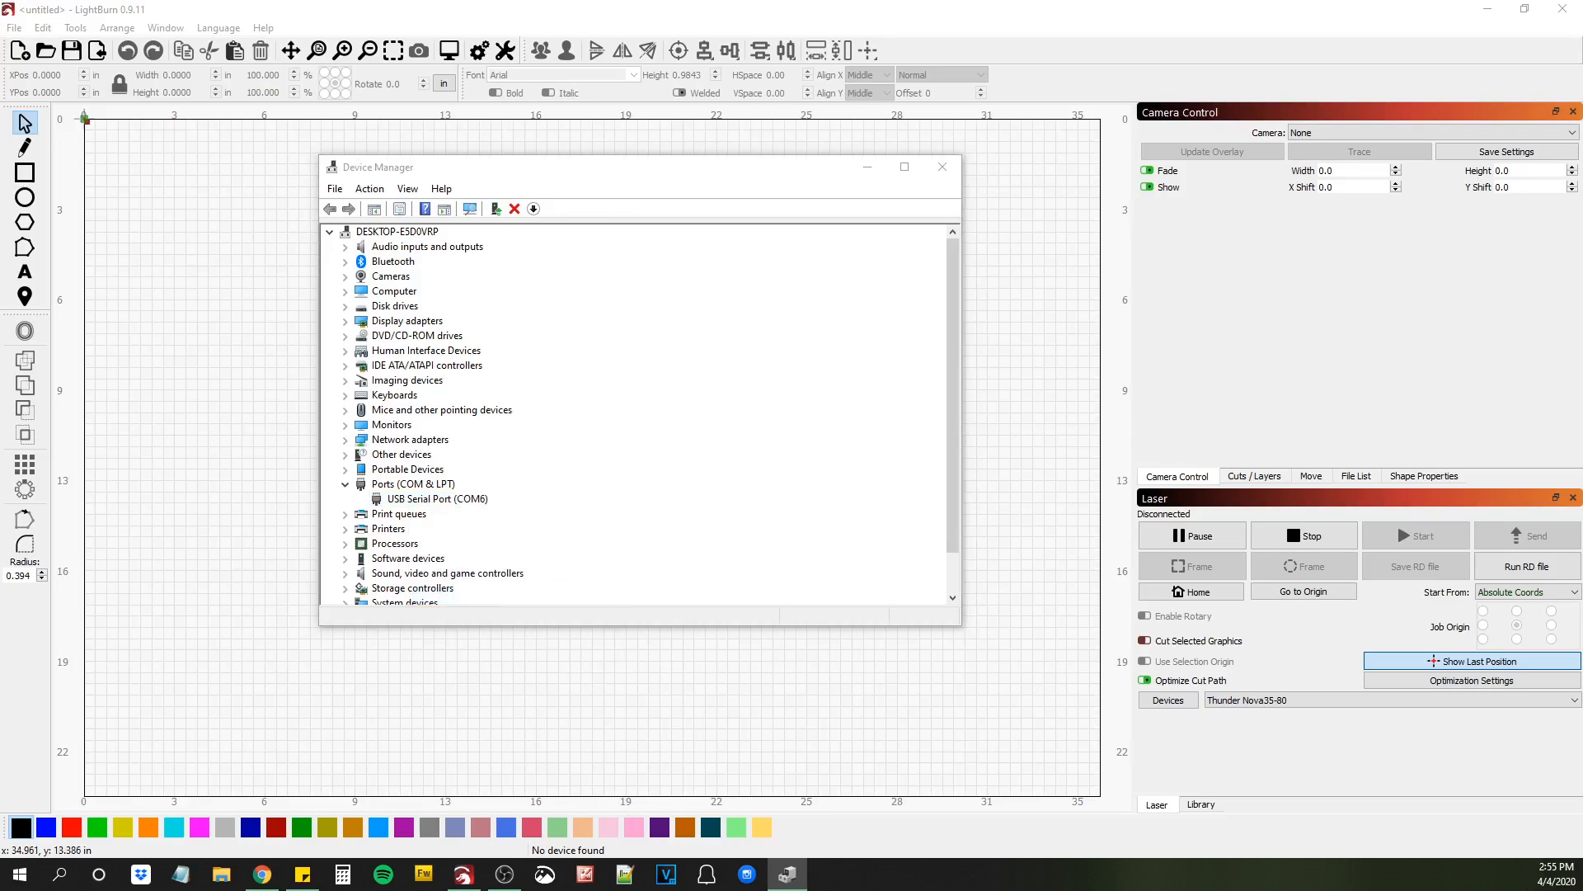
double_click(436, 498)
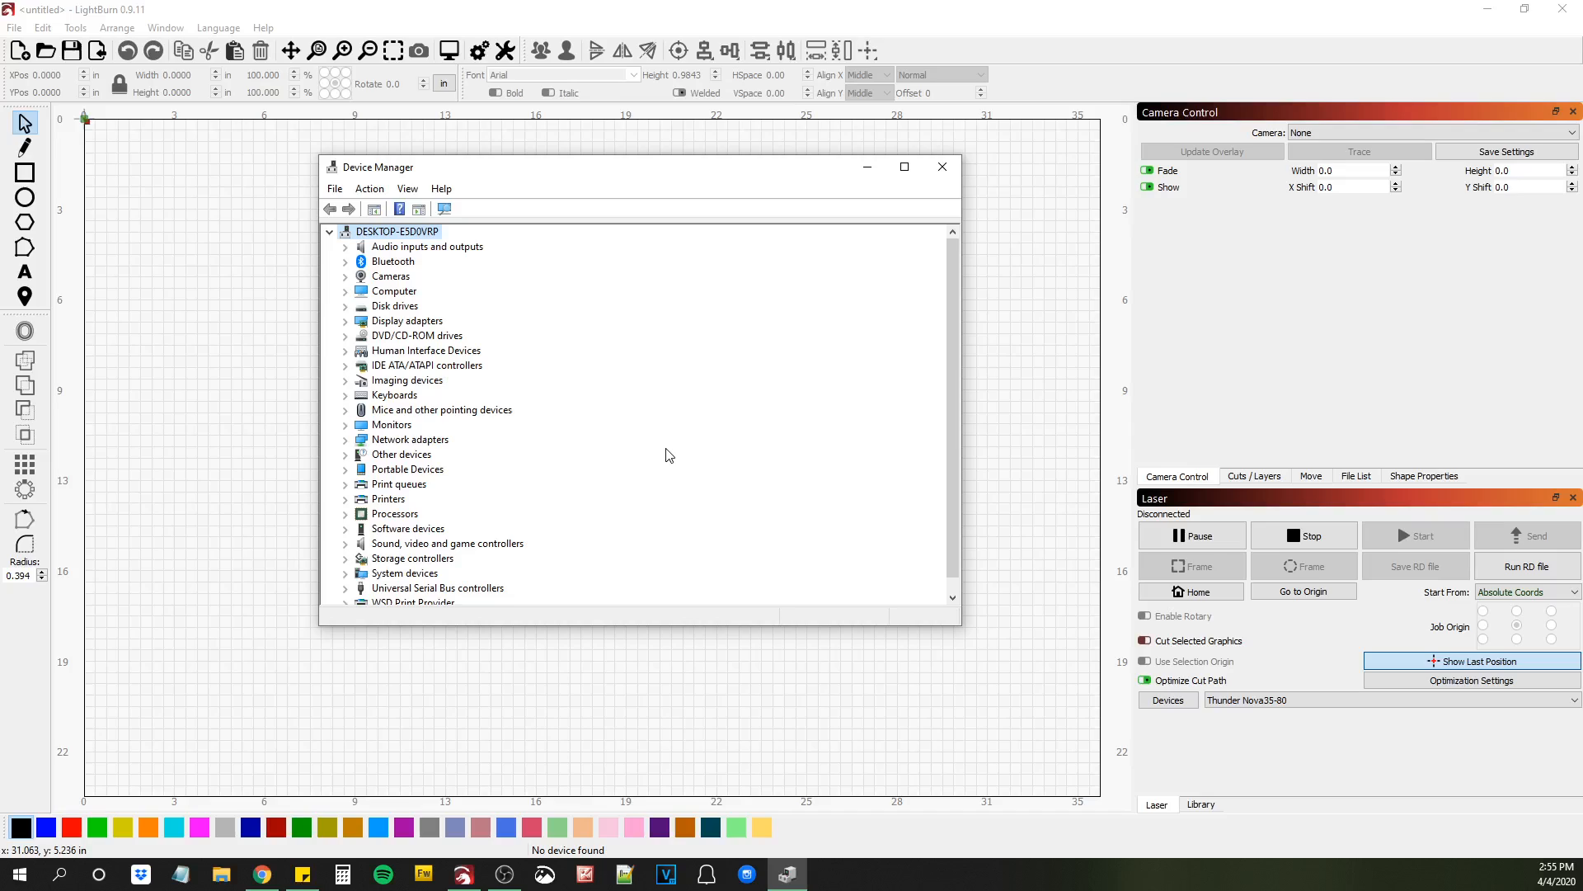
mouse_move(770, 604)
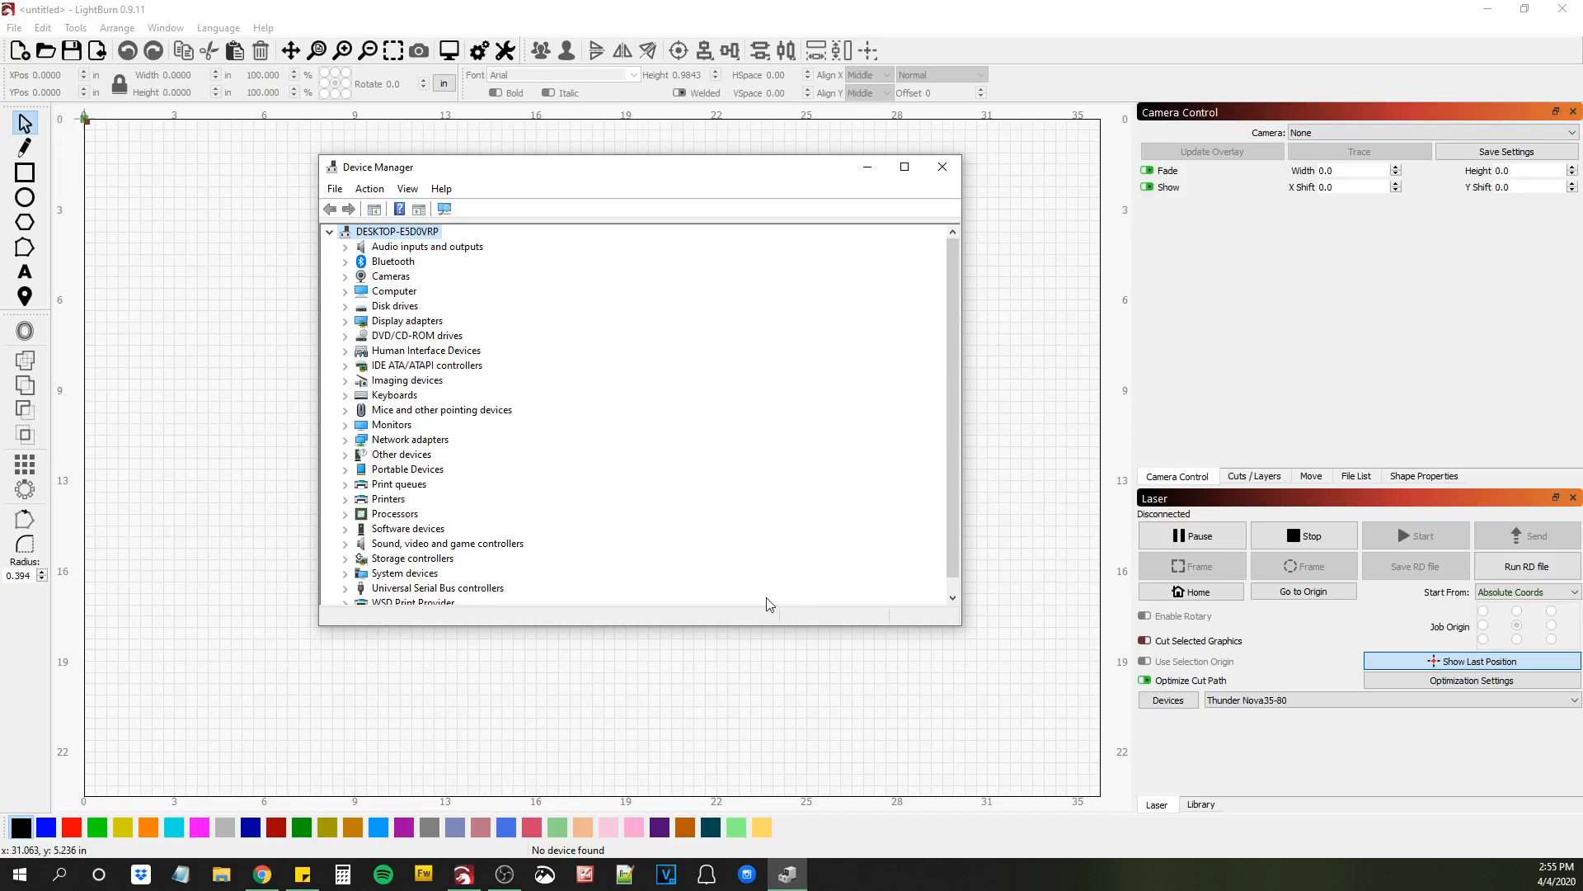
left_click(347, 484)
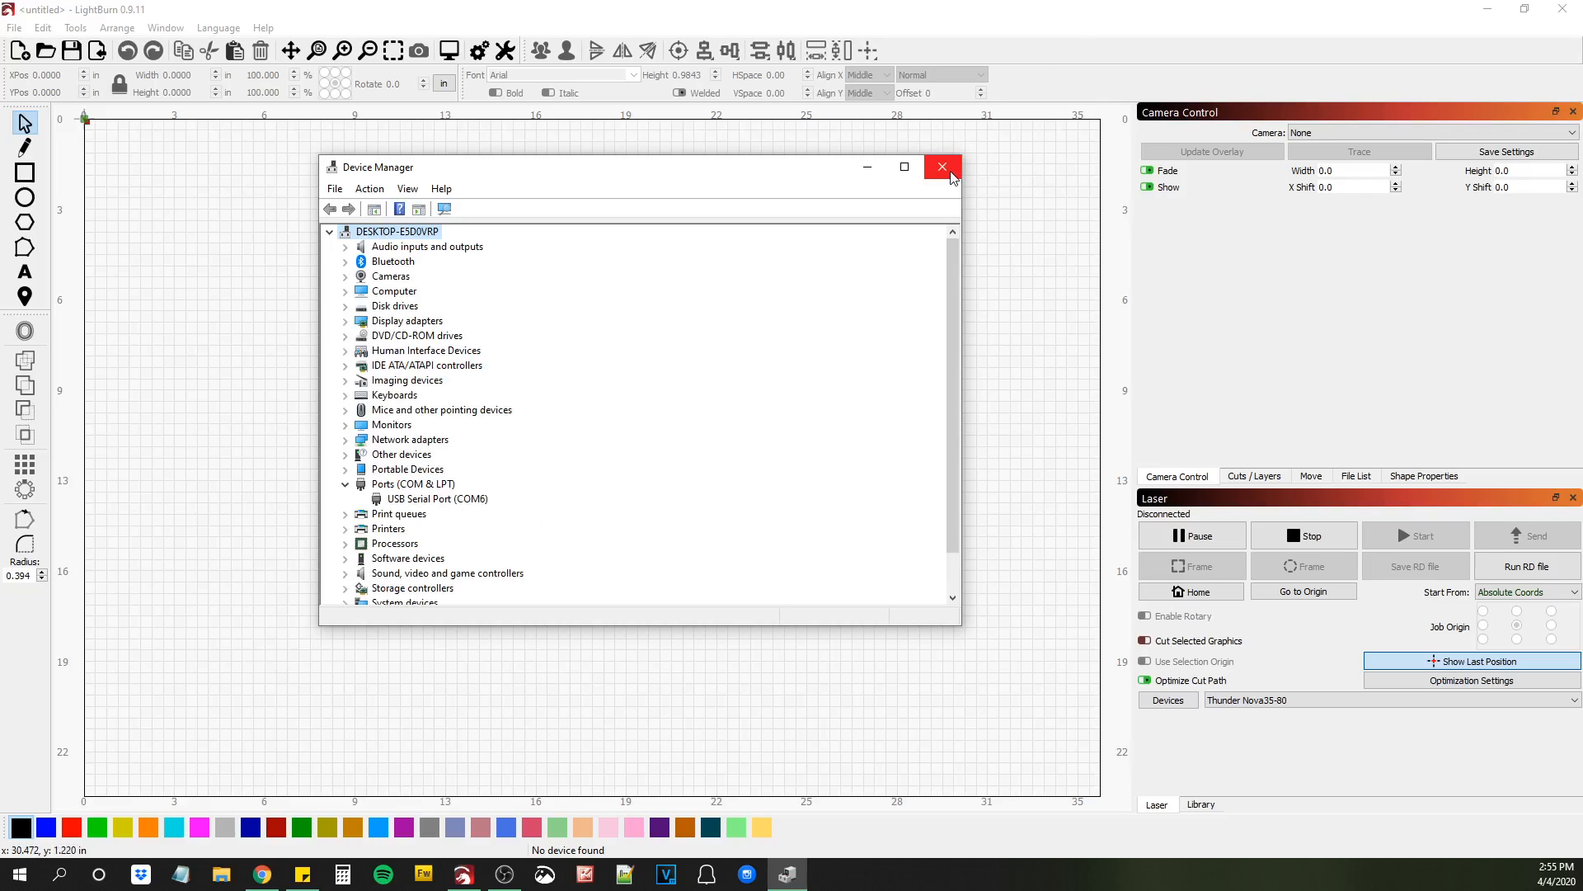
Close Device Manager, then minimize and restore the LightBurn window.
left_click(940, 167)
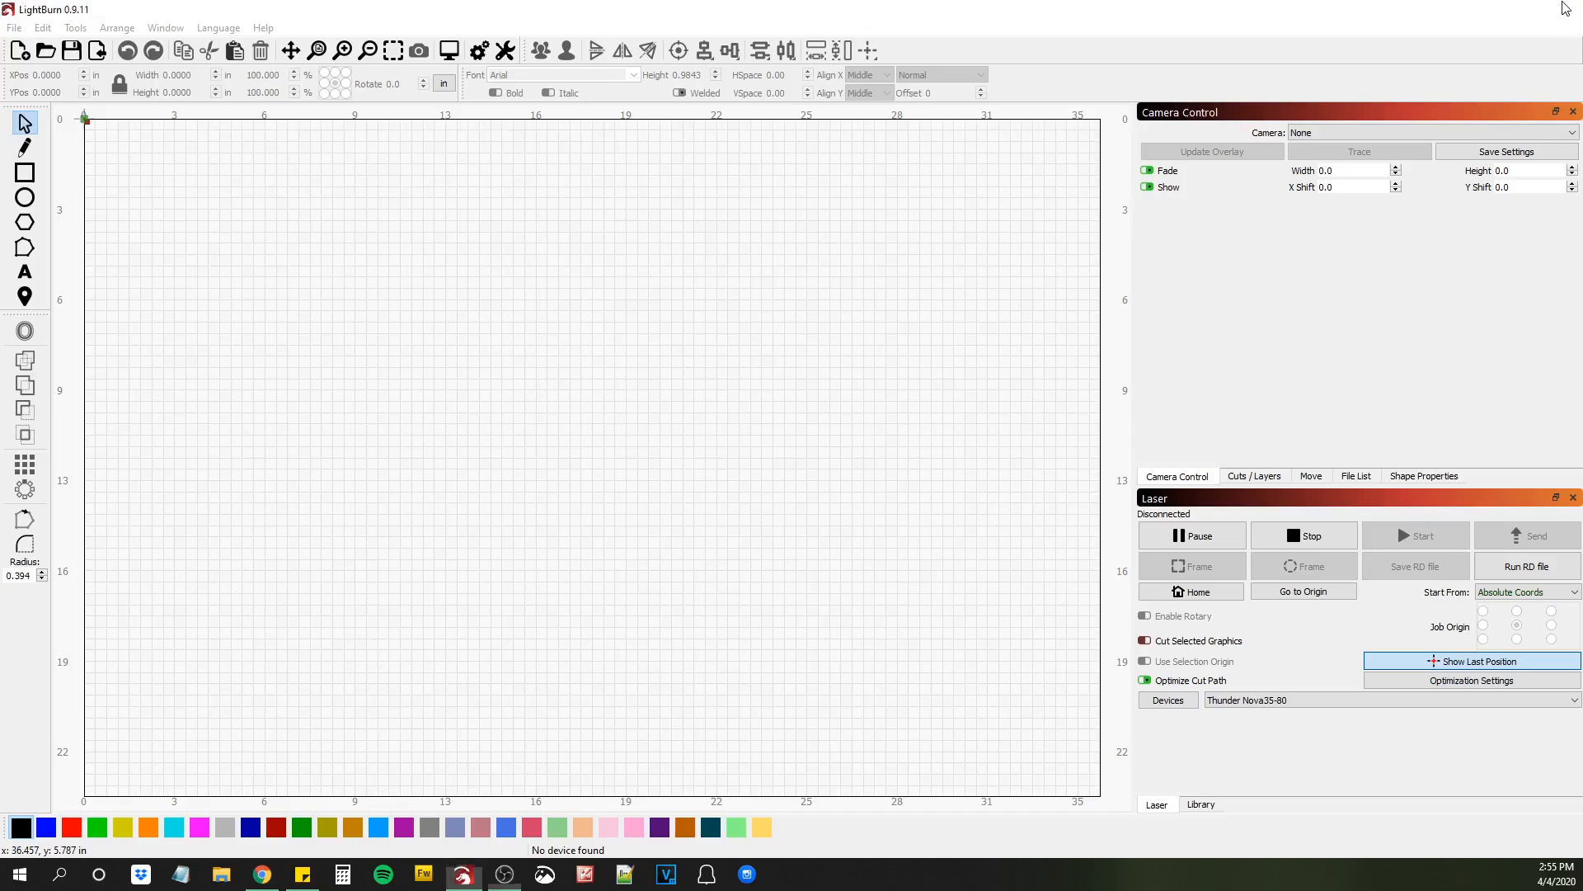
left_click(463, 874)
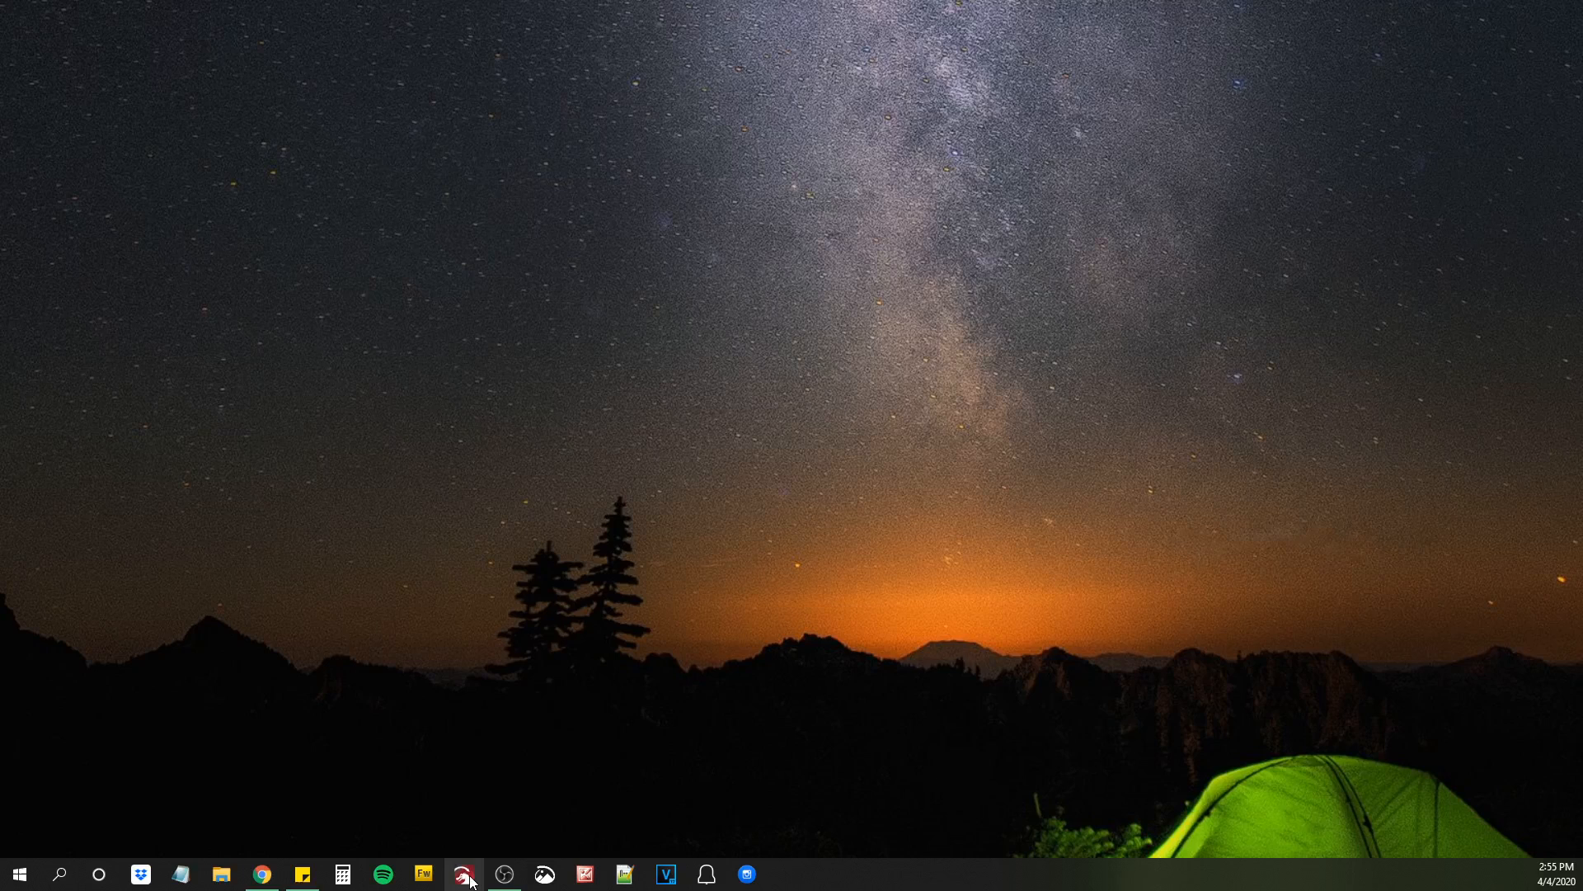
mouse_move(638, 564)
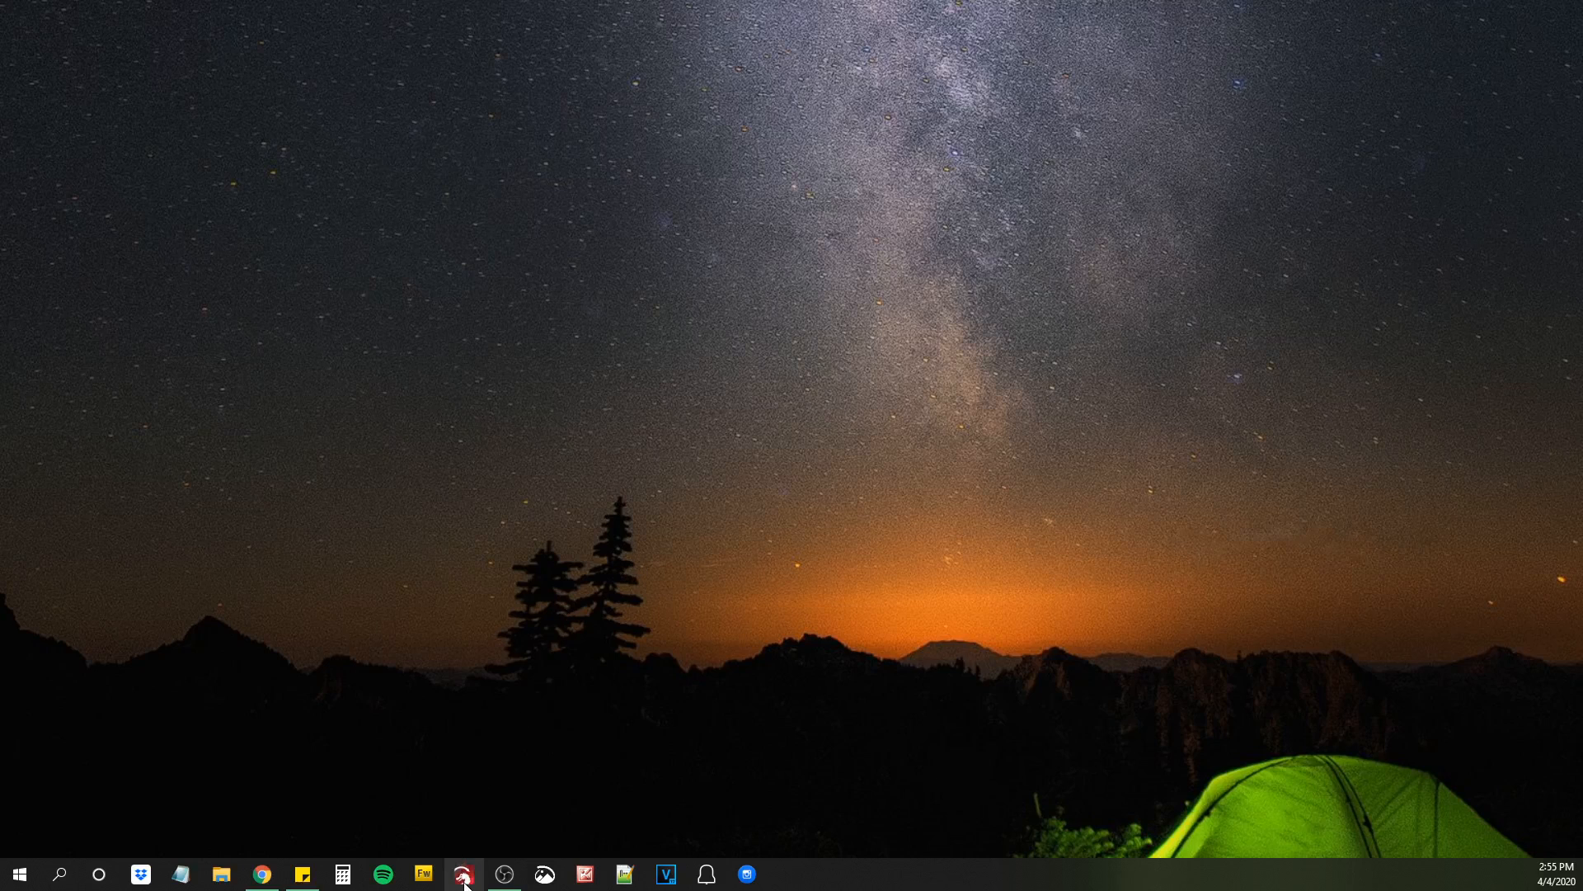
left_click(462, 874)
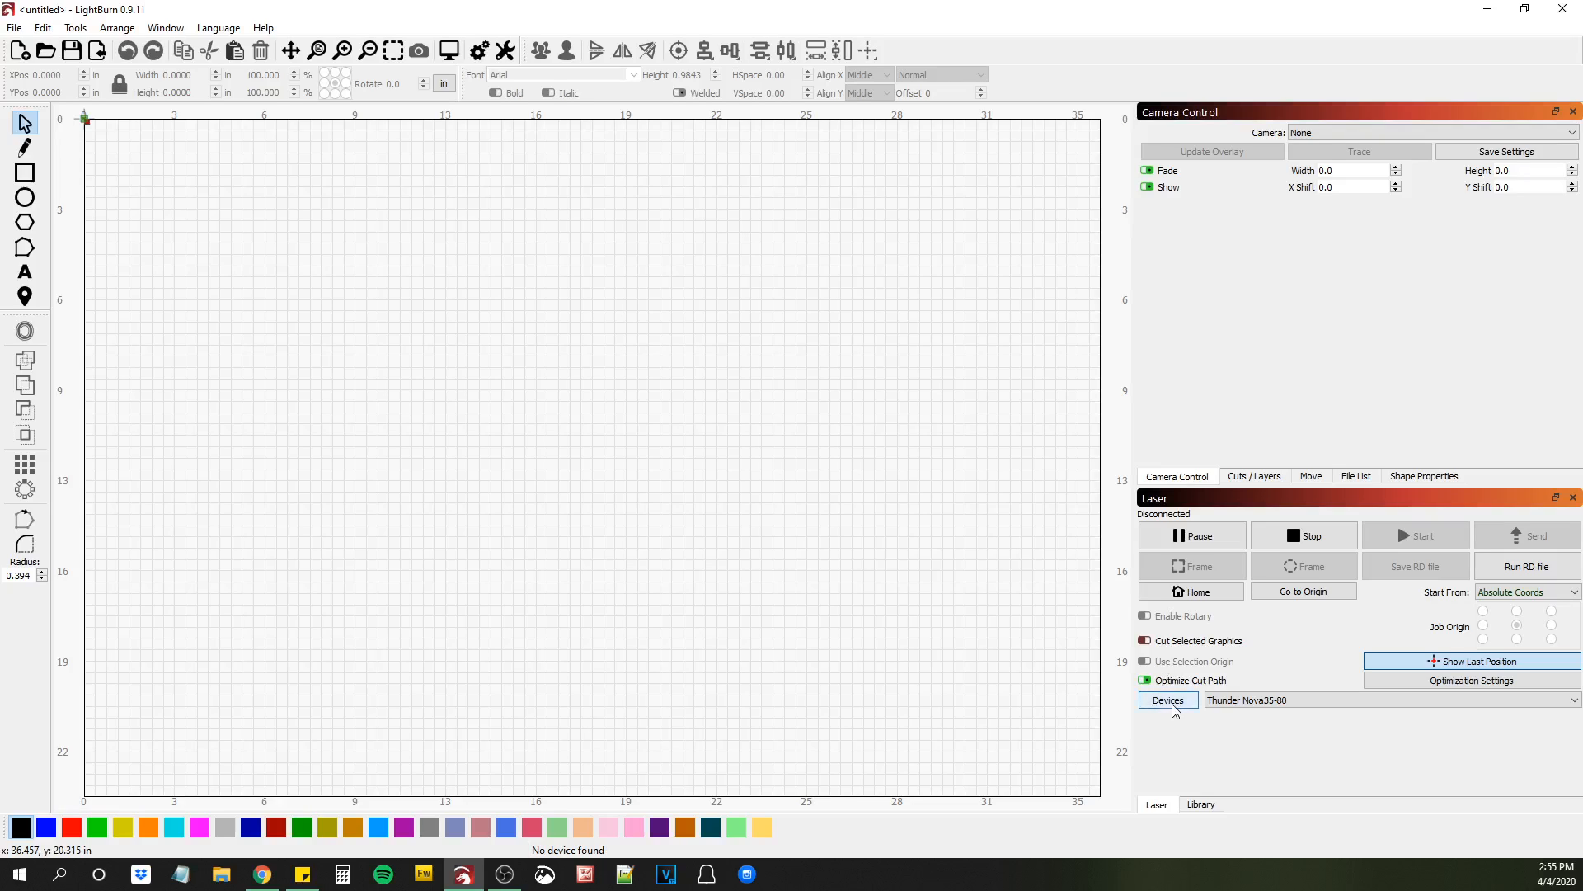
mouse_move(1150, 713)
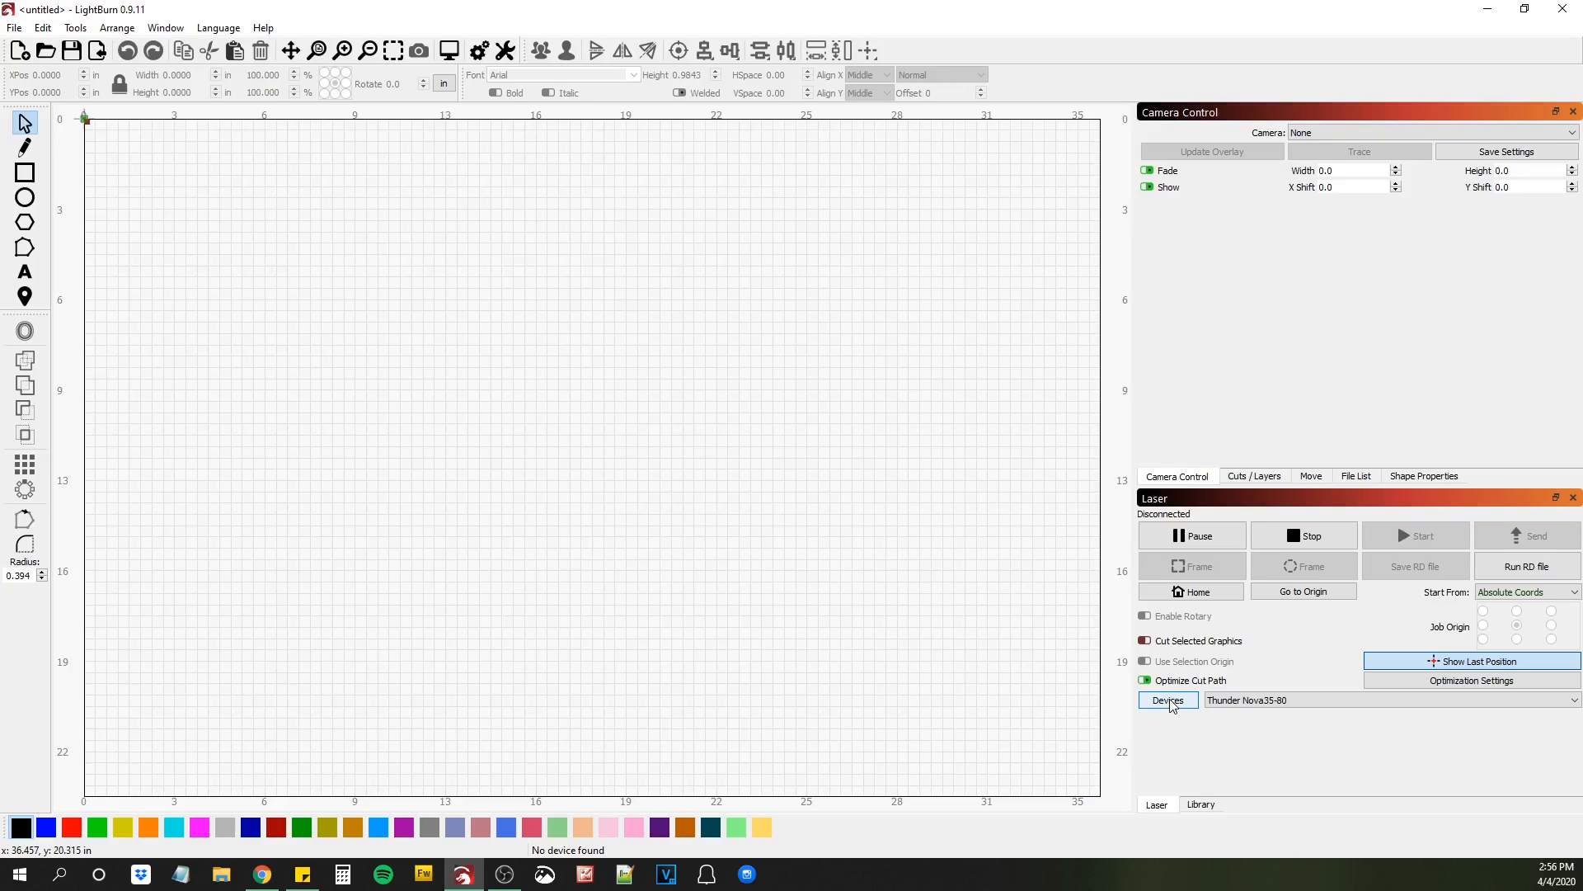
mouse_move(1159, 711)
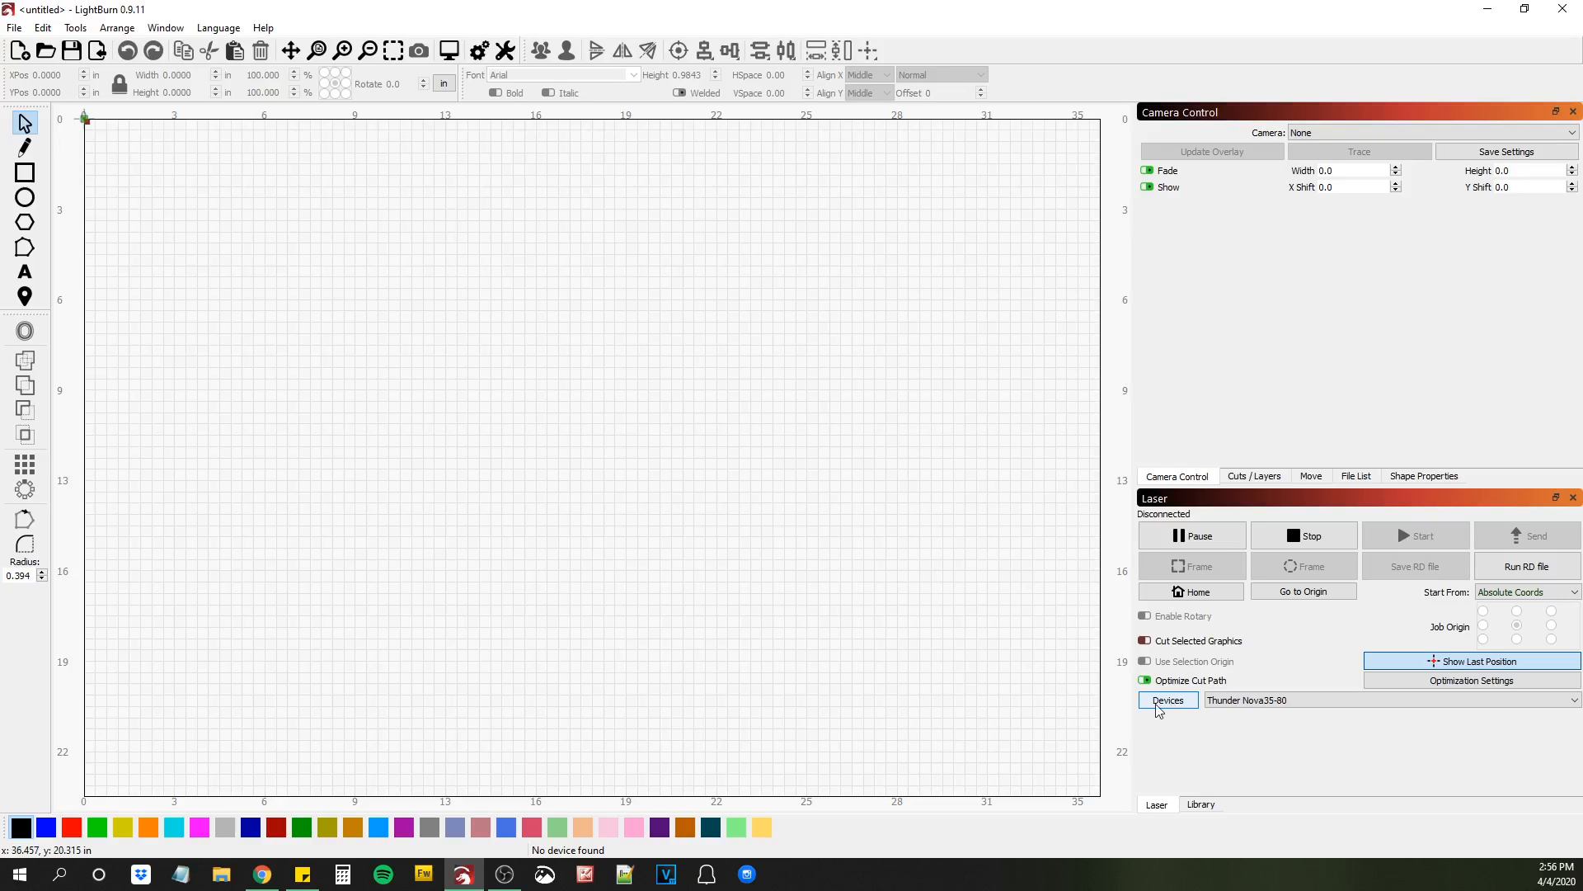
Open the Devices dialog from the Laser panel, showing the saved Thunder Nova35-80.
left_click(1168, 700)
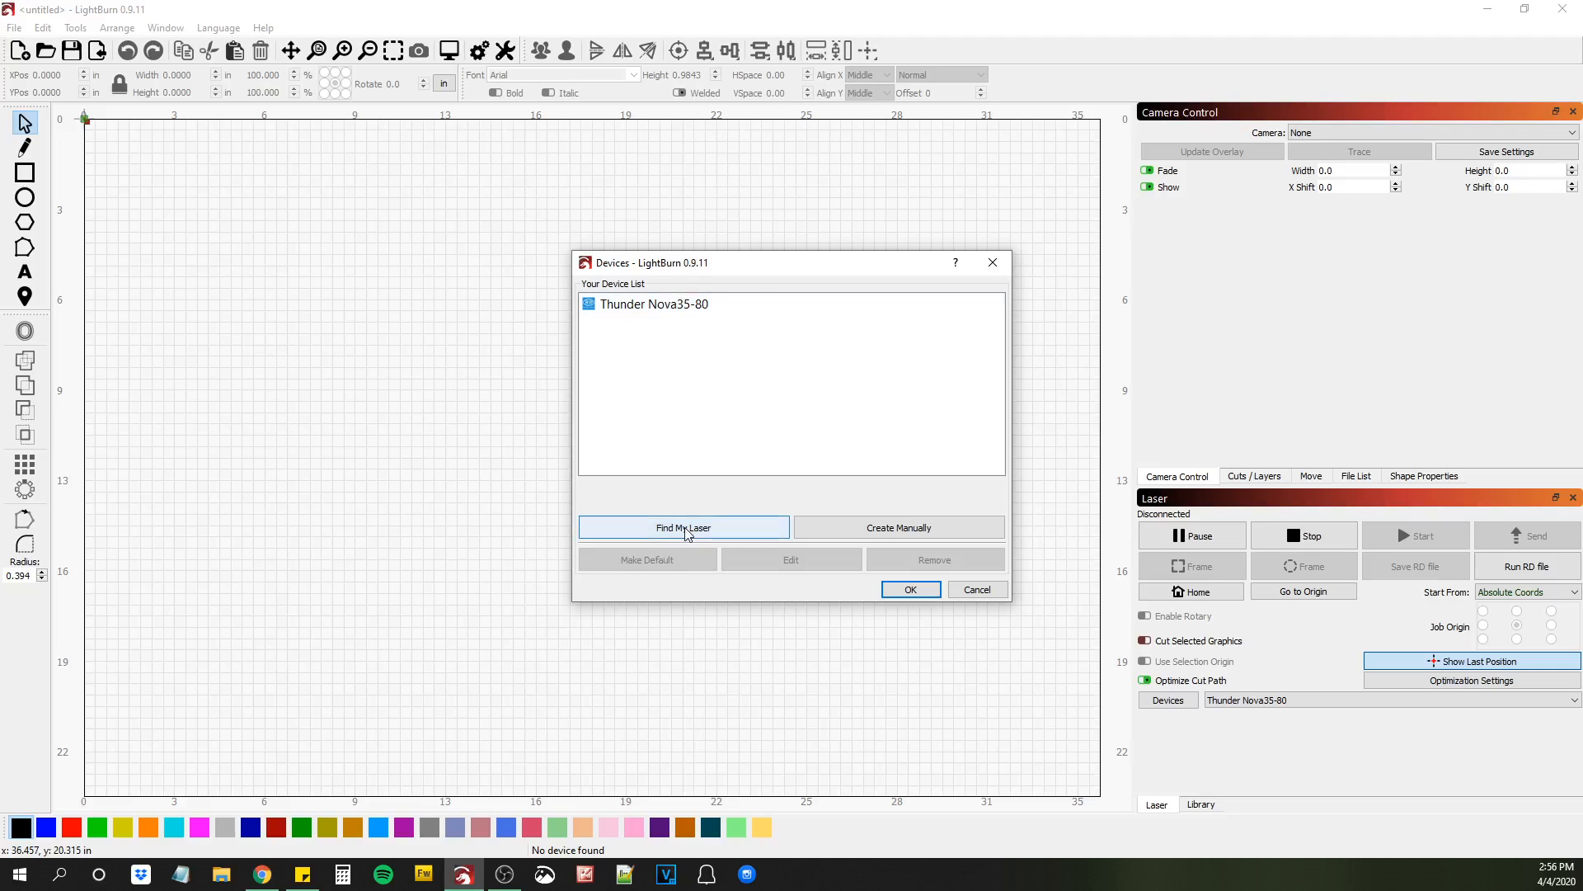
Use Find My Laser to add the Ruida 644XG on COM6 with rear-left origin, then select it.
left_click(684, 527)
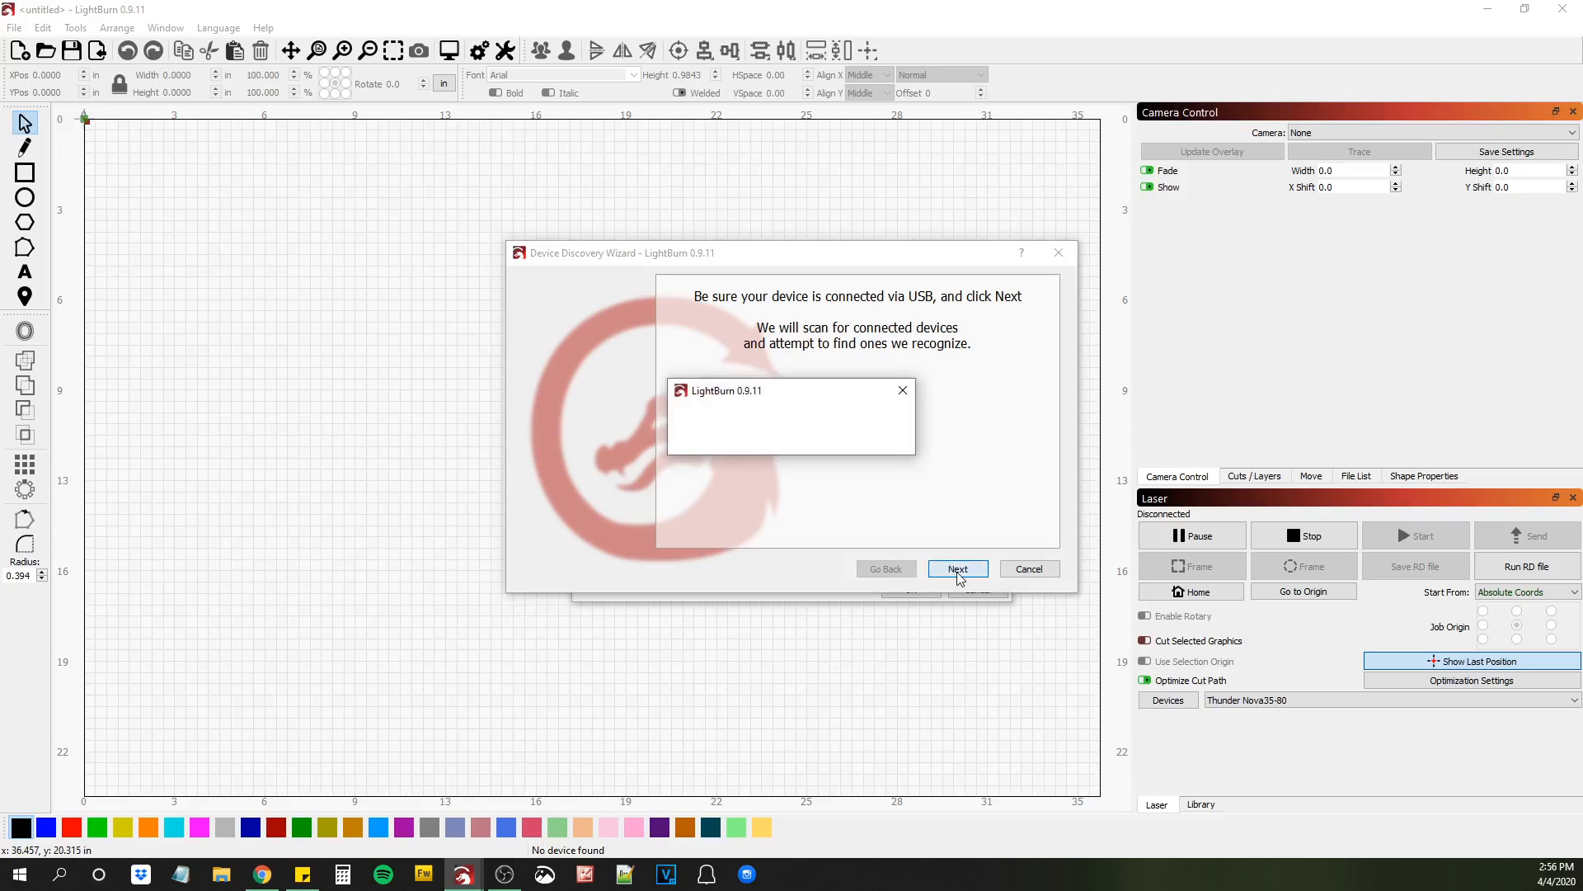
left_click(957, 567)
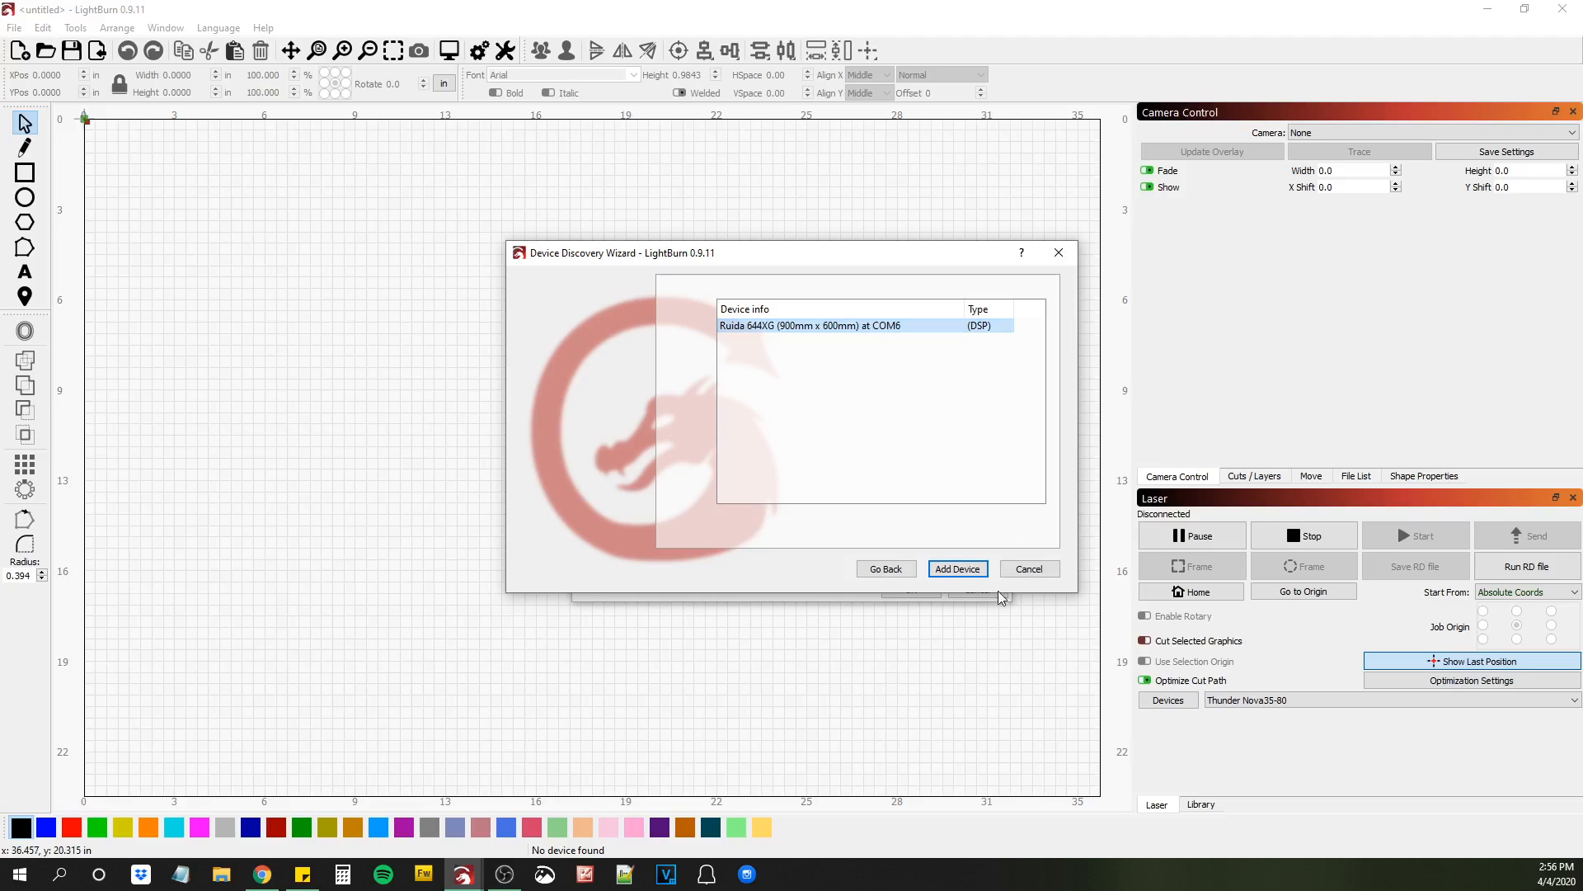
left_click(955, 568)
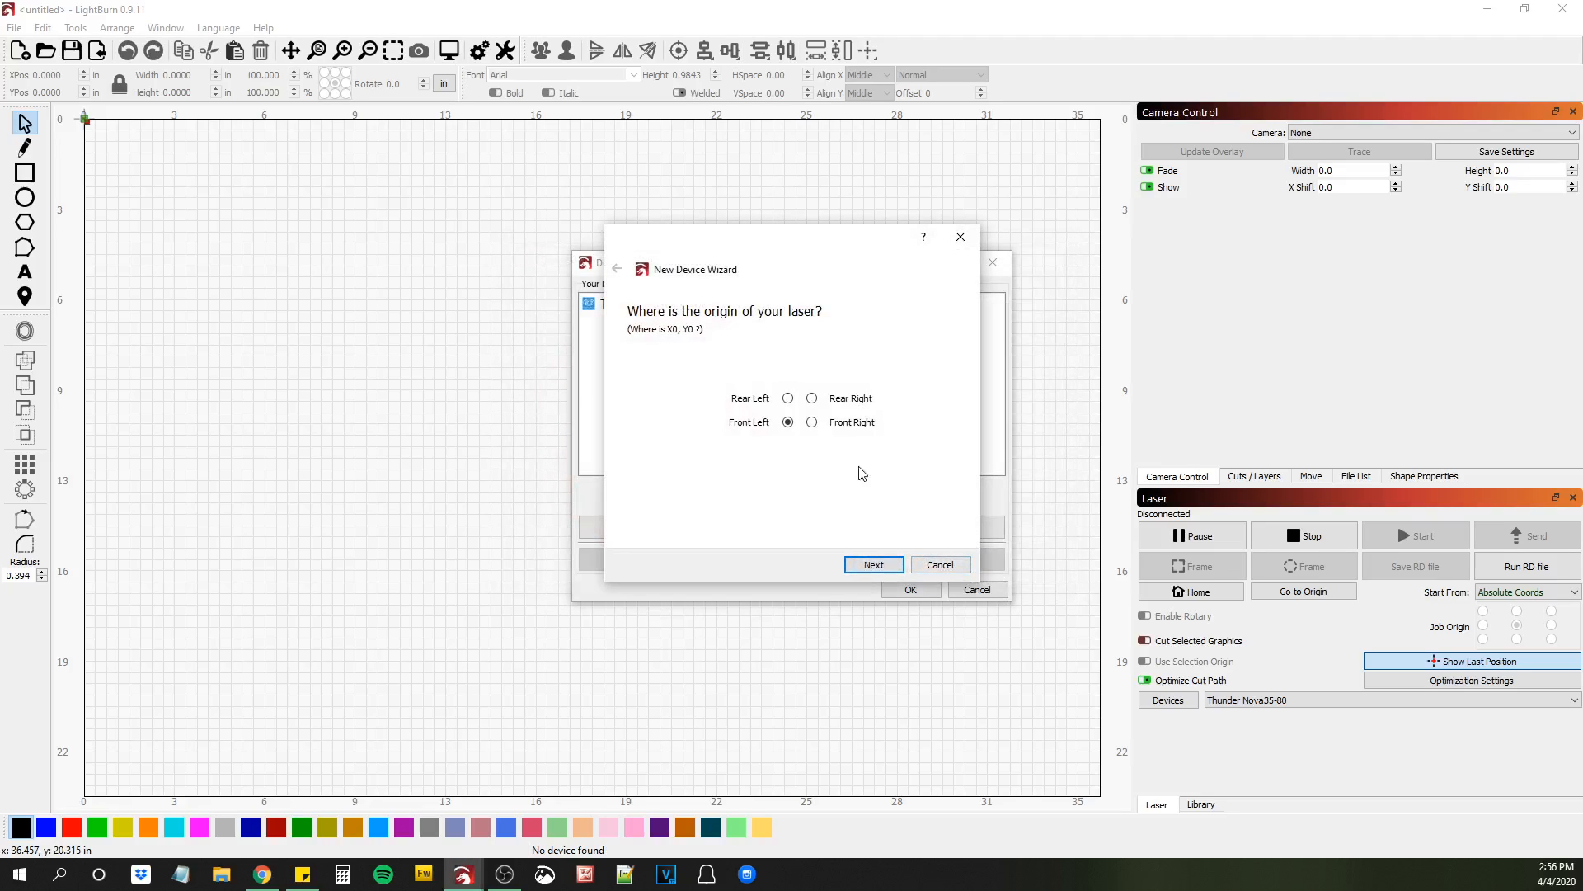
left_click(787, 397)
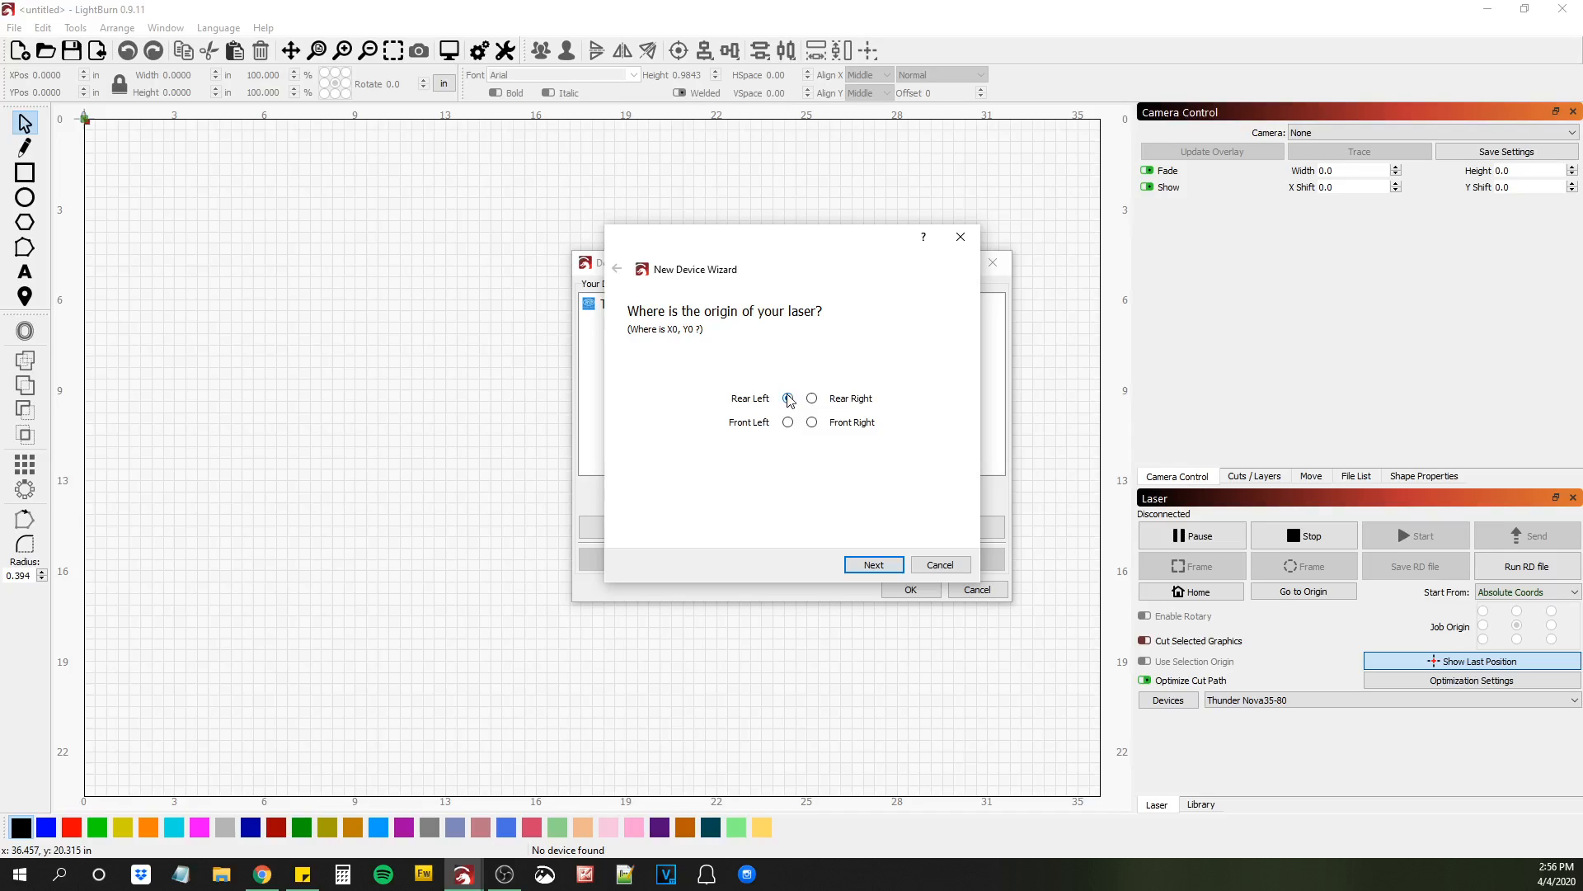
left_click(788, 398)
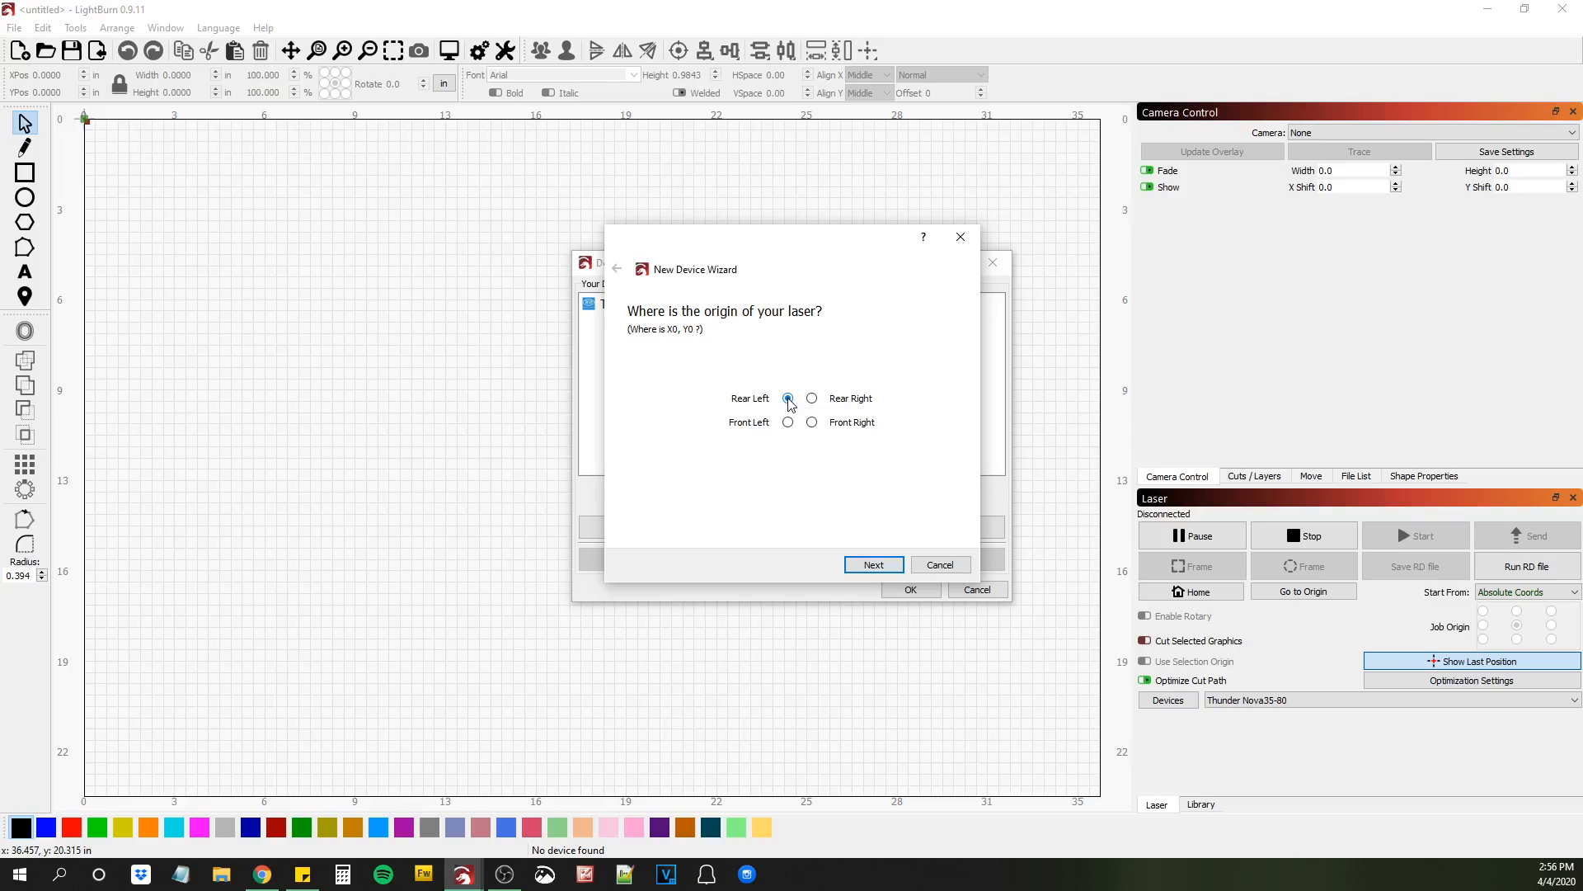
left_click(872, 564)
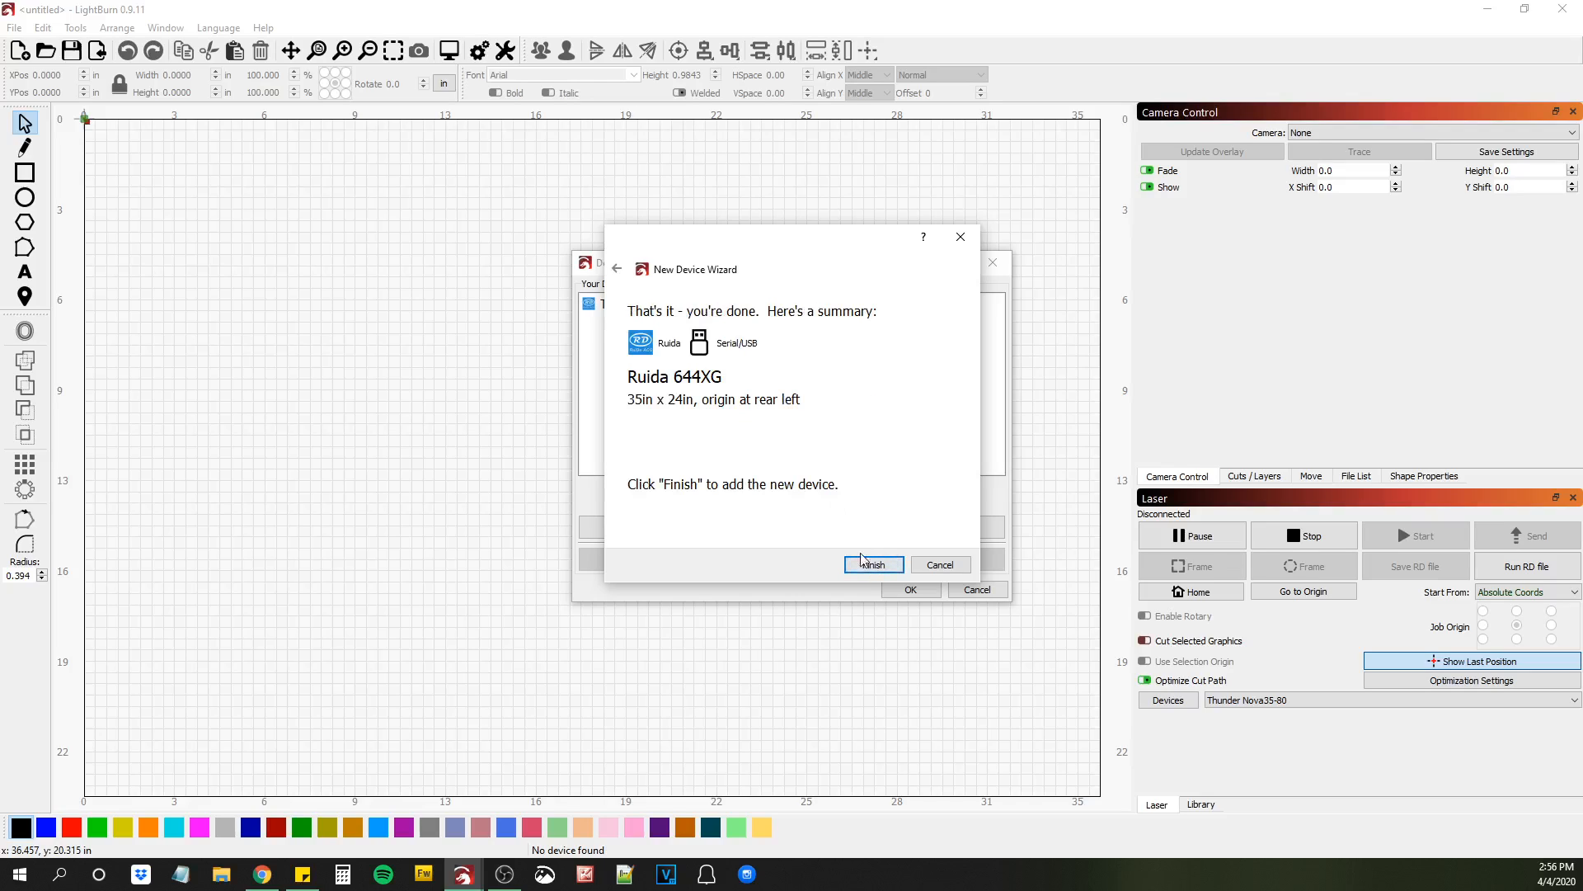
left_click(871, 563)
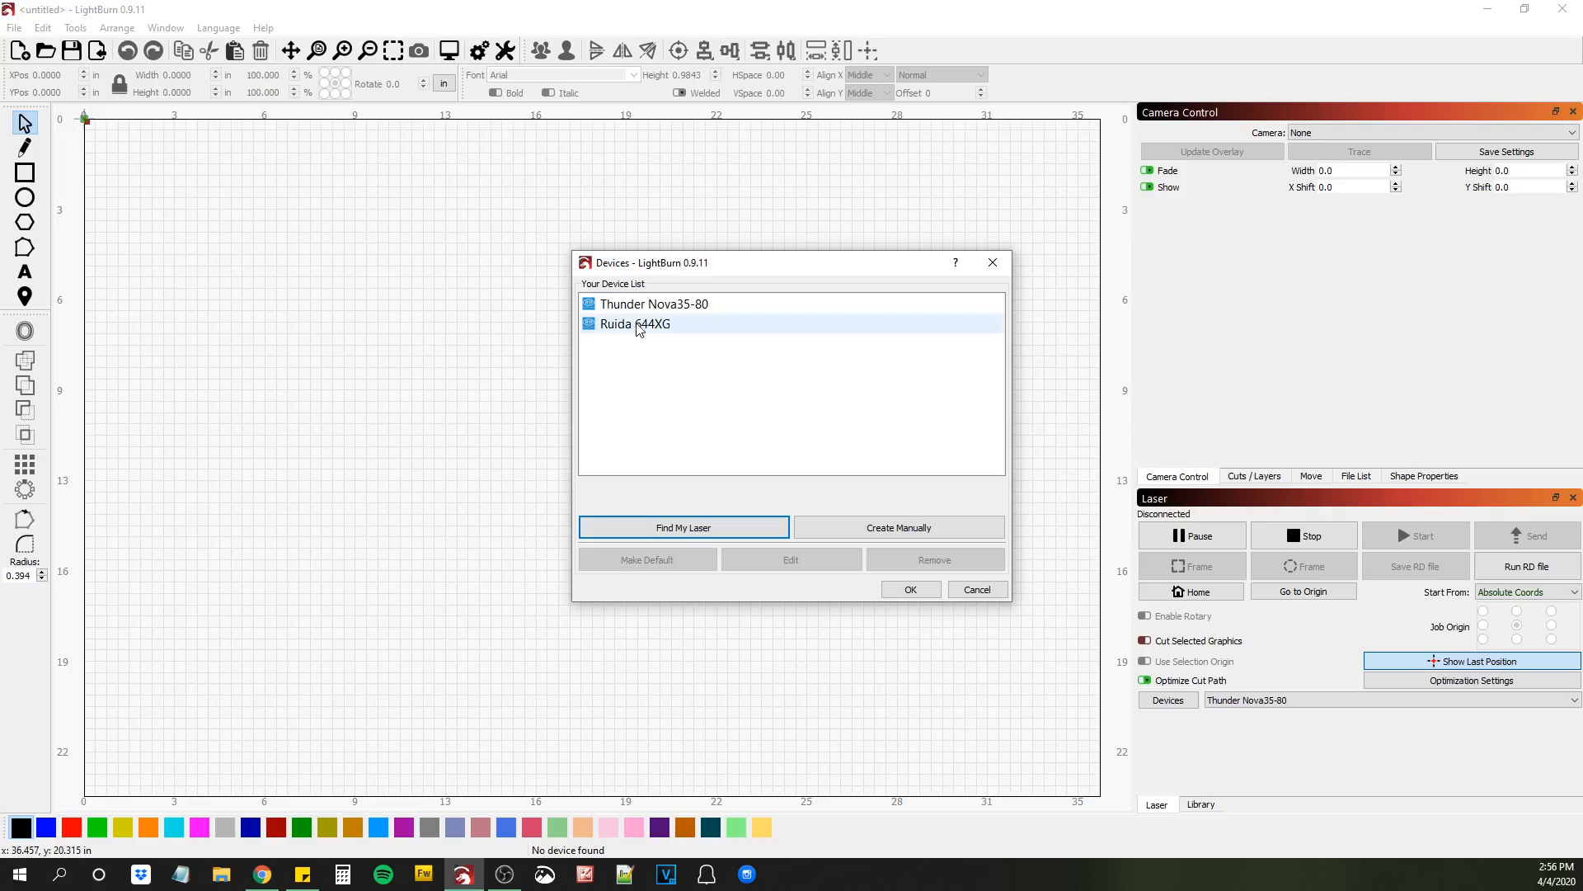
left_click(635, 323)
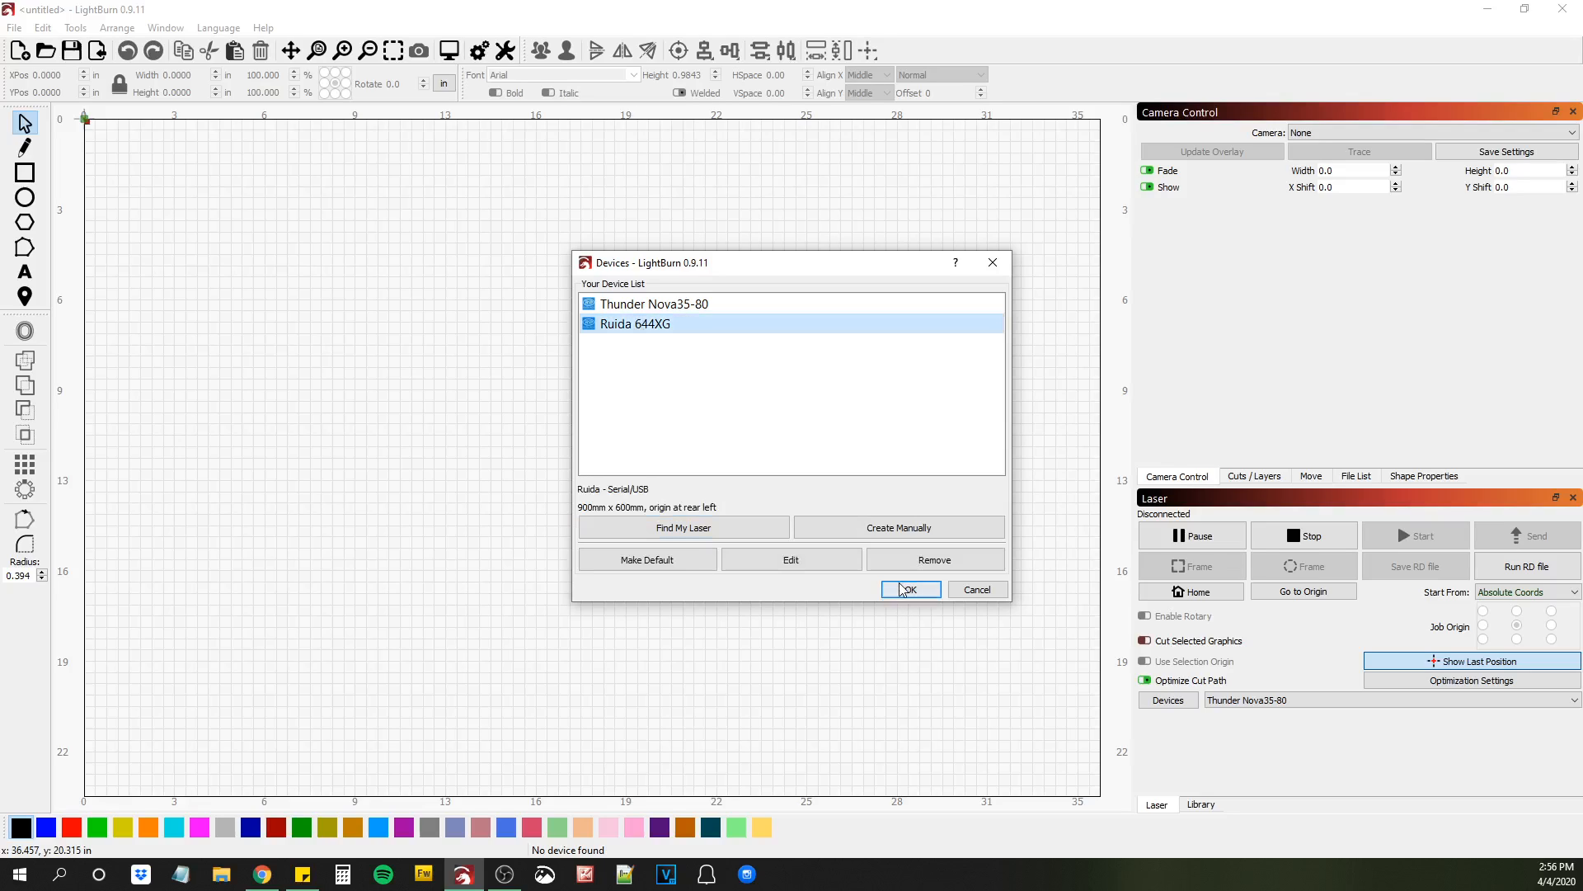
Confirm the Devices dialog with OK to return to the workspace.
left_click(908, 589)
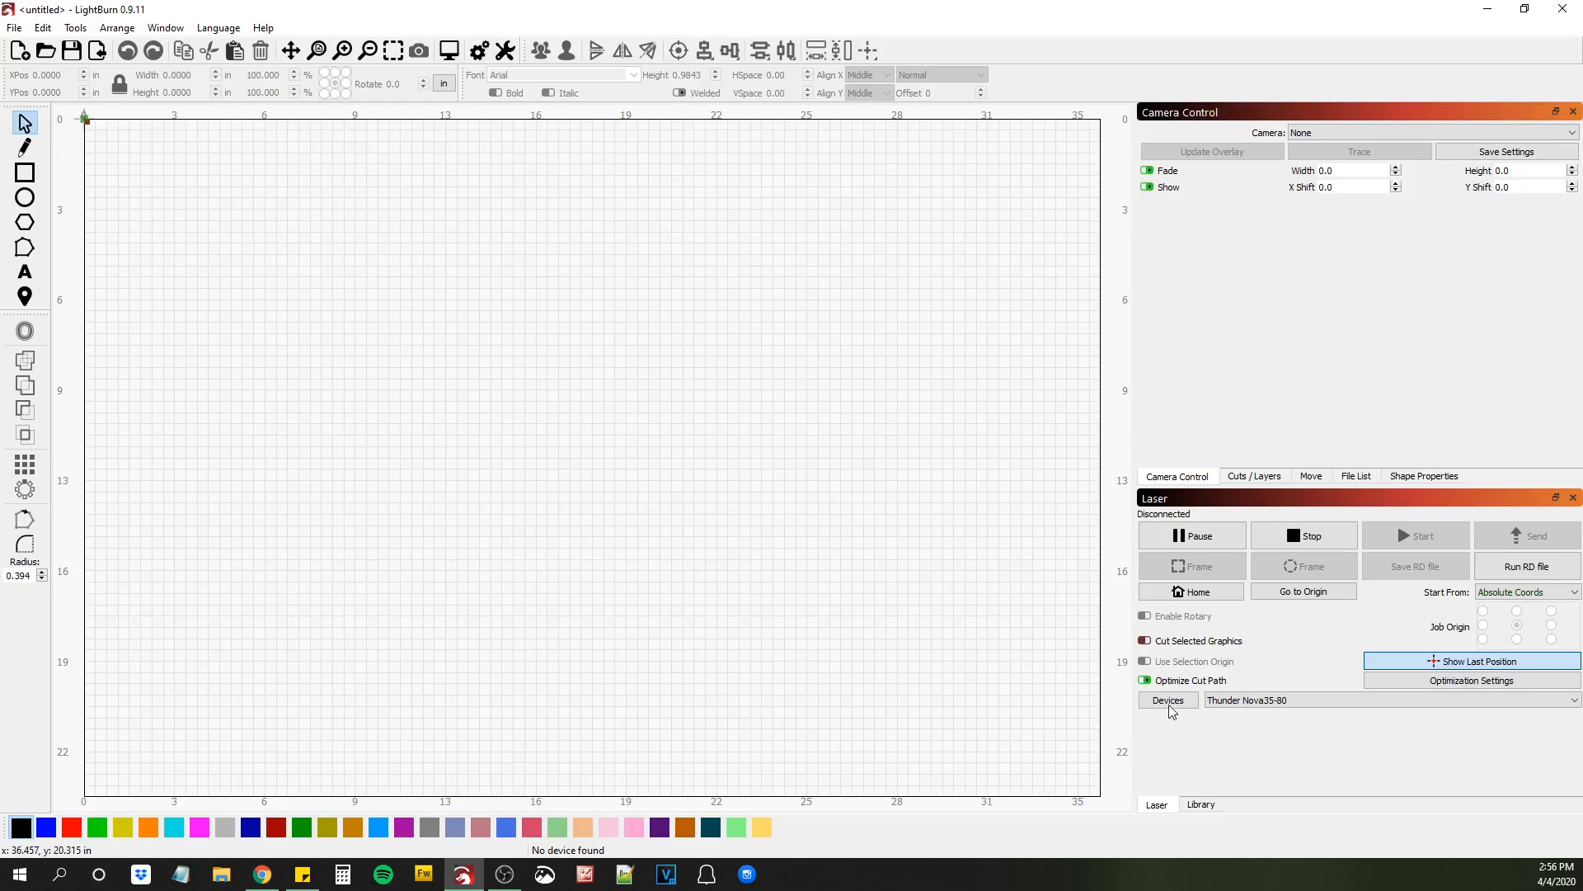
In the Devices list, make the Ruida 644XG the default device and close the dialog.
left_click(1167, 700)
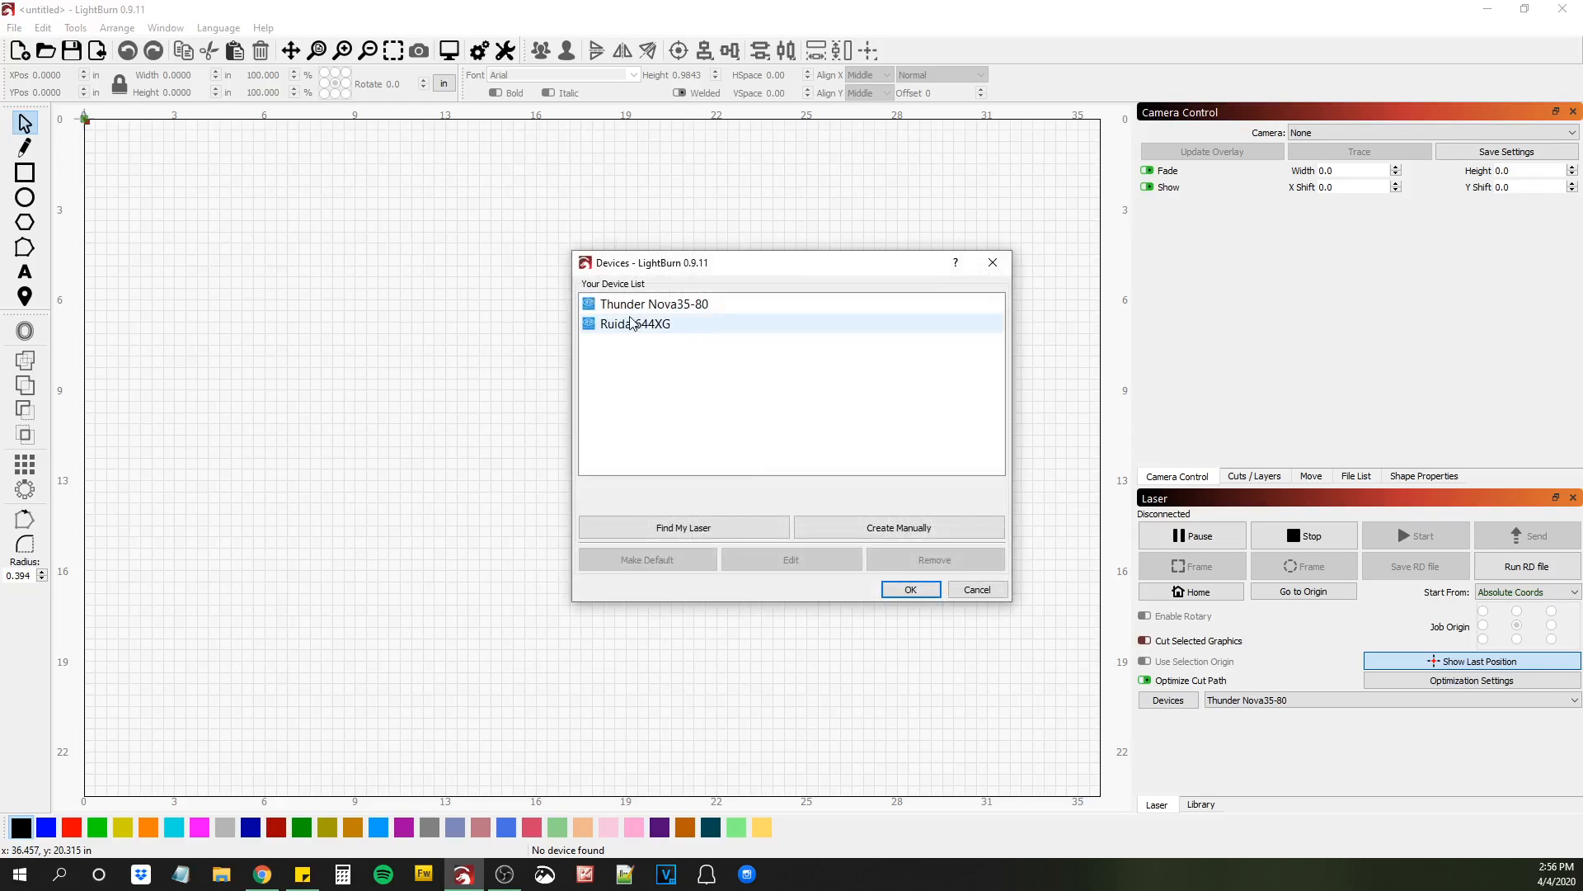
left_click(634, 323)
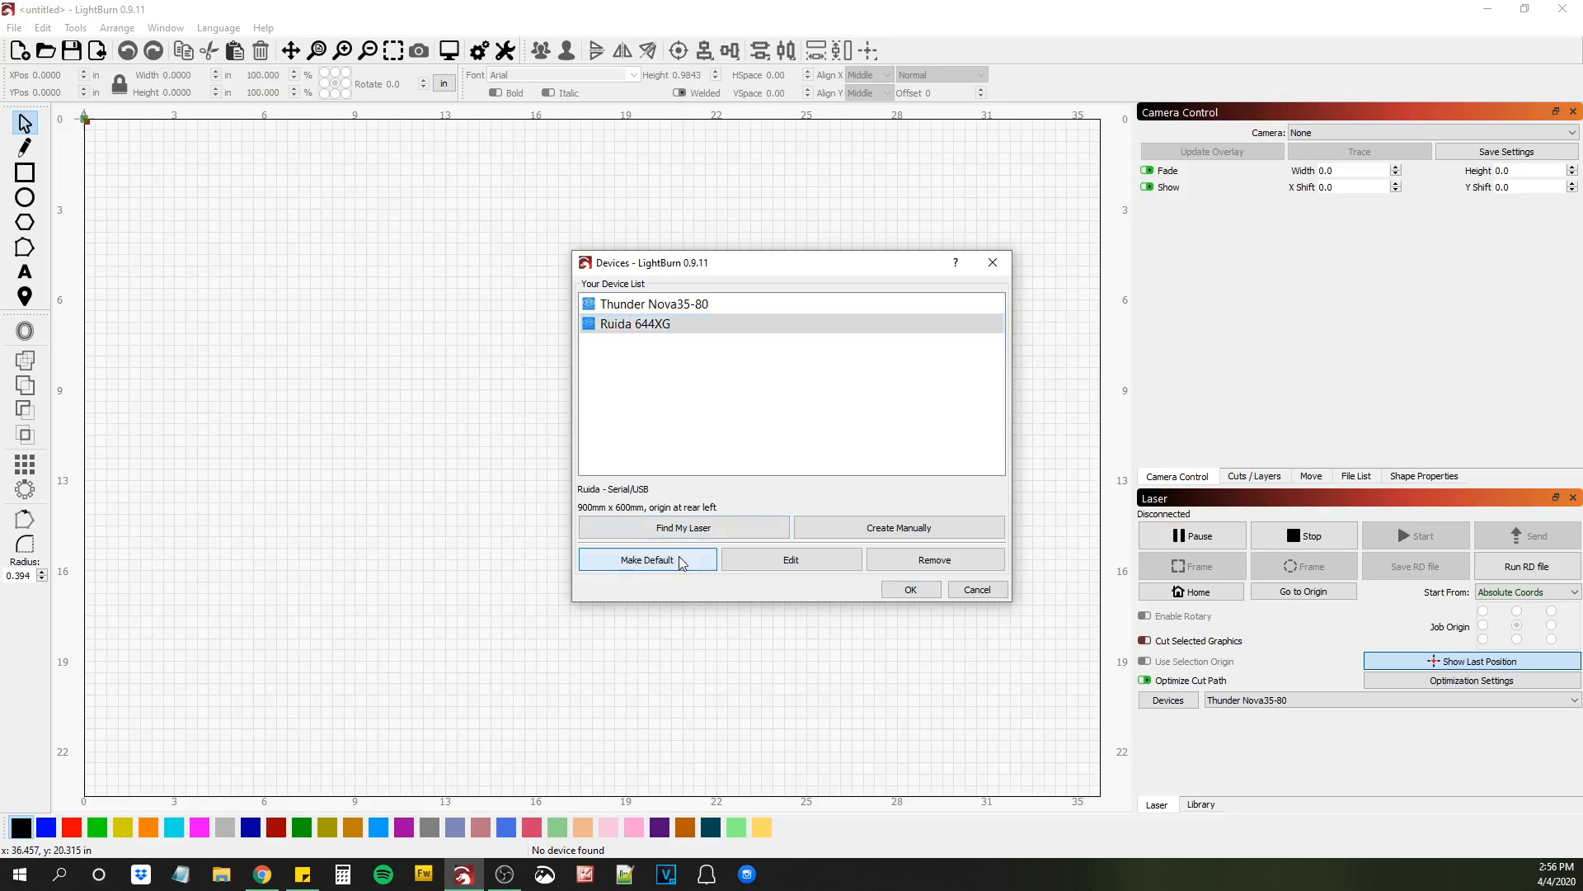
left_click(908, 589)
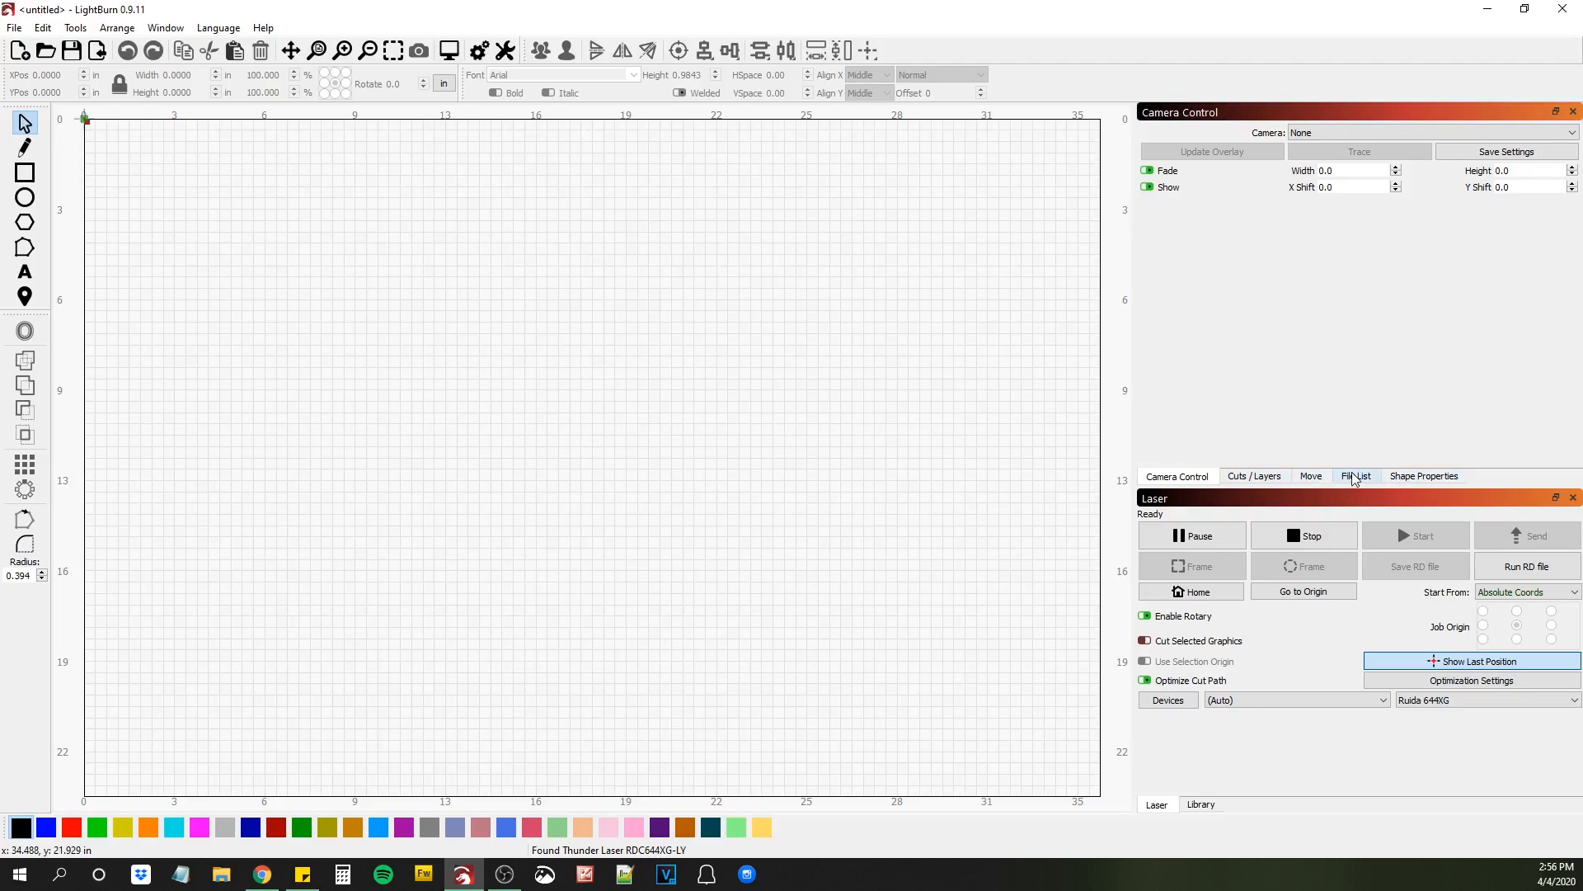
left_click(1355, 476)
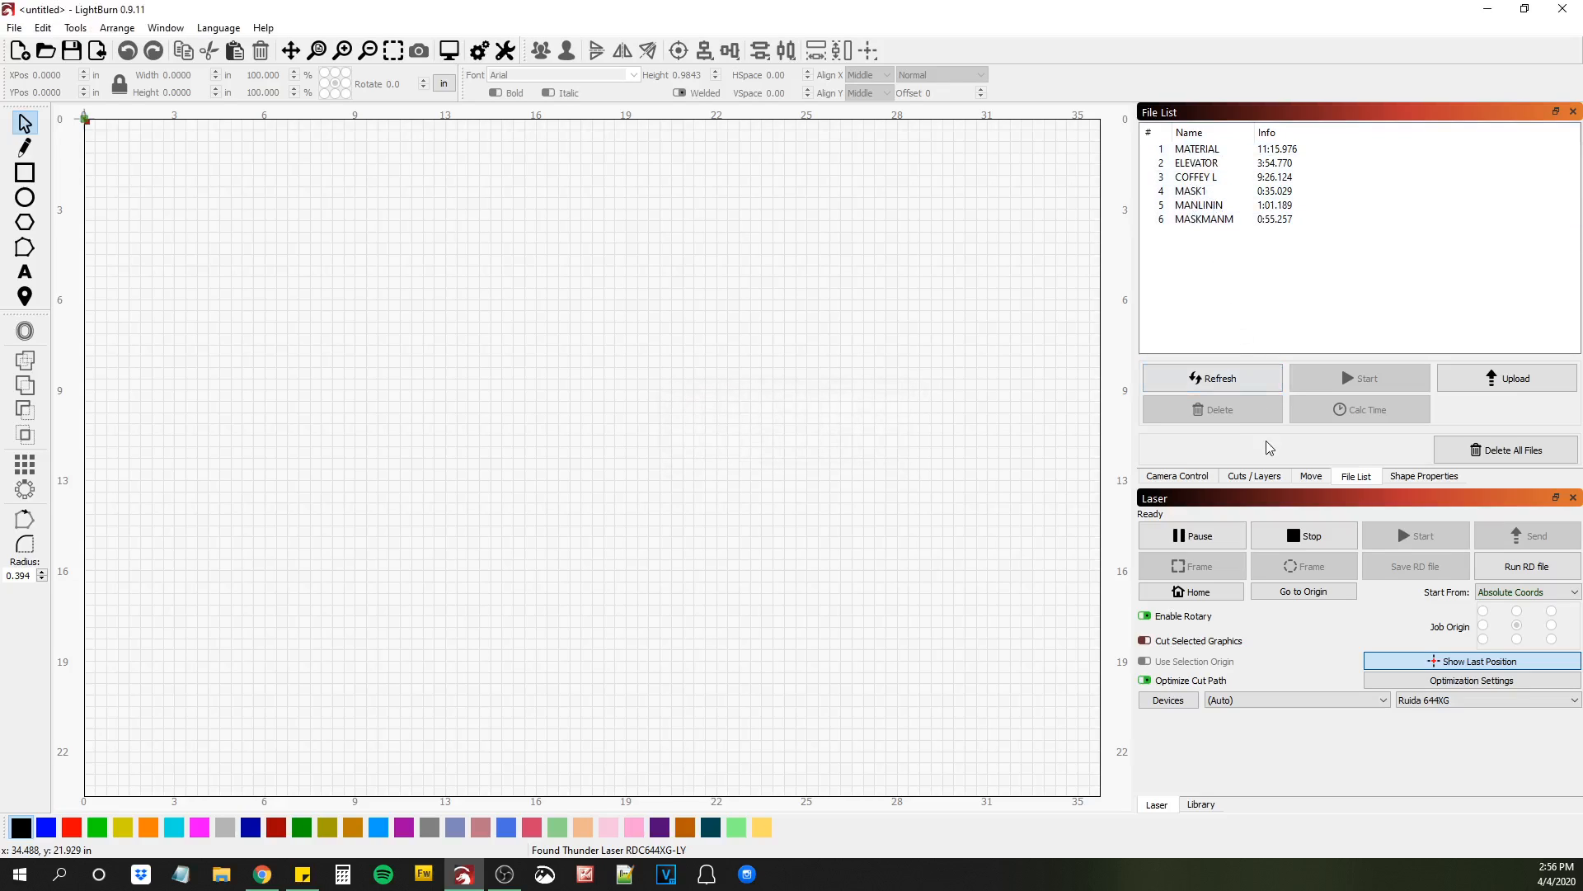
Reopen Devices, select the Thunder Nova35-80 entry, and start Create Manually.
left_click(1168, 700)
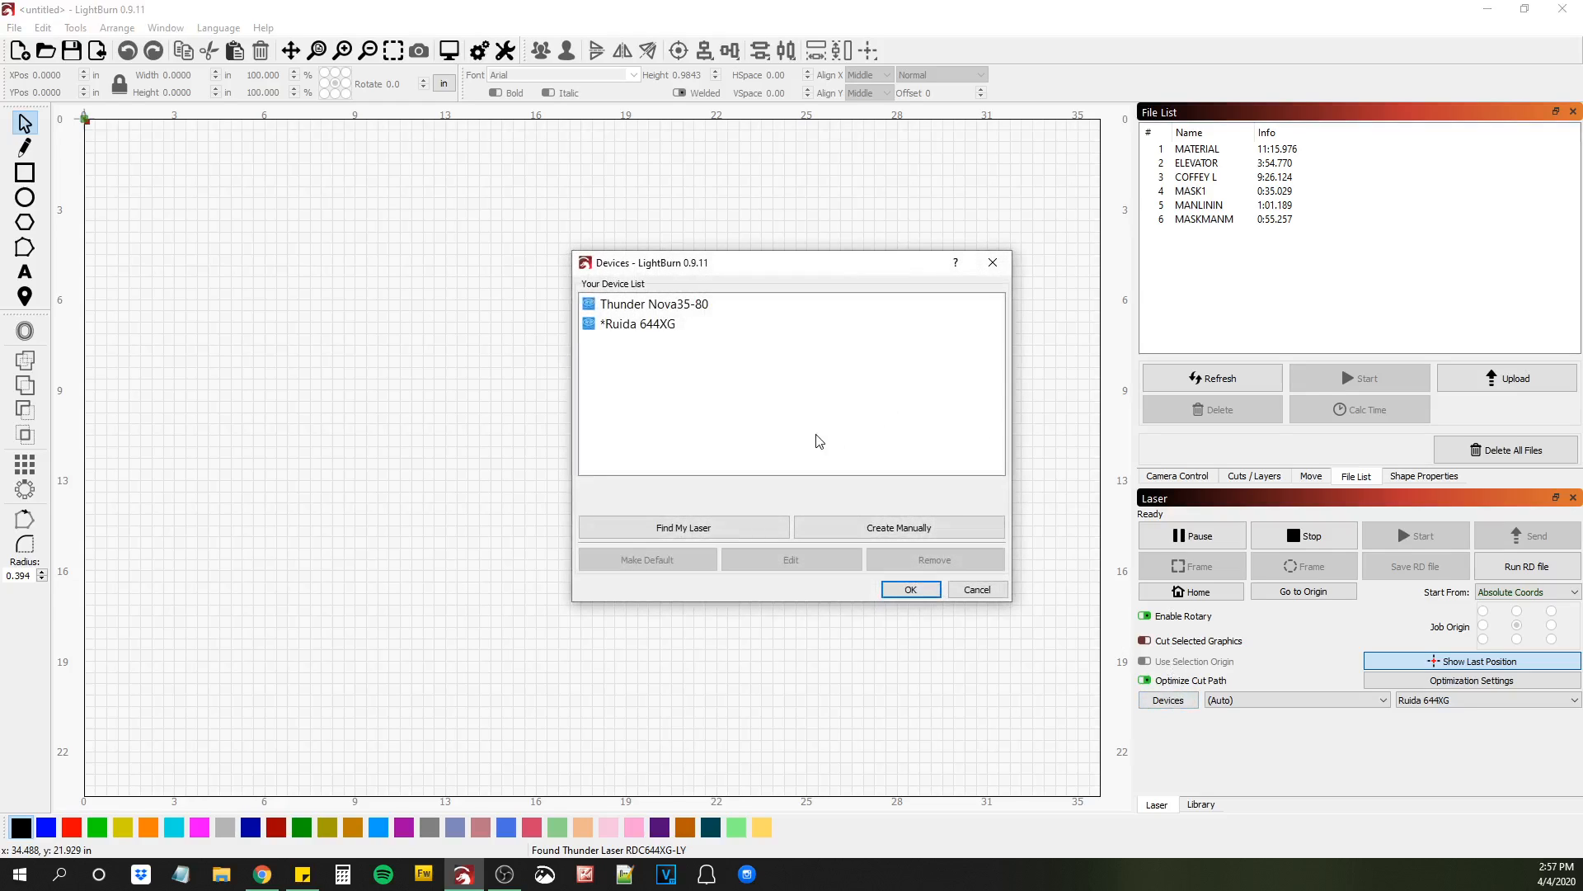
left_click(653, 304)
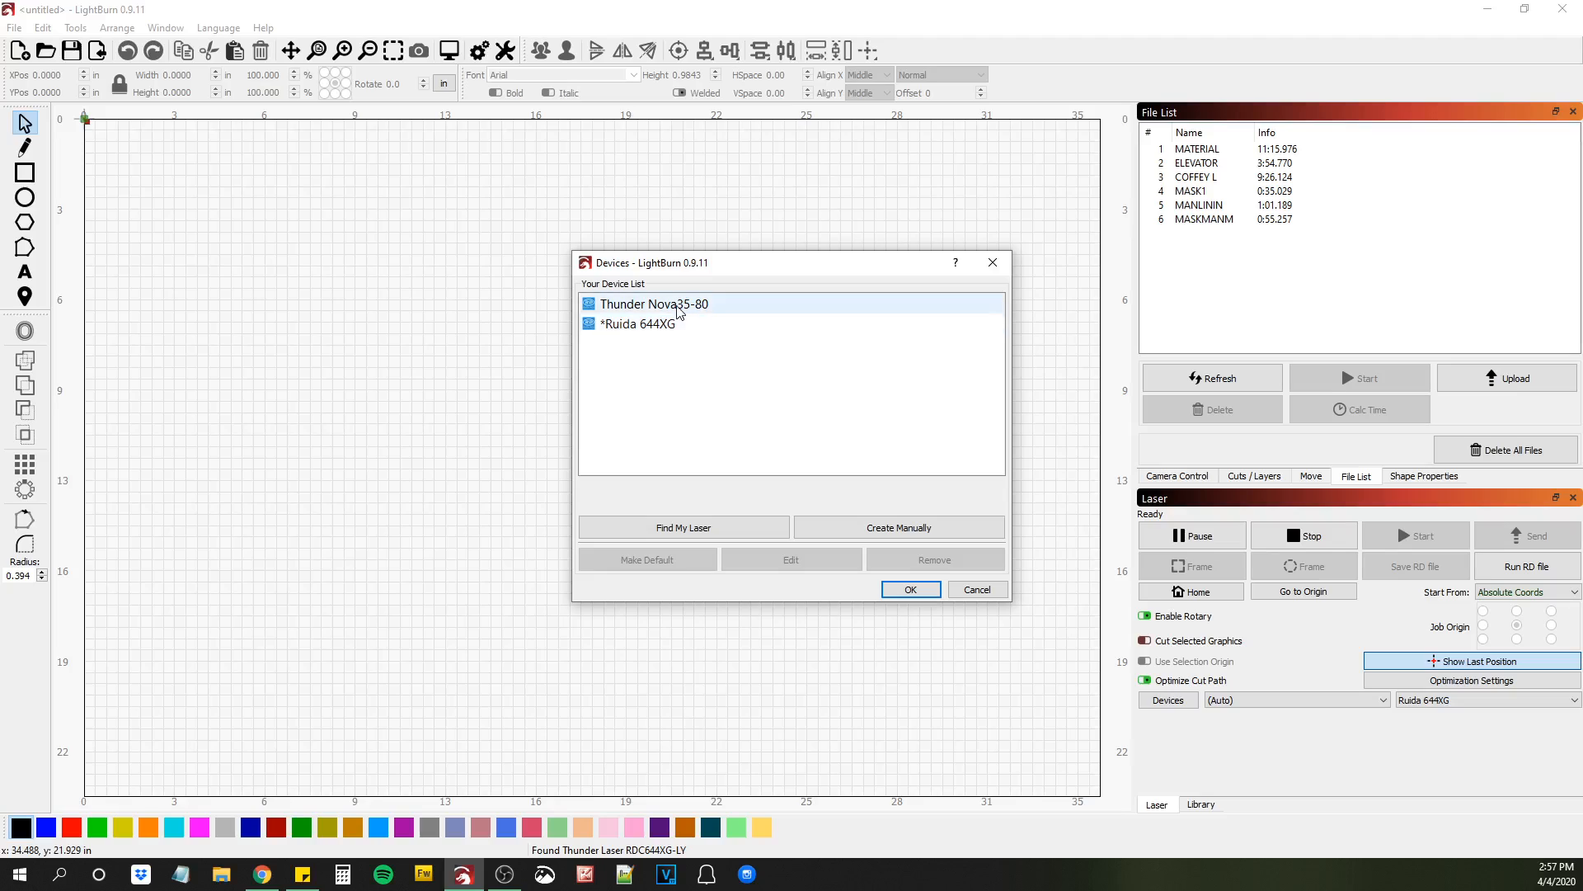
left_click(896, 526)
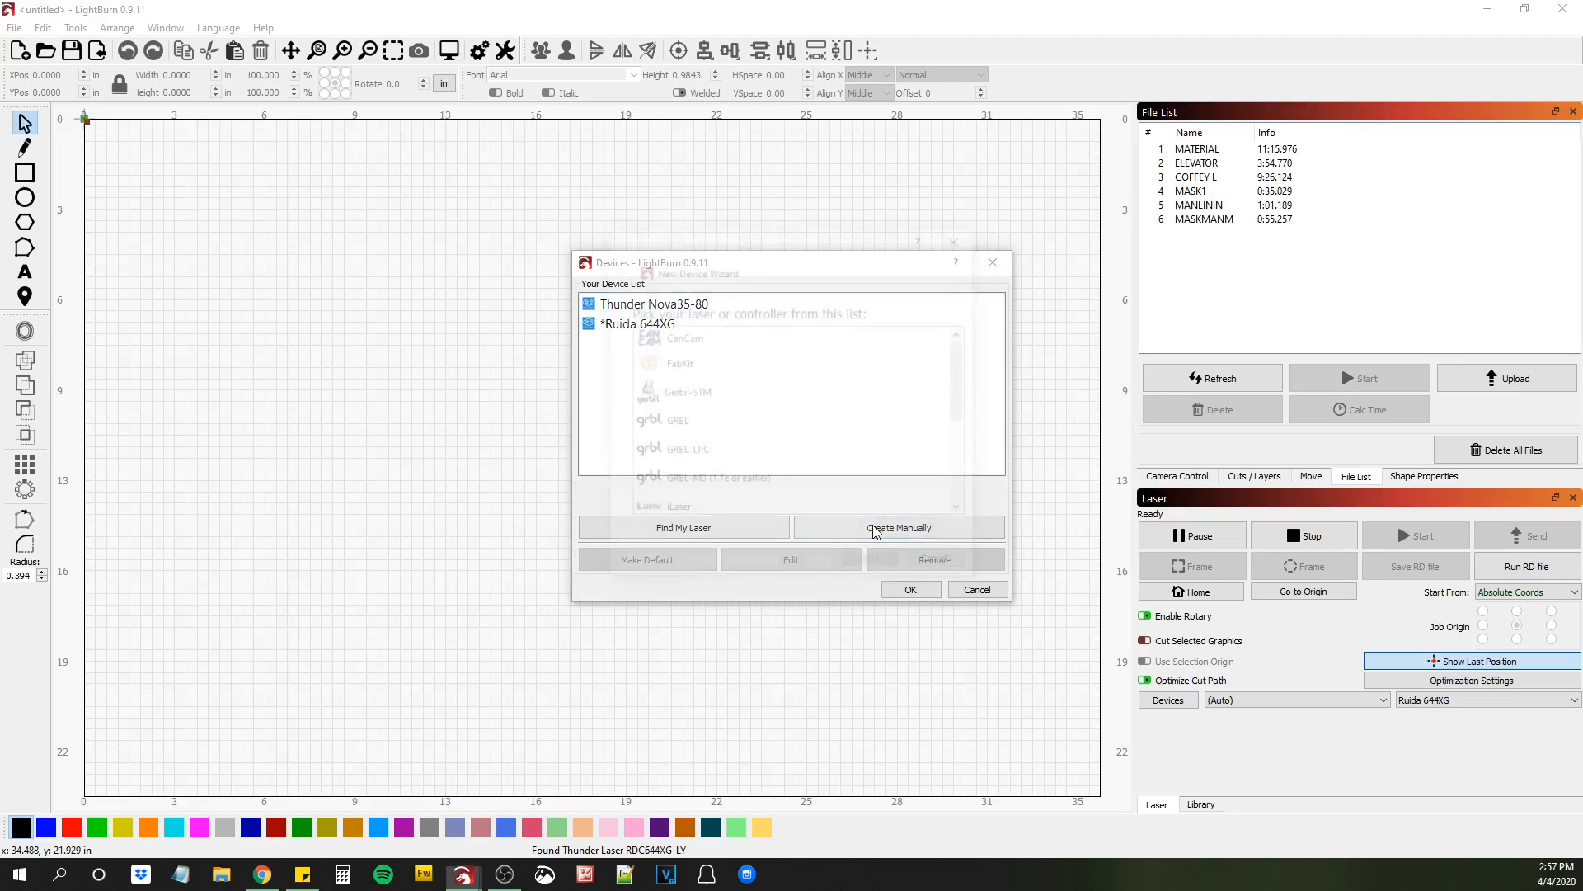
Begin a manual Ruida Packet/USB device, entering 90 for the work area size.
left_click(896, 526)
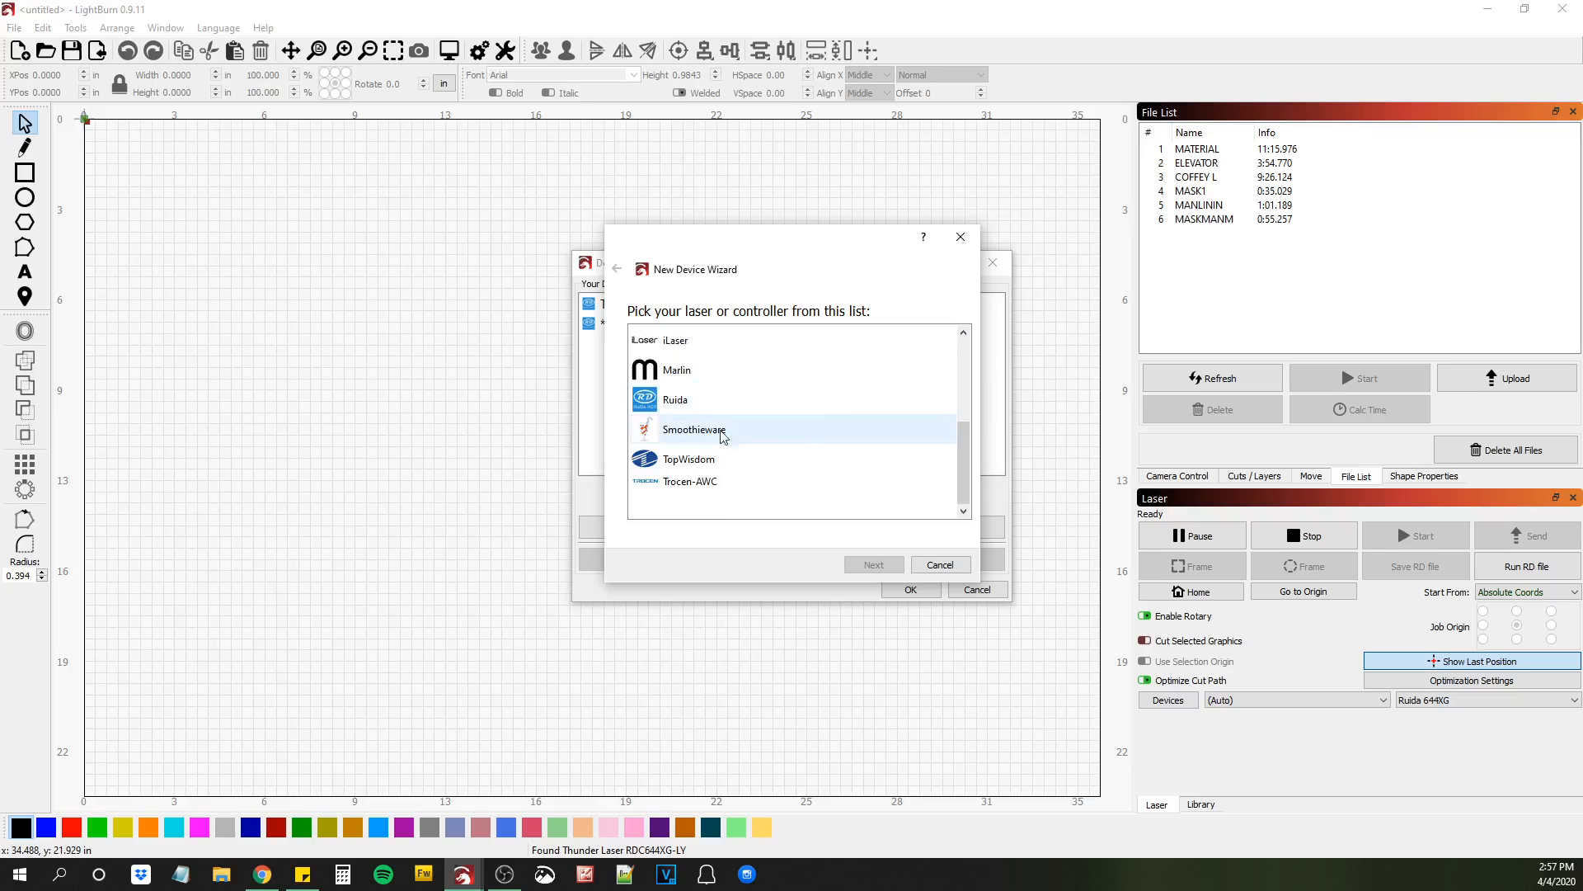
left_click(872, 564)
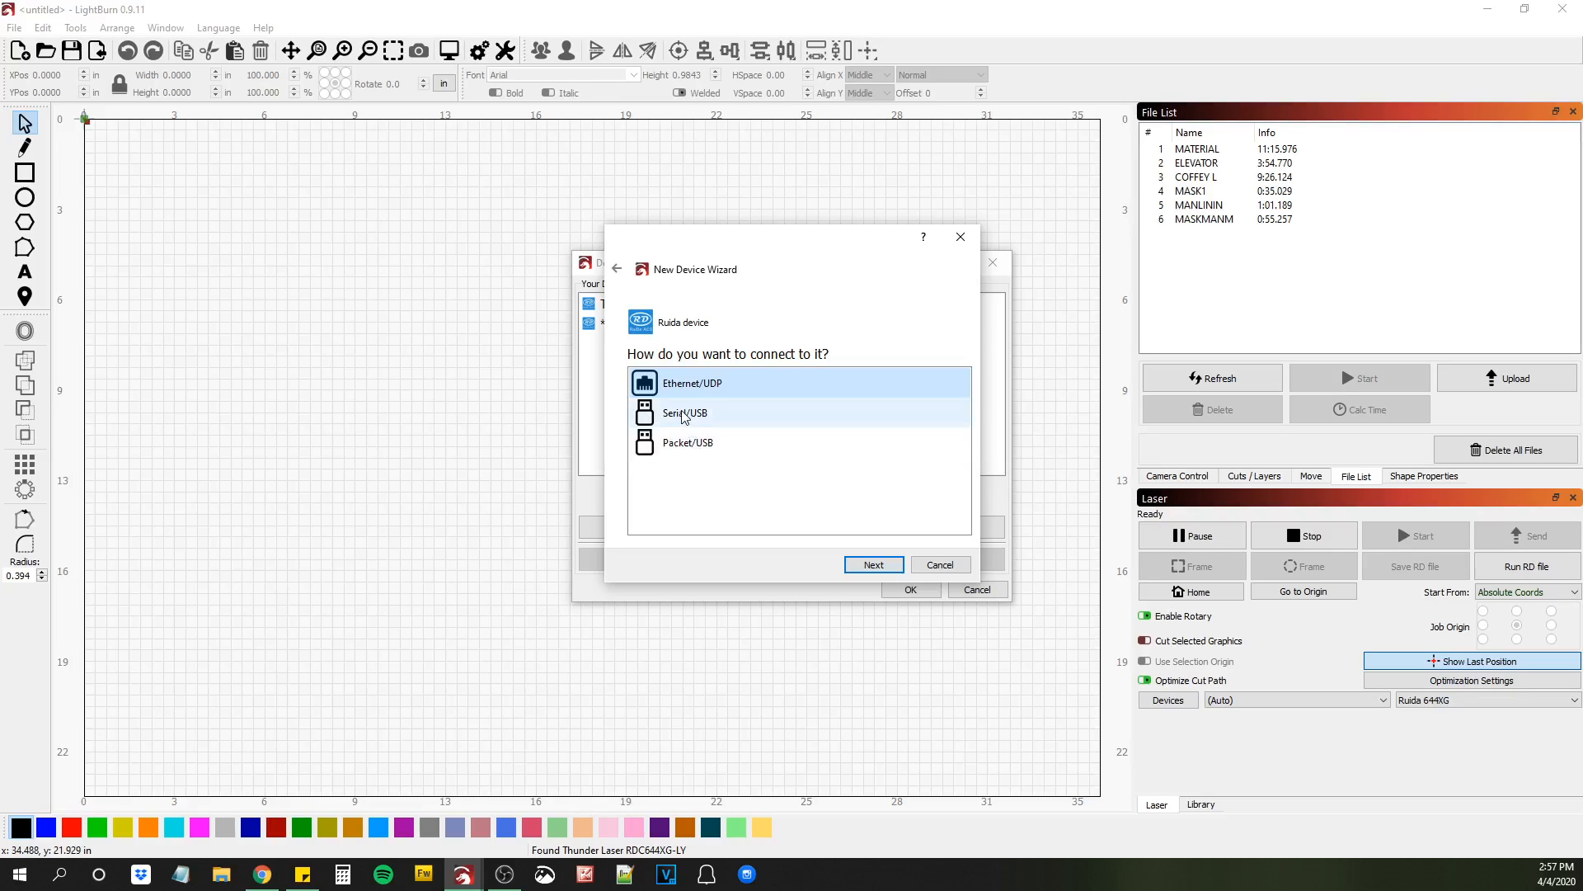
left_click(683, 413)
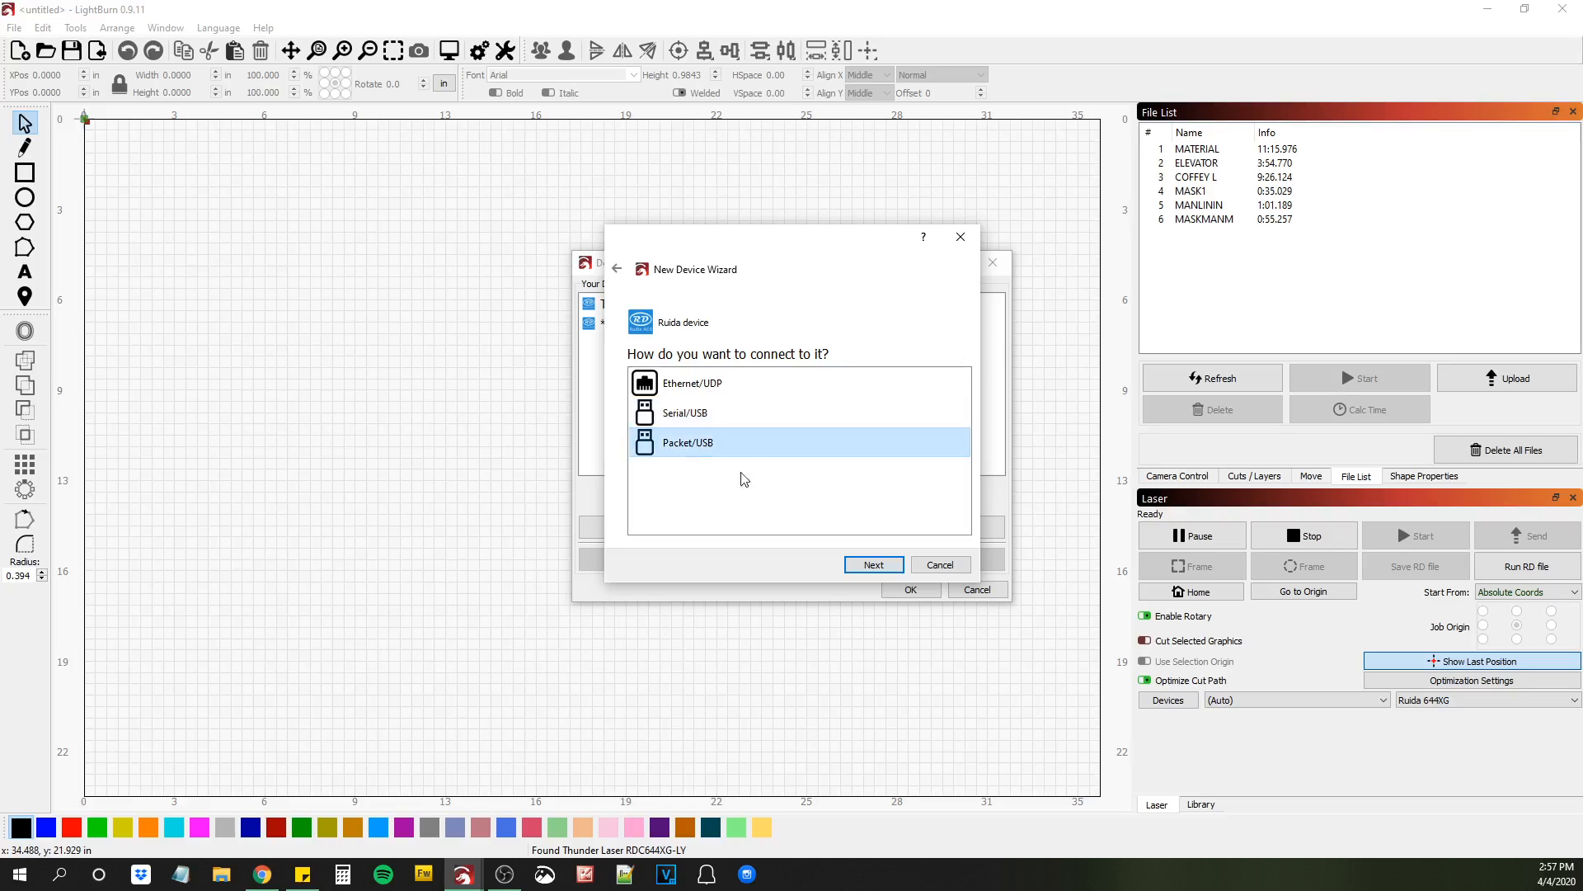
left_click(873, 564)
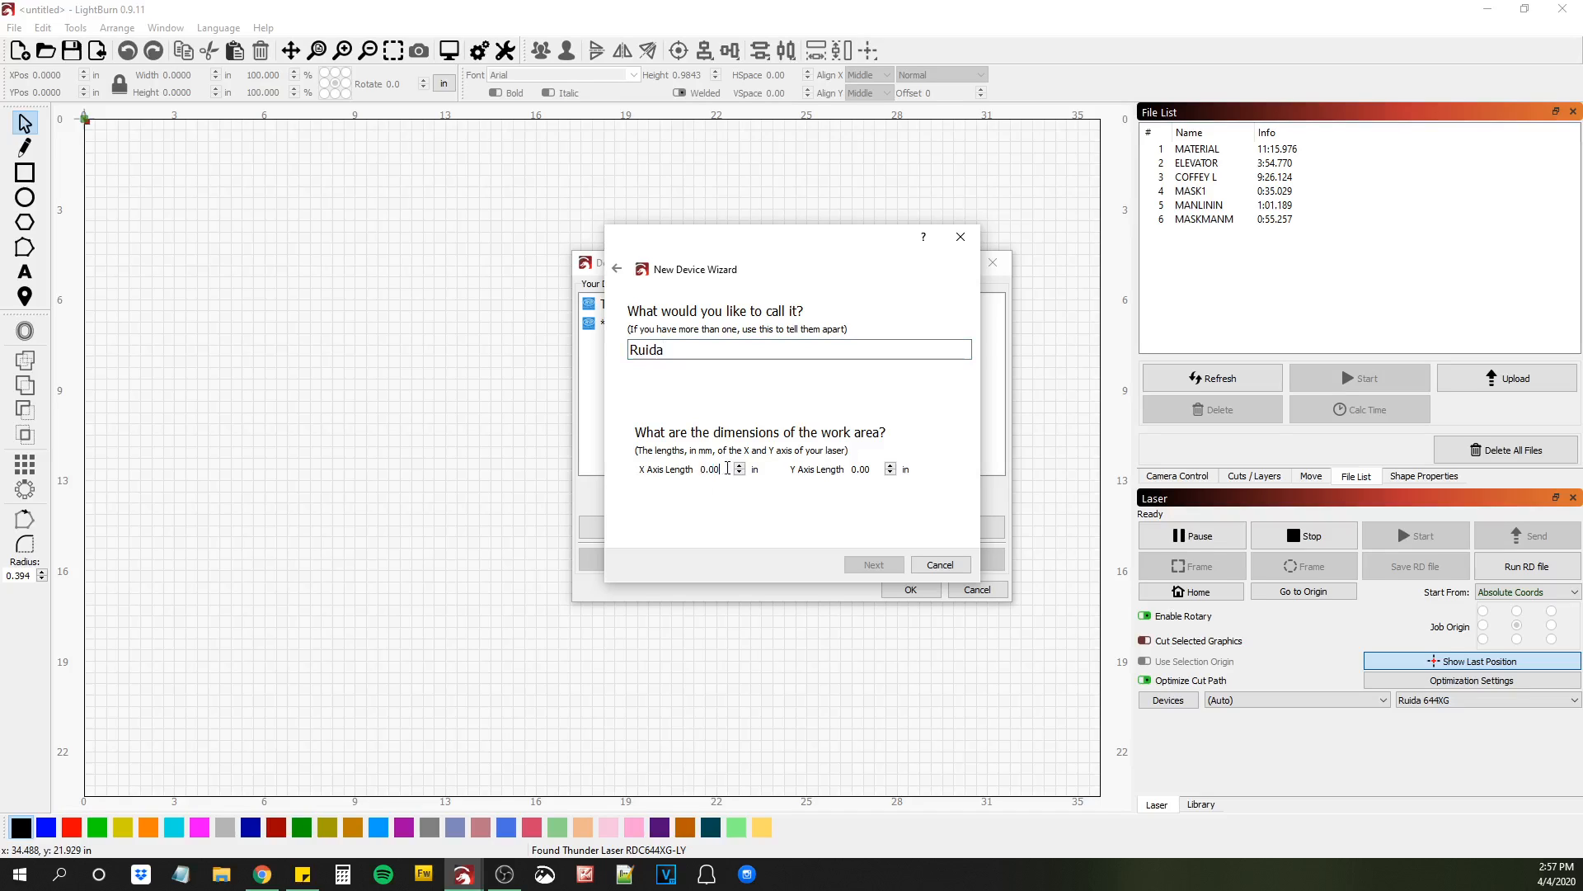
type("90")
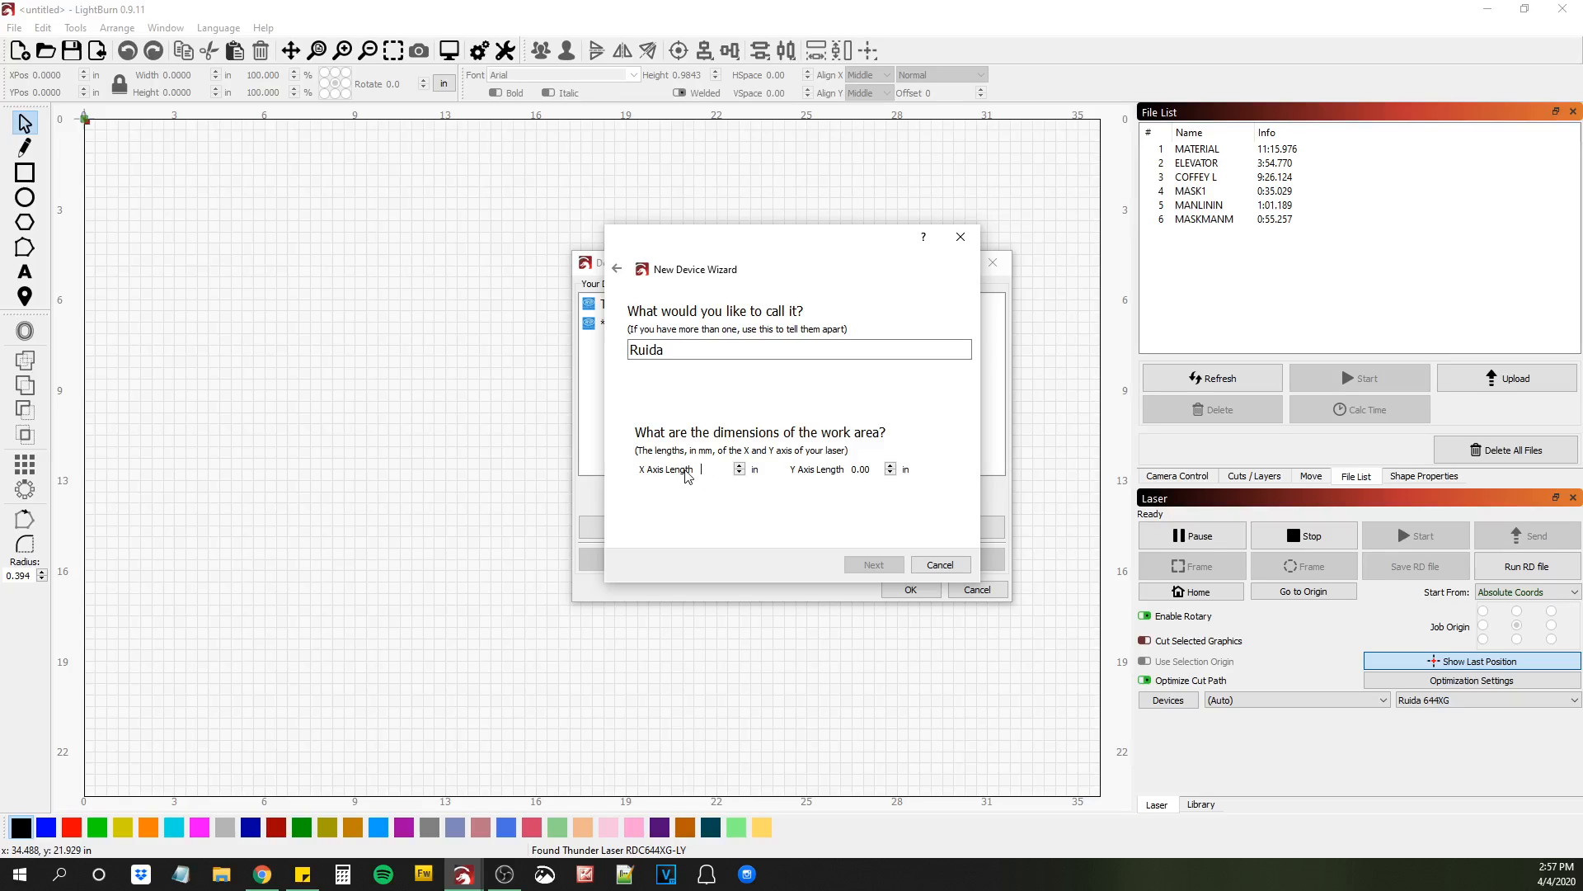
type("90")
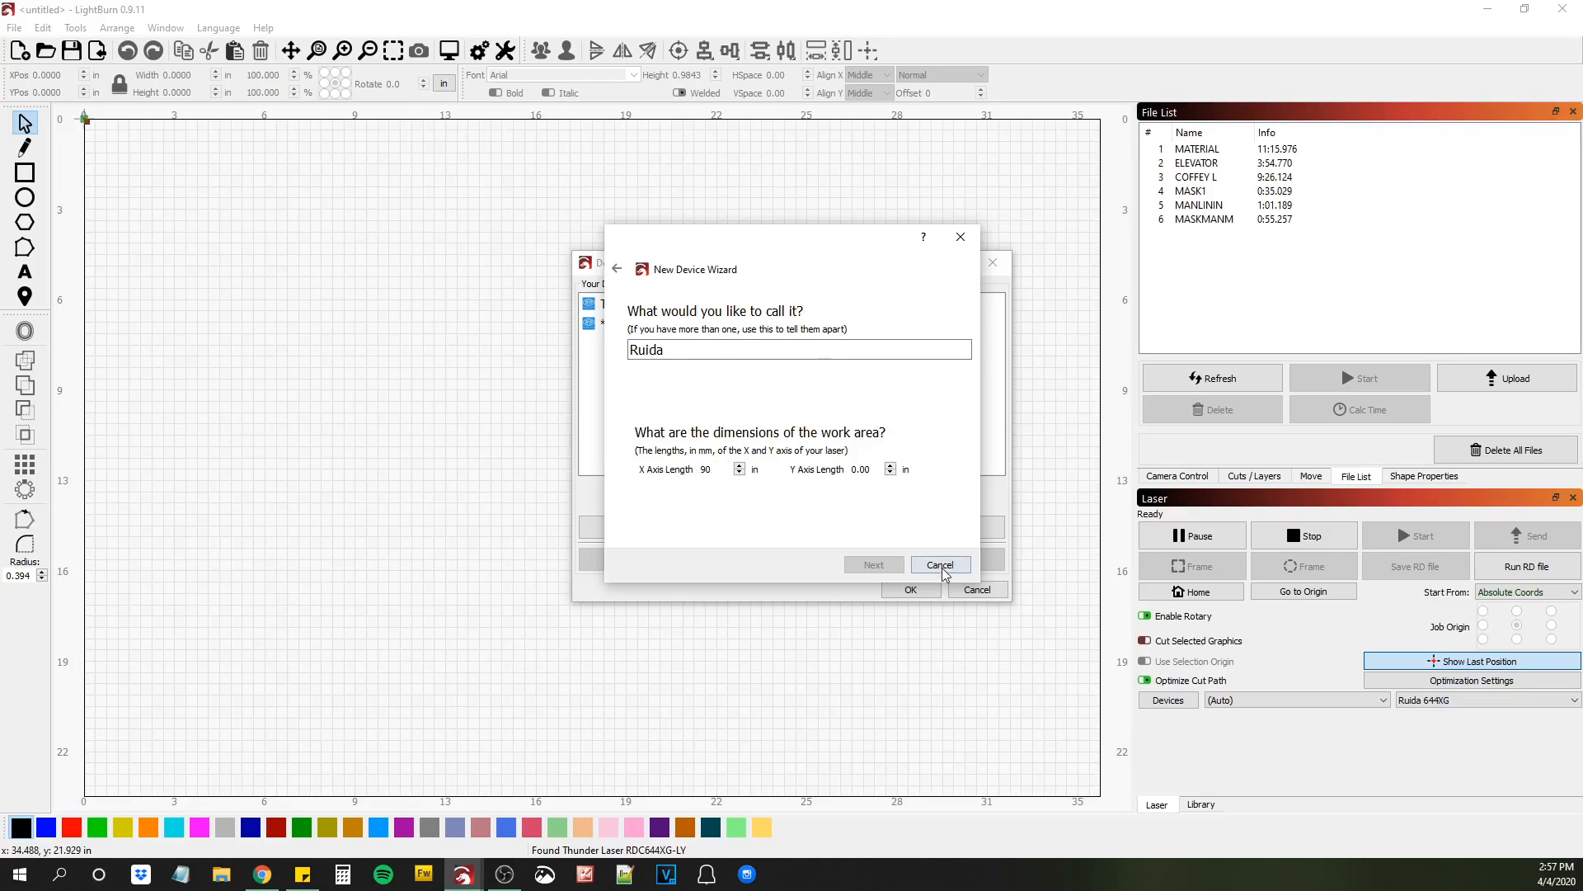
Cancel the wizard, switch measurements to millimetres, and reopen the Devices list.
left_click(939, 564)
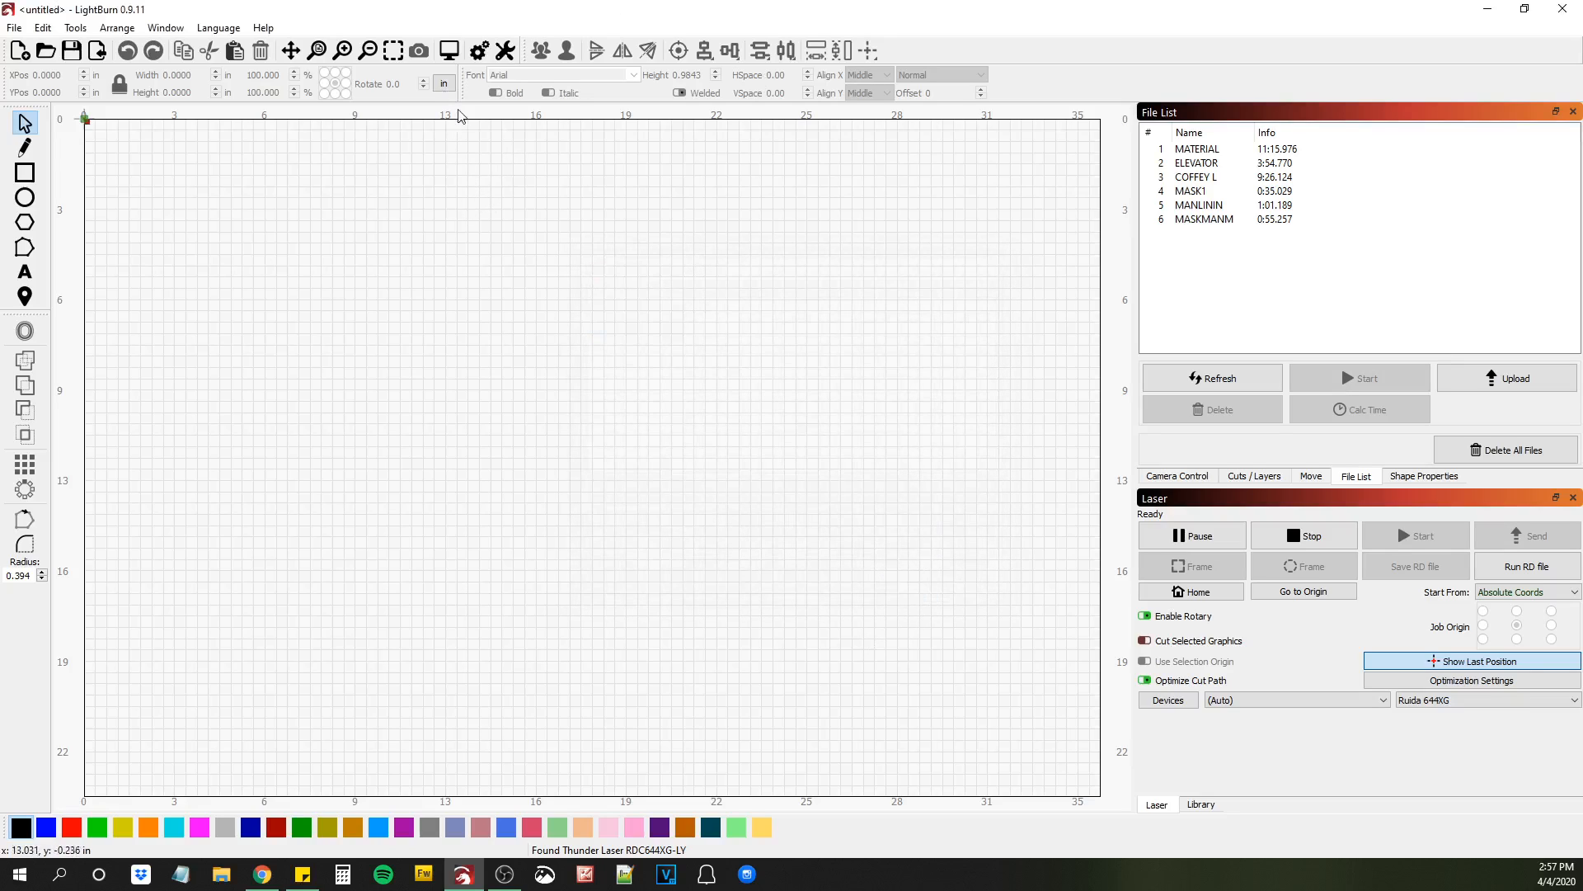
left_click(444, 83)
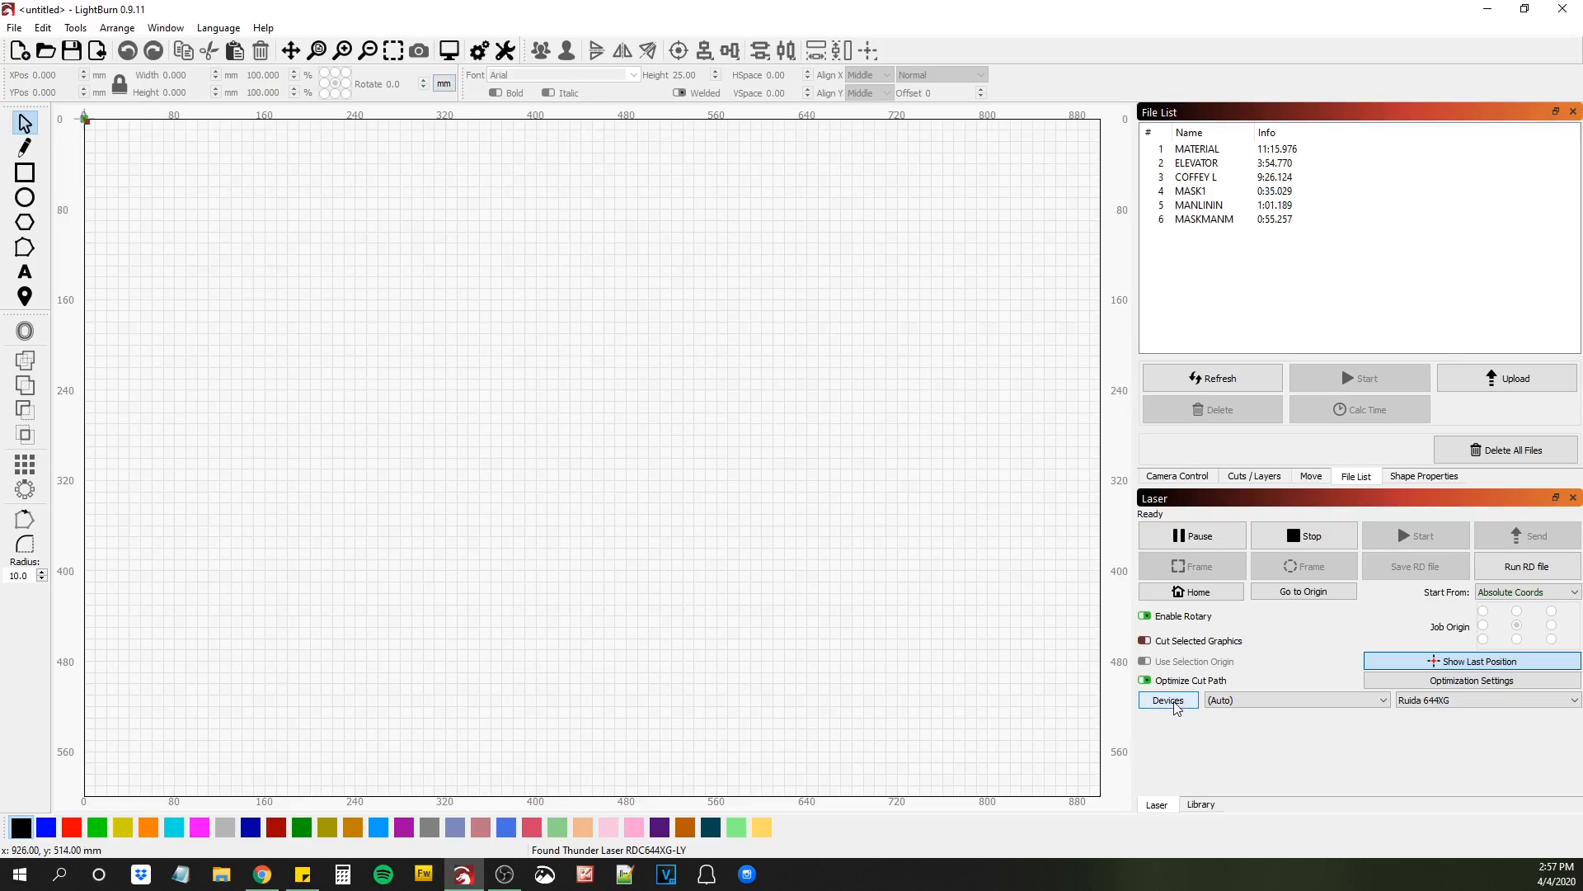
left_click(1167, 700)
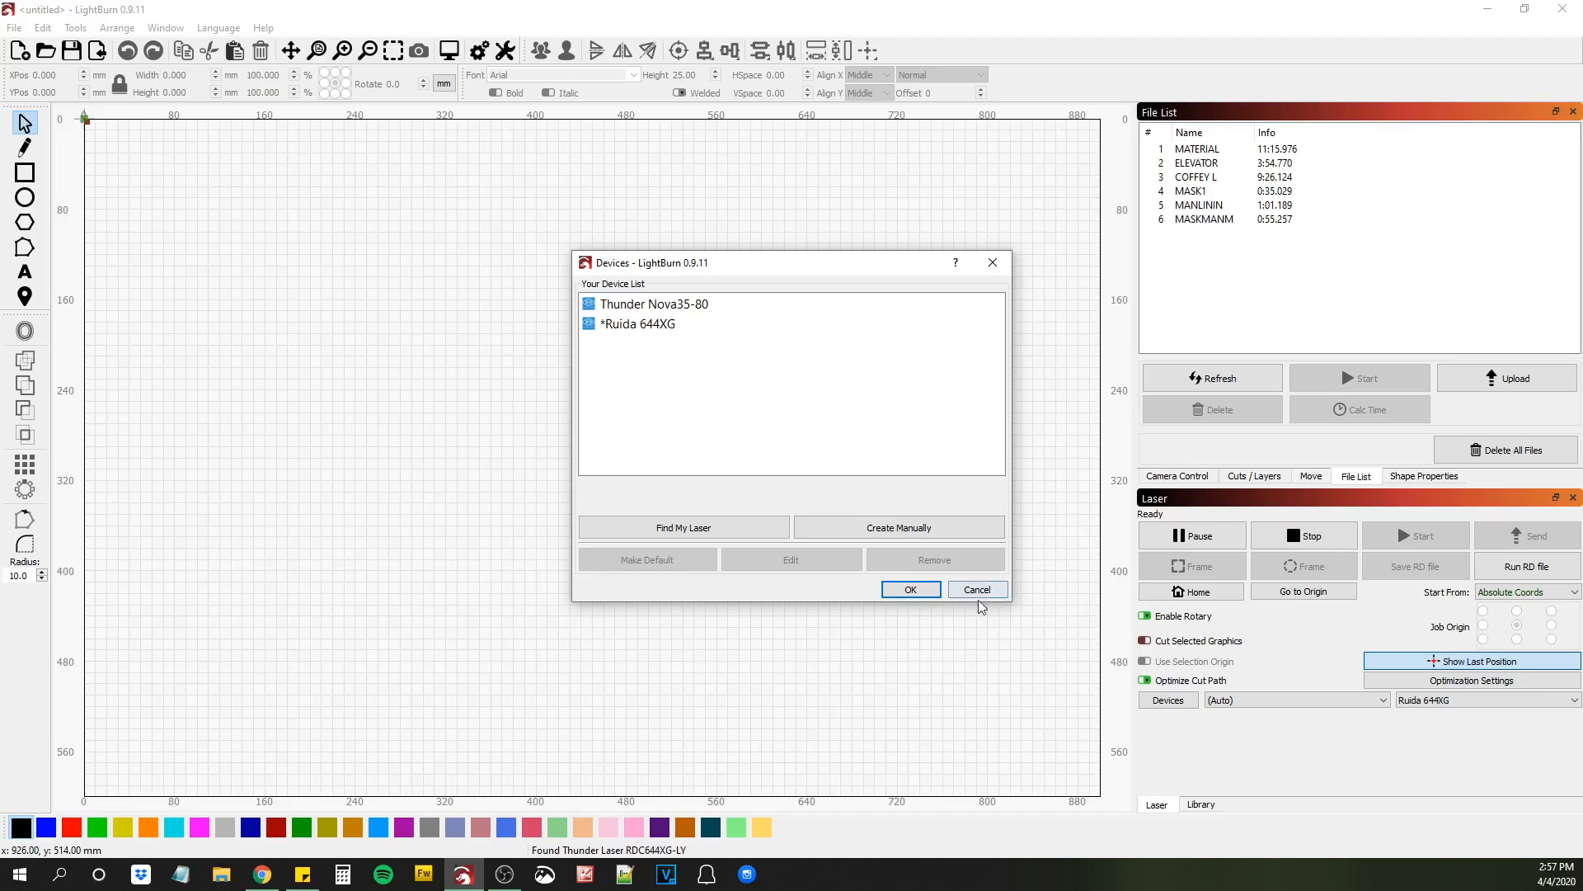
Create a Ruida Packet/USB device manually: name 'Ruida test', 900 × 600 mm, Rear Left origin.
left_click(896, 526)
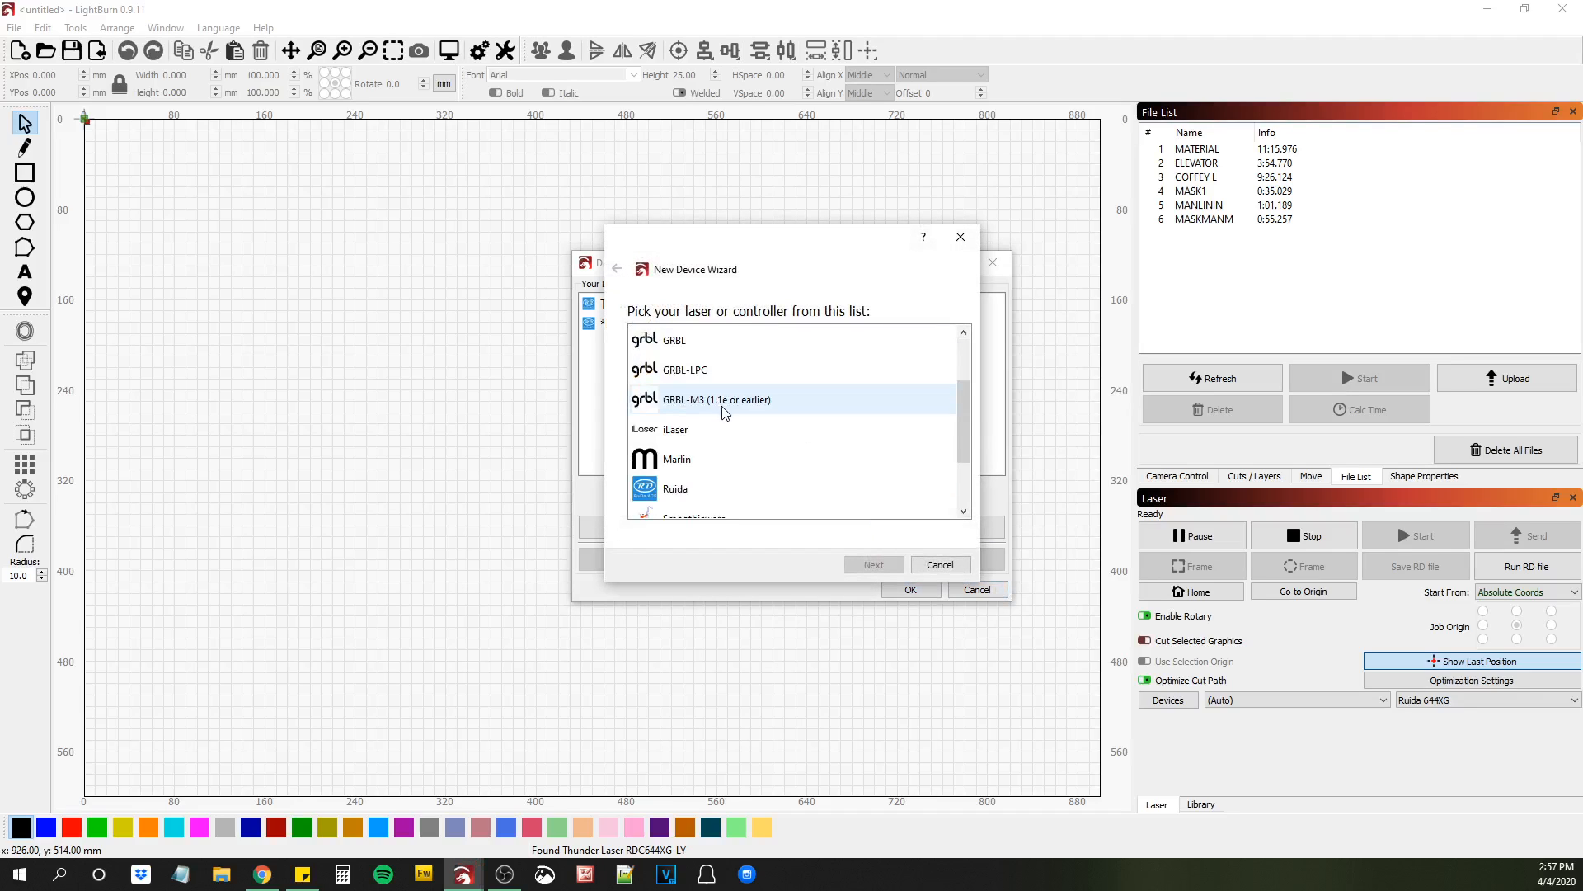
left_click(873, 564)
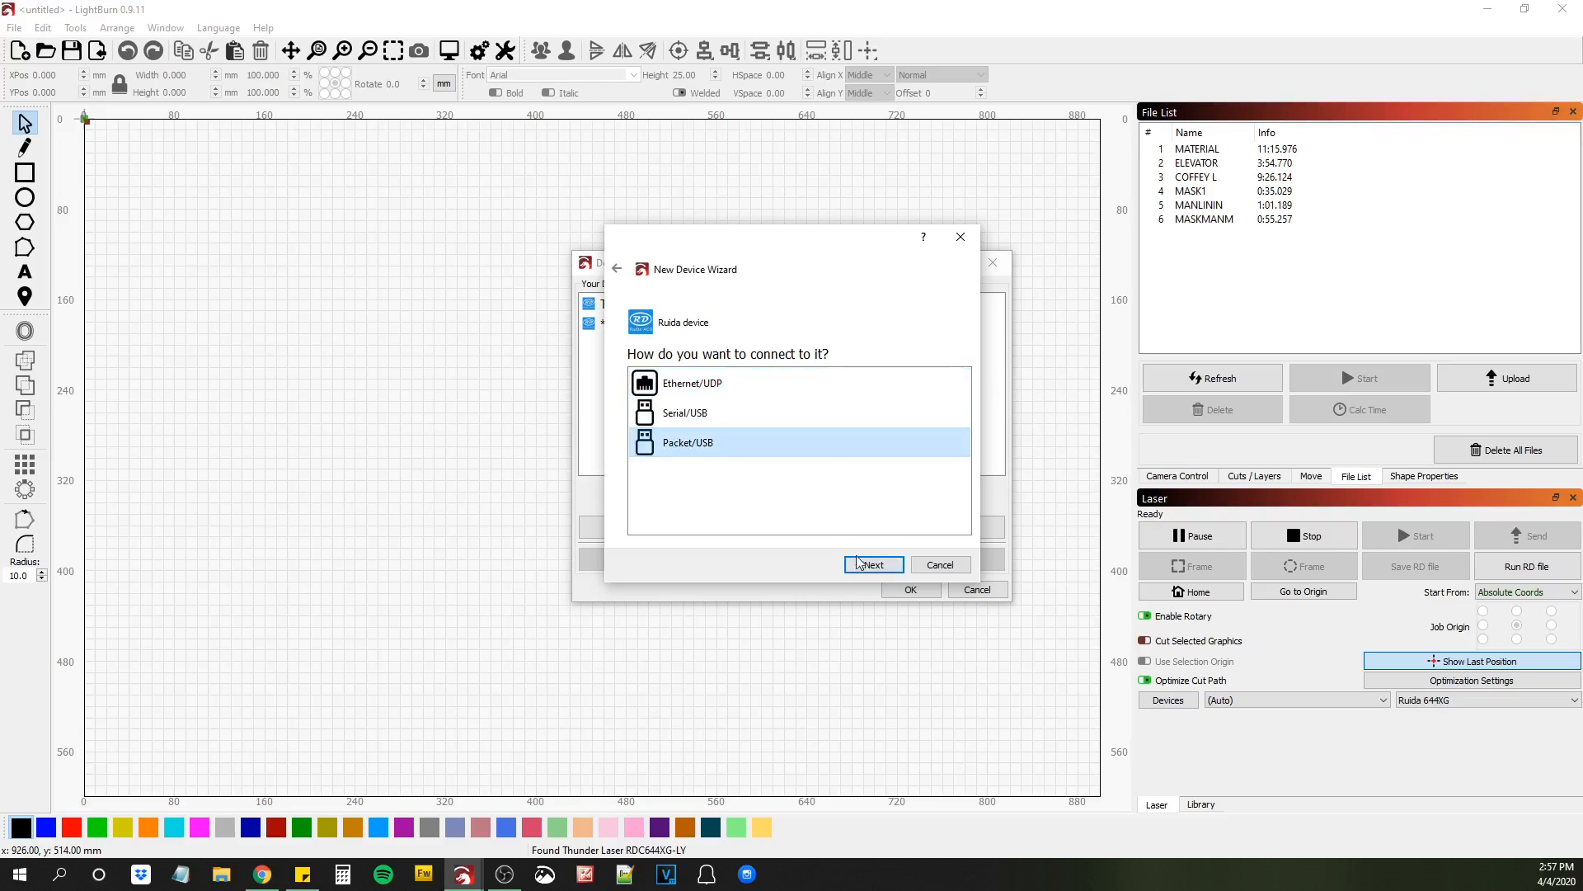
left_click(871, 564)
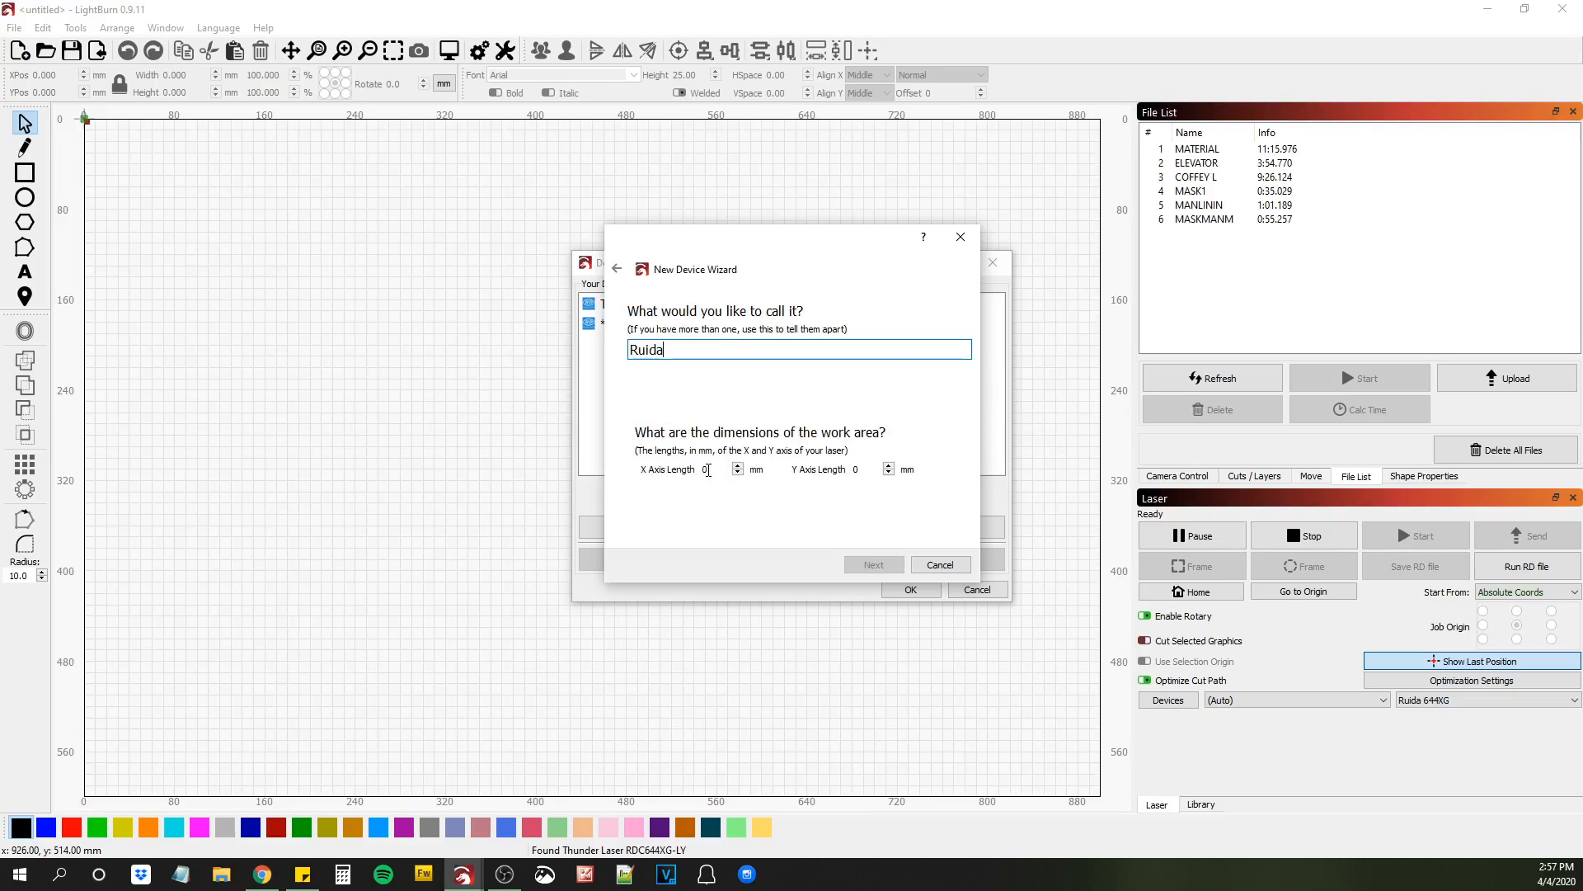
type("900")
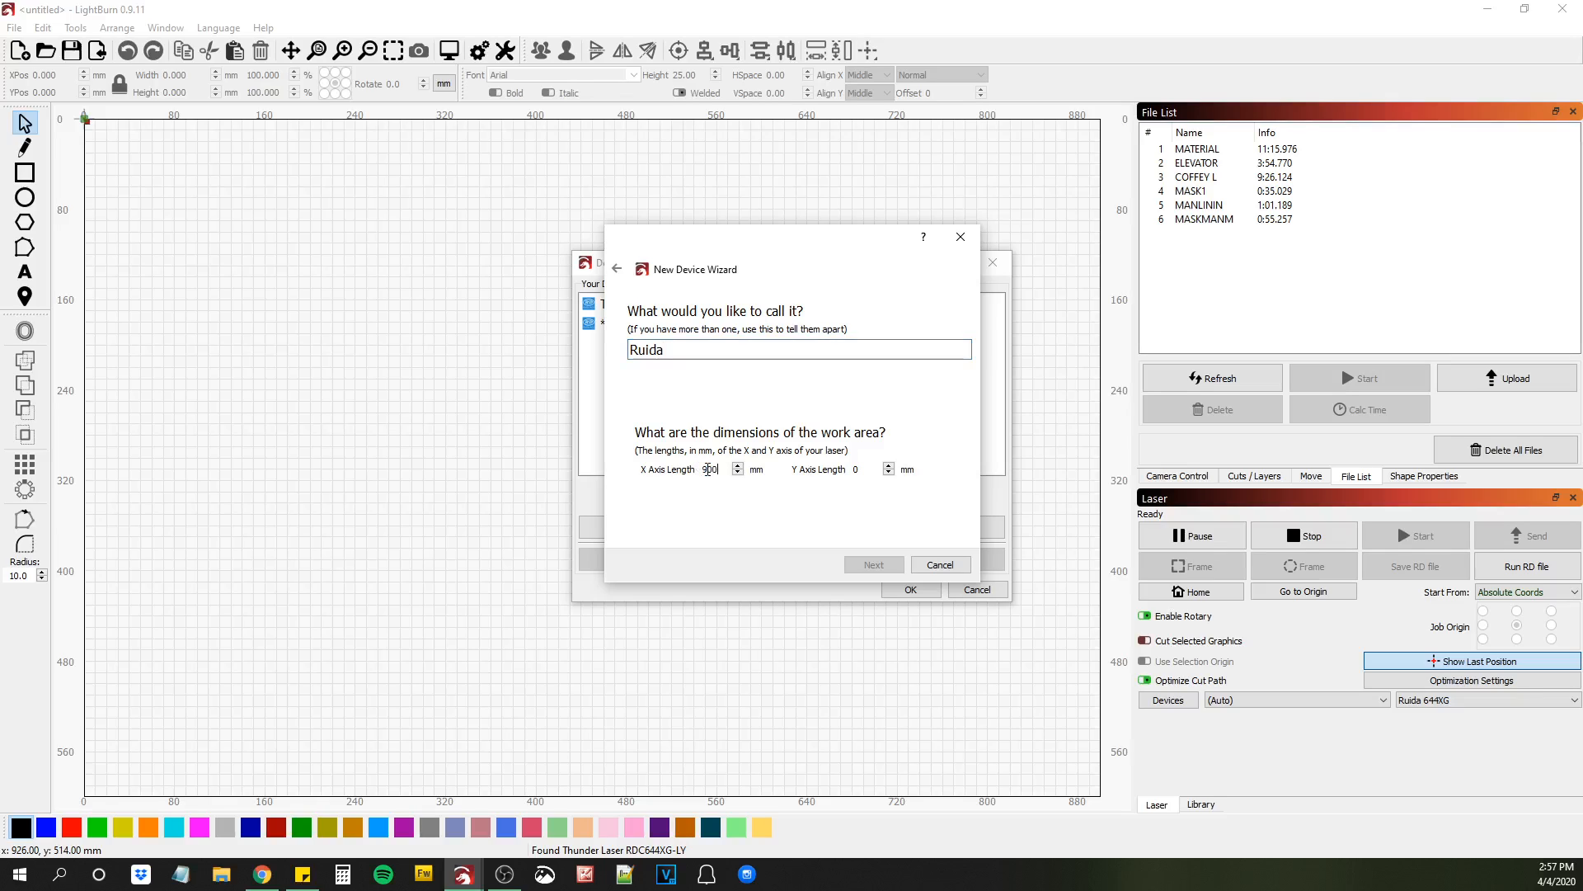
type("600")
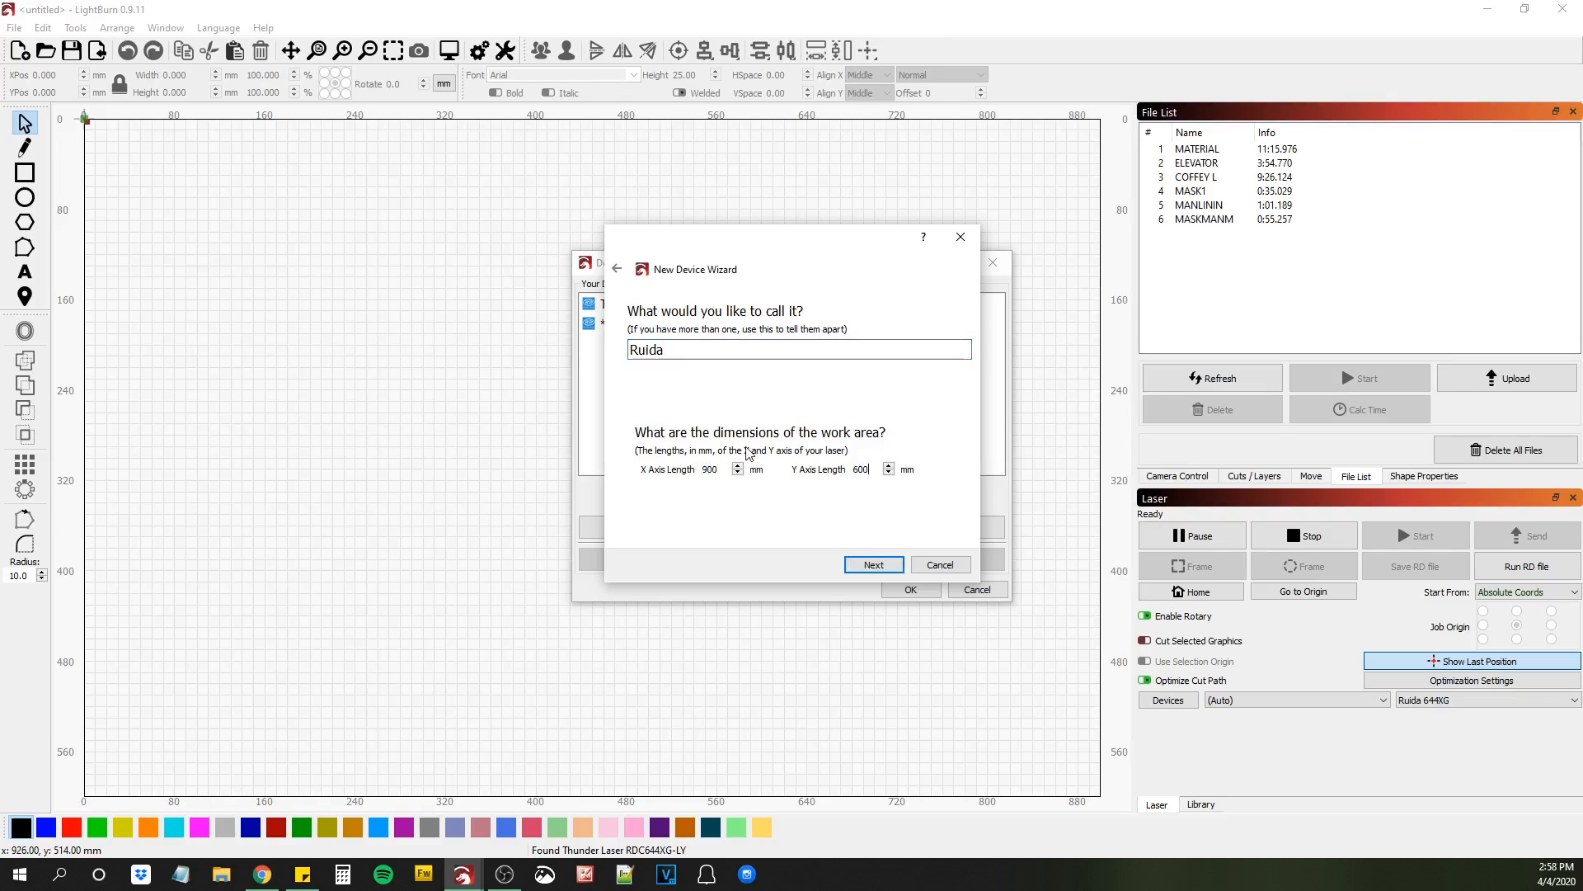
left_click(798, 348)
type(" test")
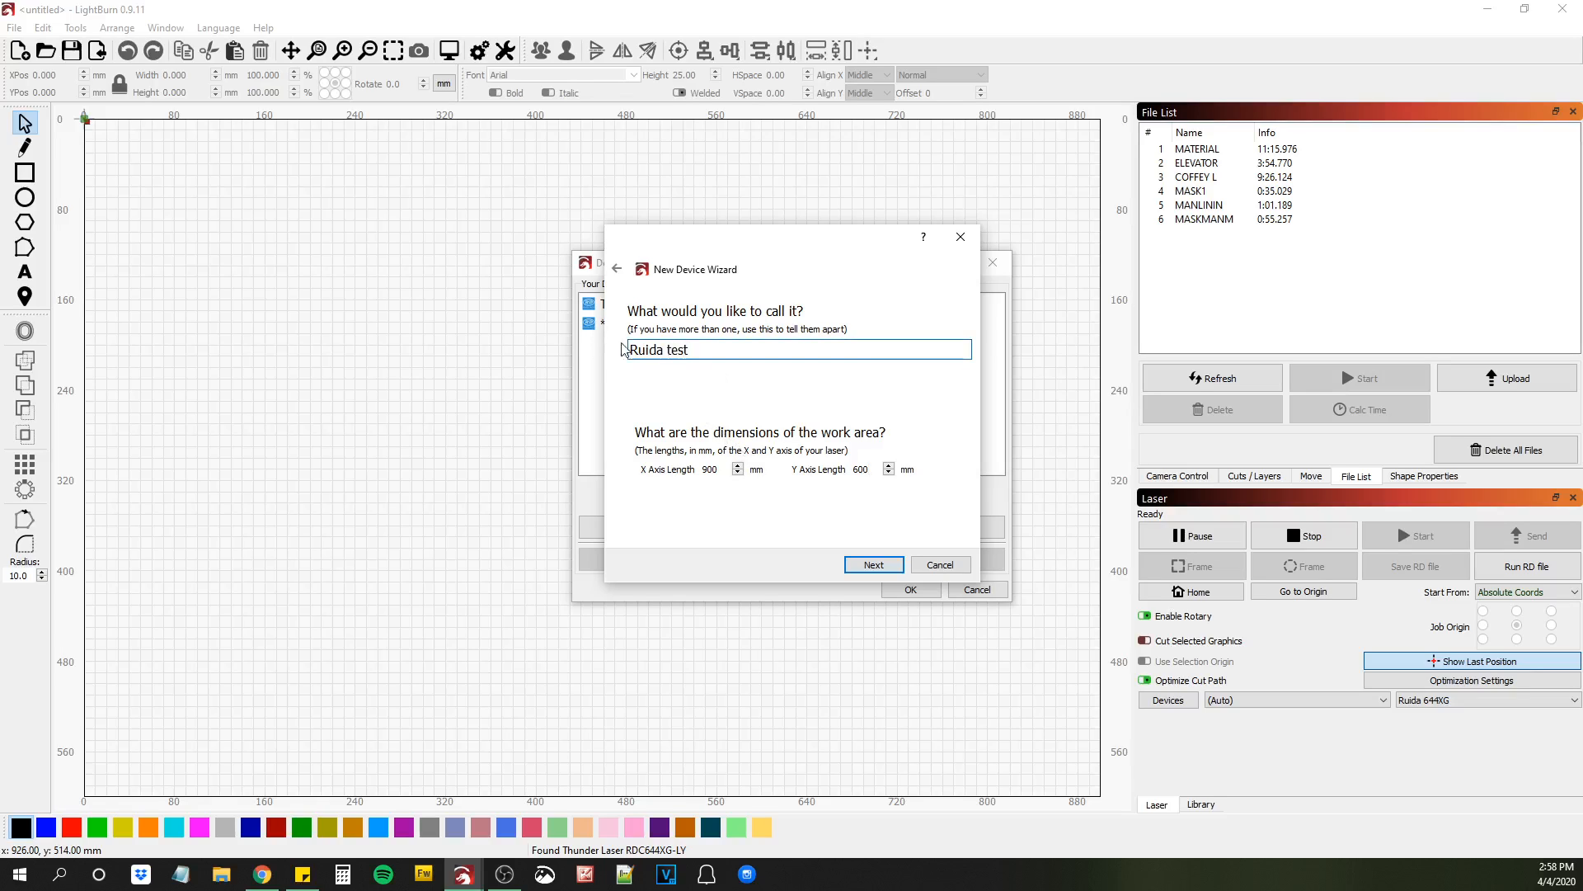
left_click(872, 564)
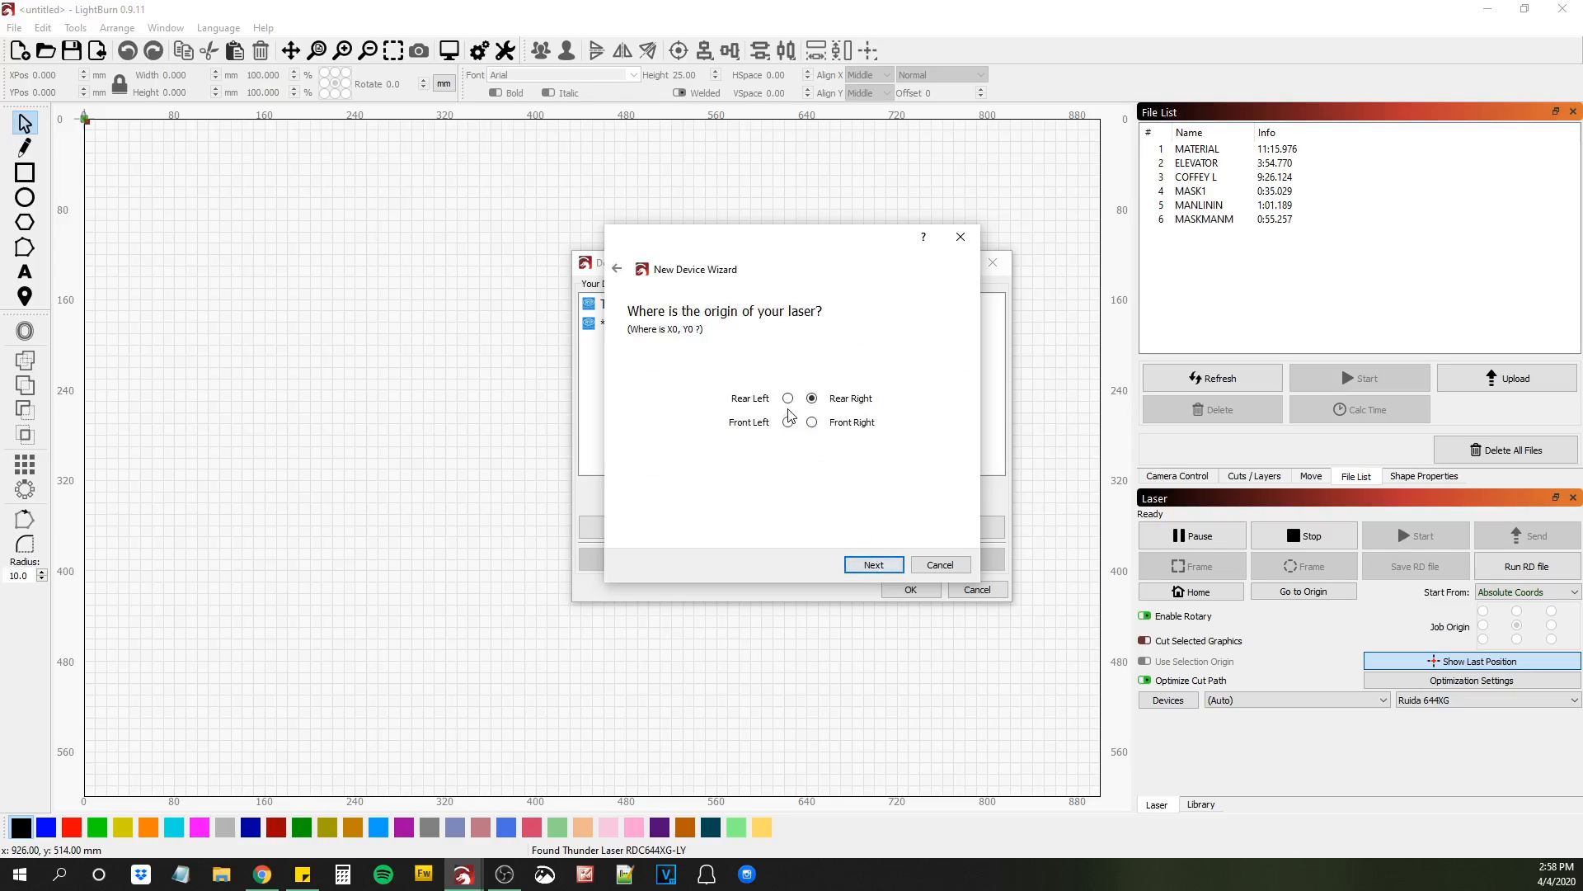
left_click(872, 564)
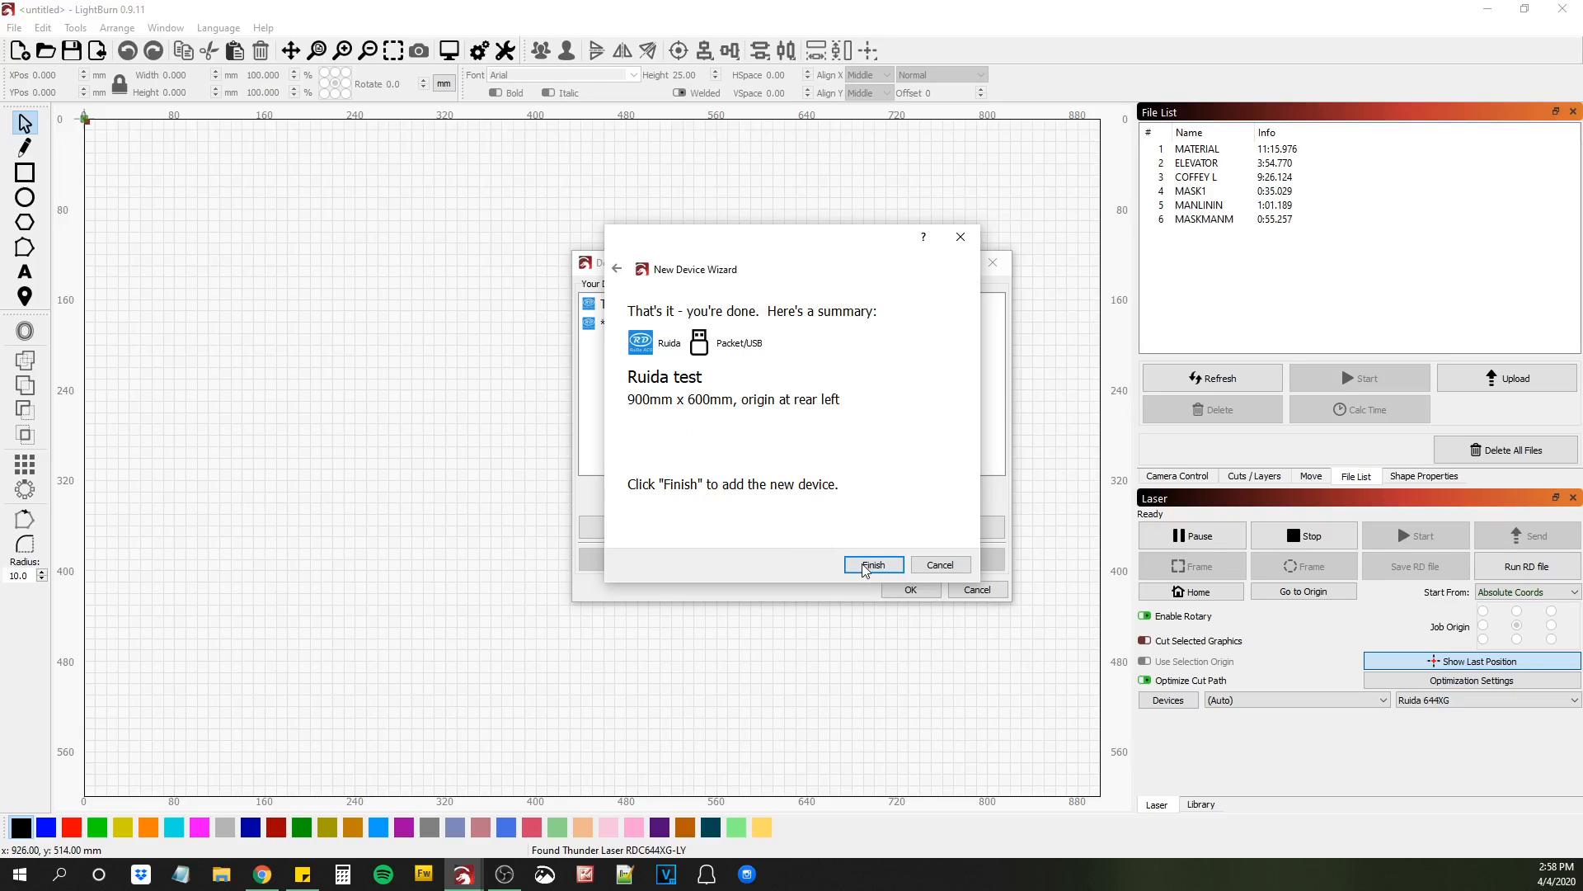
left_click(873, 564)
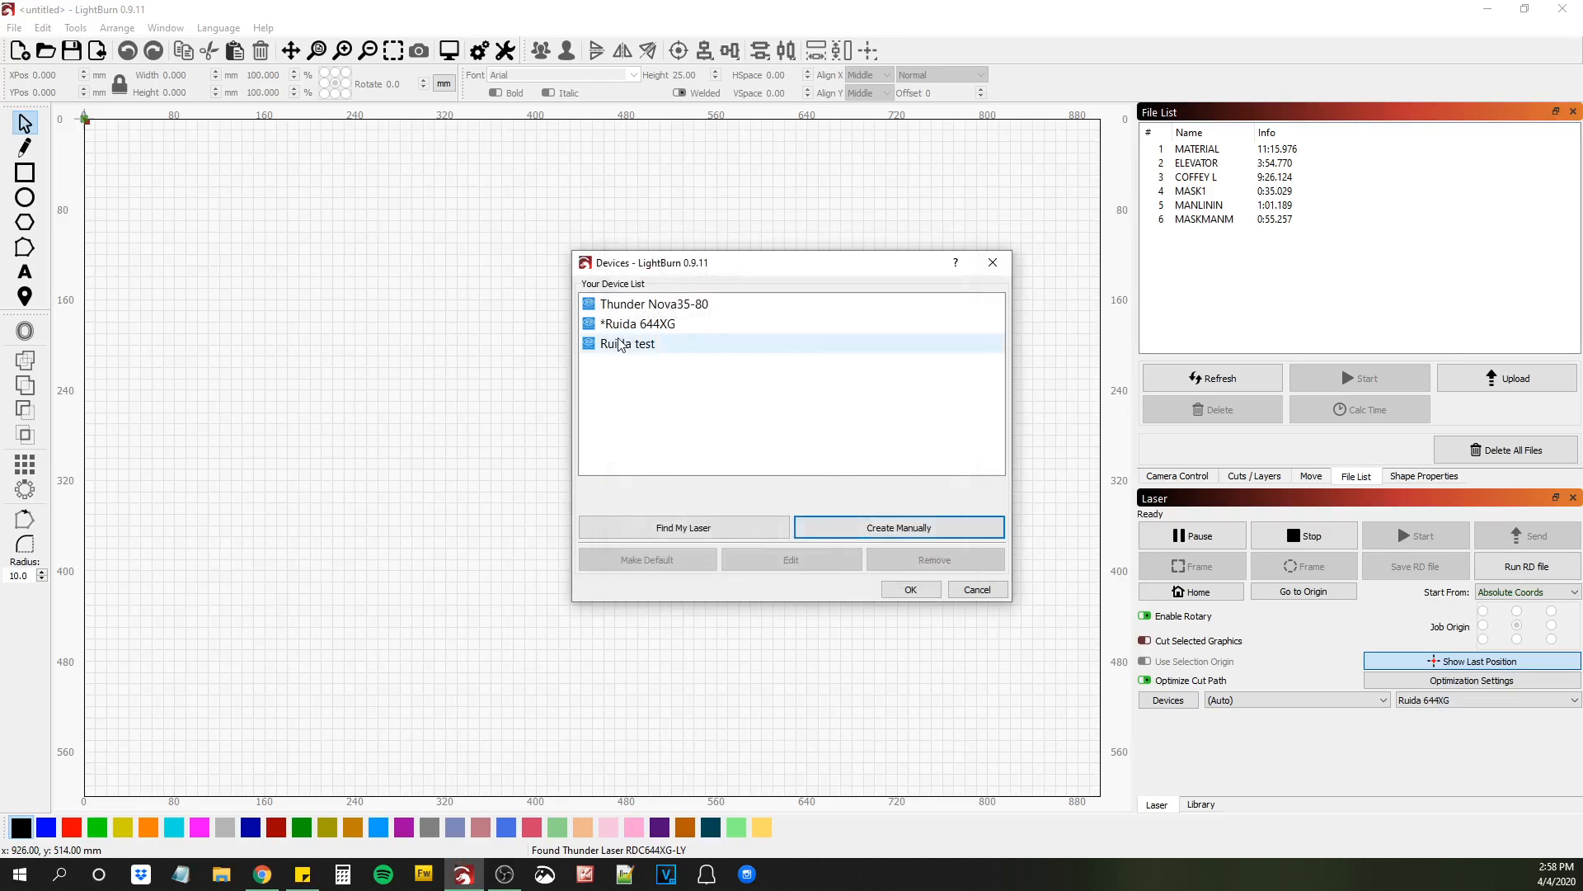
Select Ruida test as the default device and confirm the Devices dialog with OK.
left_click(626, 343)
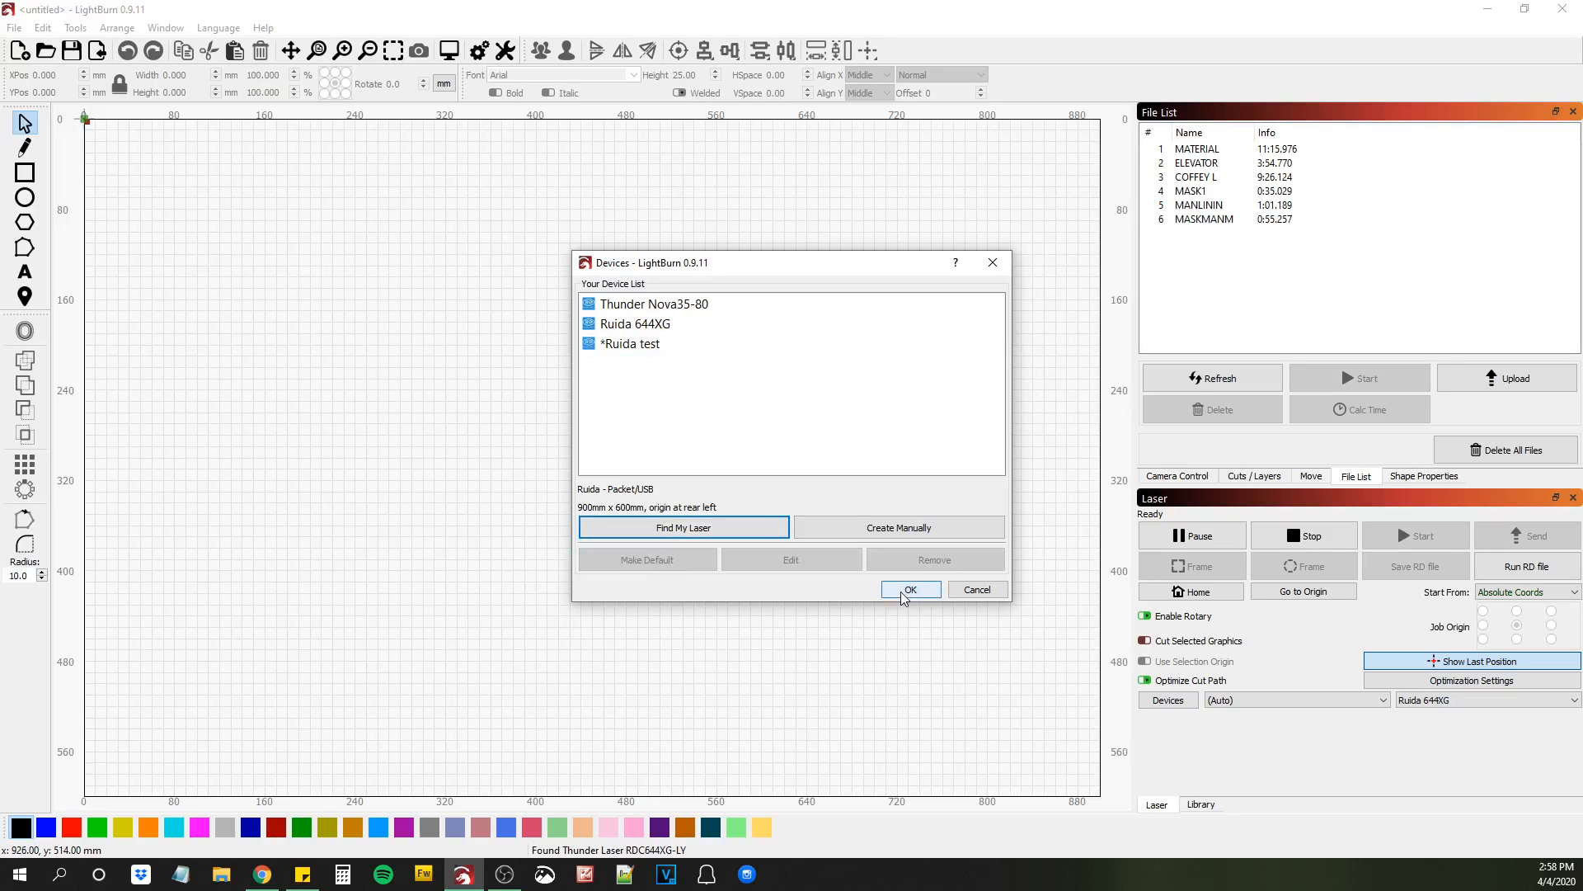
left_click(908, 589)
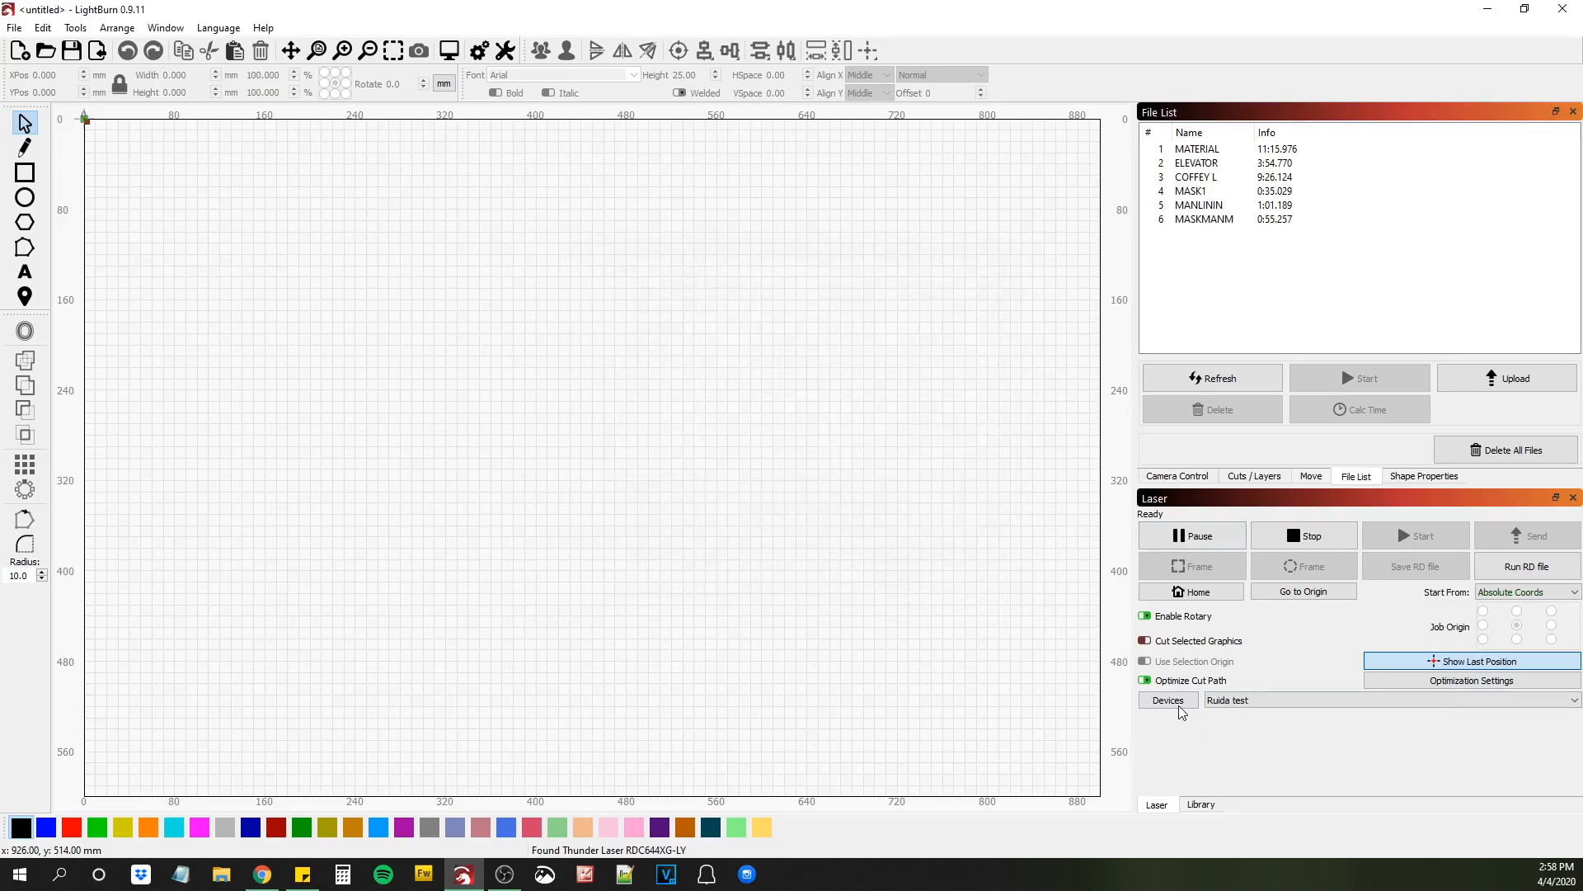
mouse_move(649, 860)
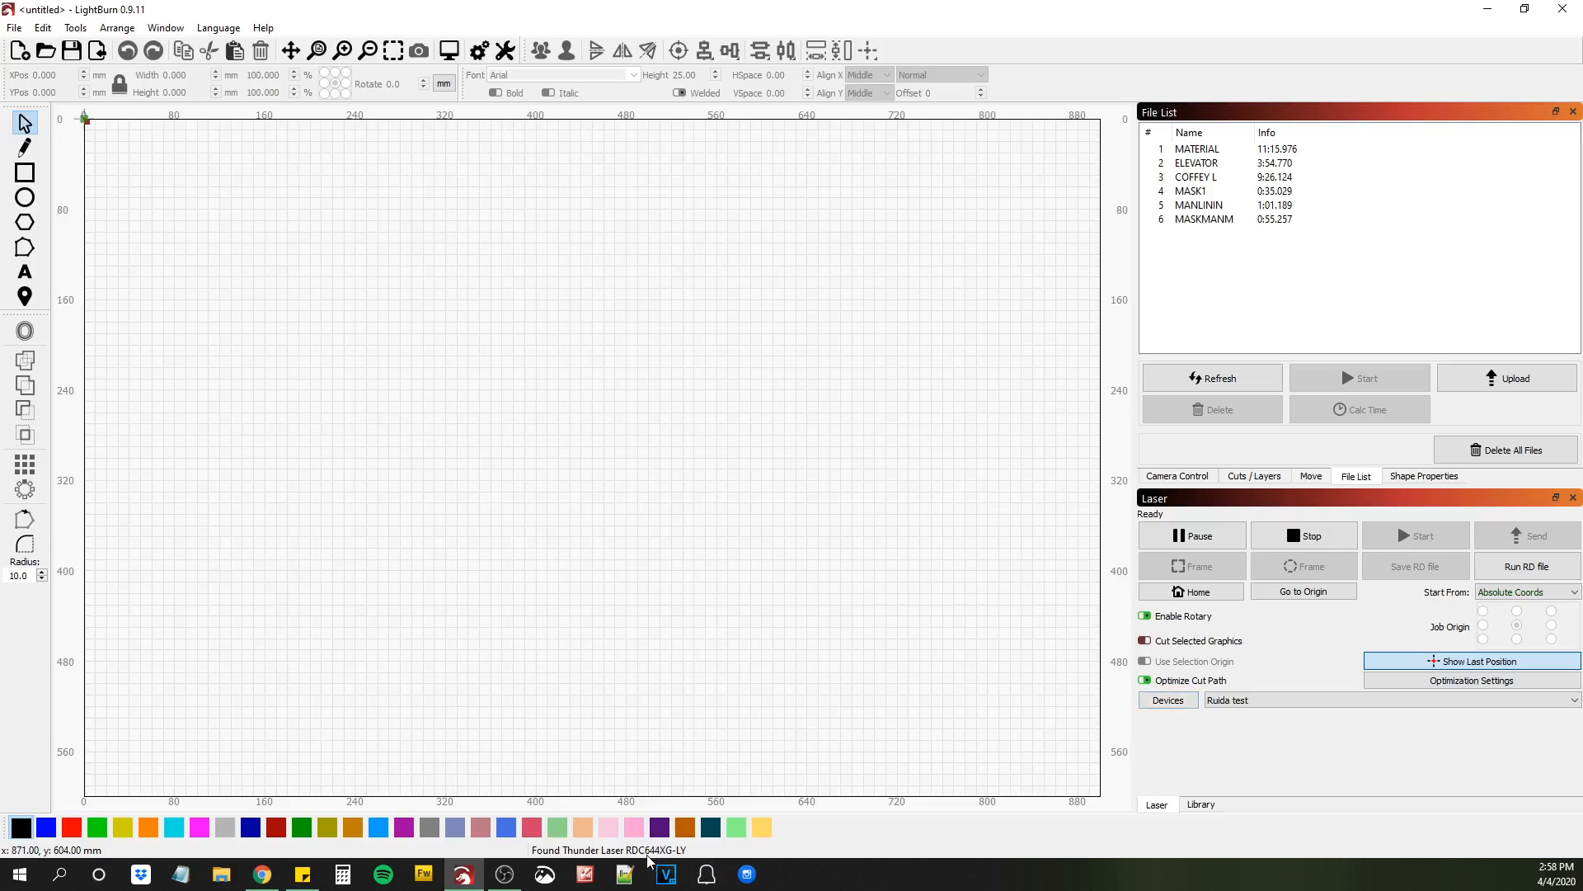